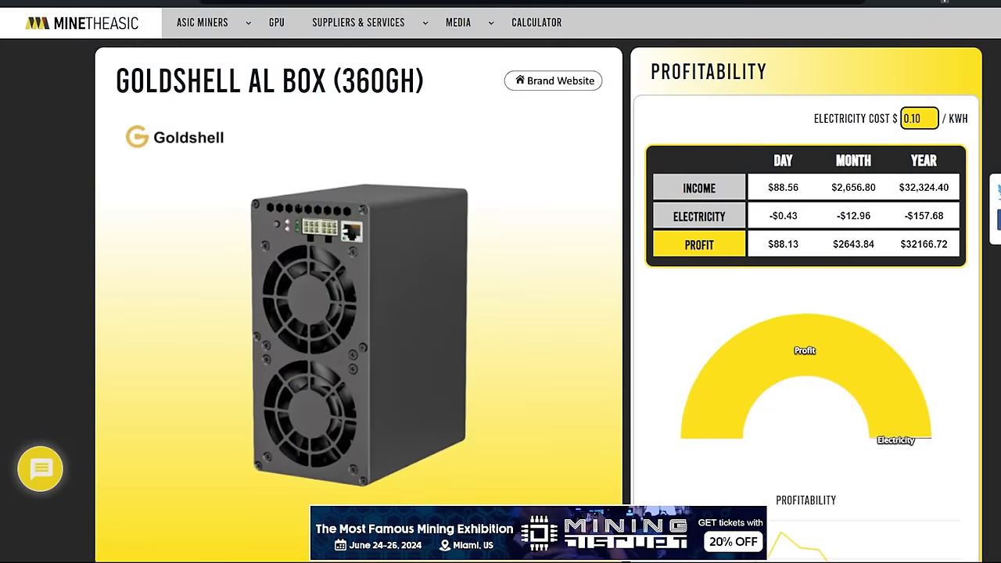
Step: Bring up the DxPool ALPH wallet dashboard showing 86.7020 paid, with hashrate and profit charts
click(459, 22)
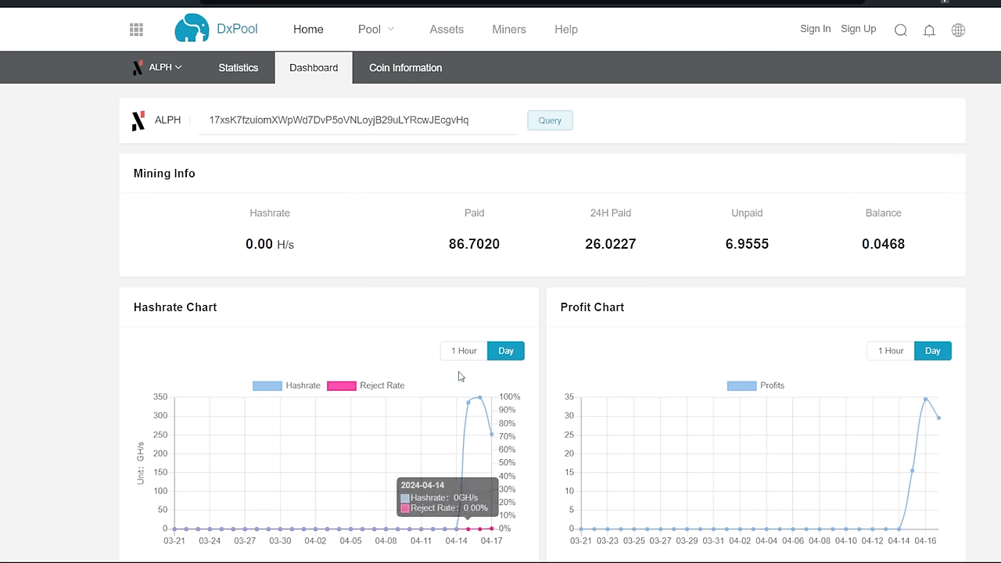
mouse_move(509, 282)
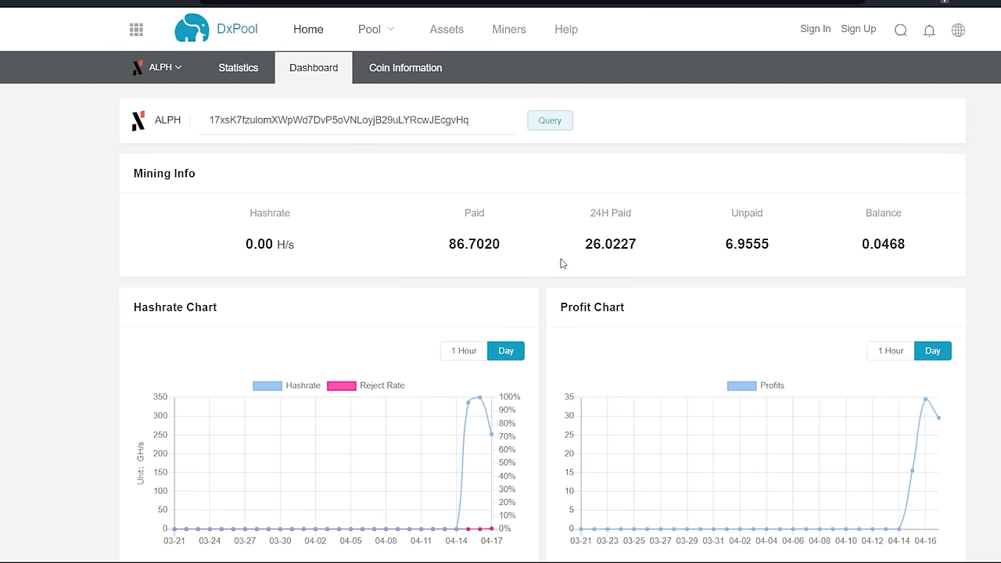
mouse_move(483, 405)
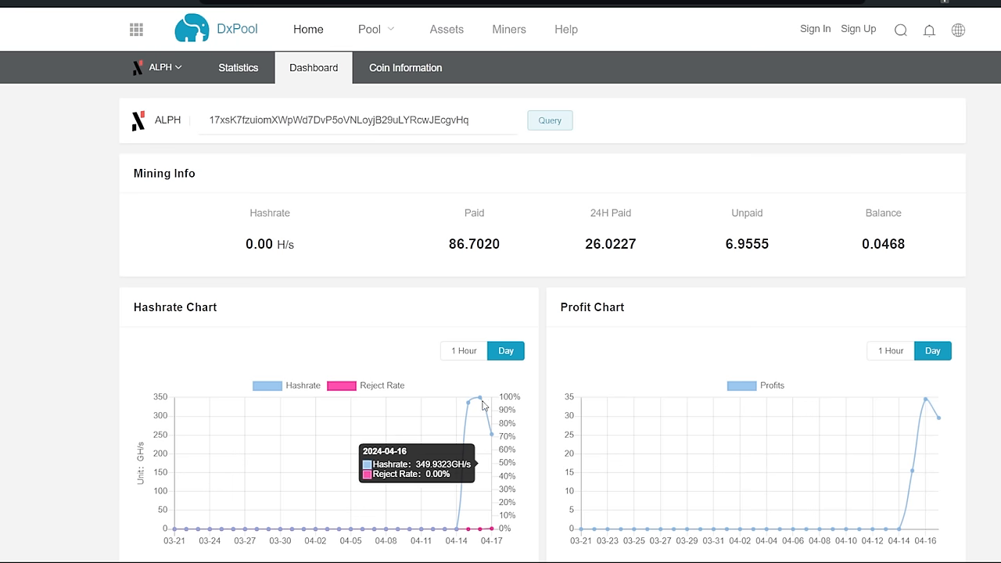
mouse_move(925, 392)
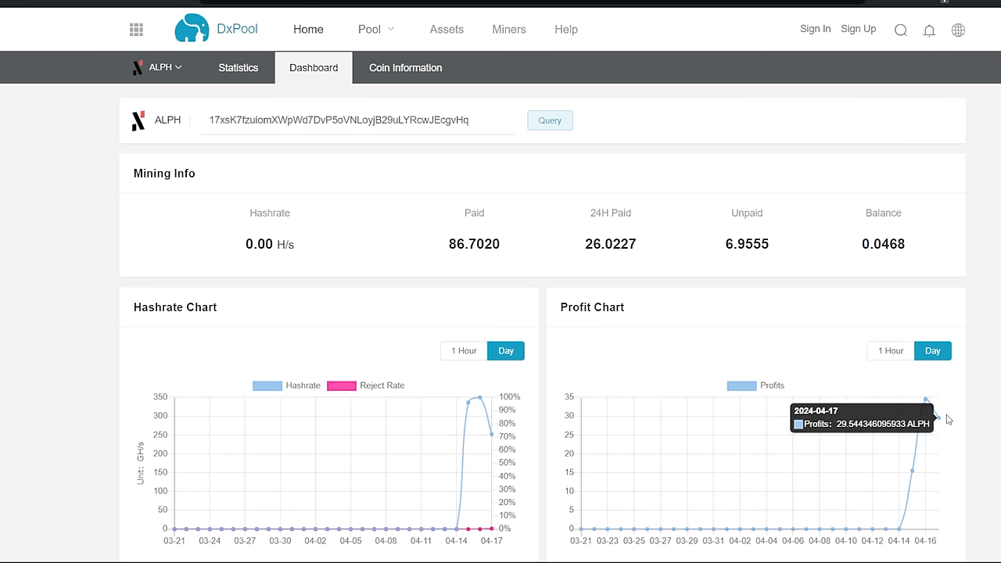
mouse_move(598, 389)
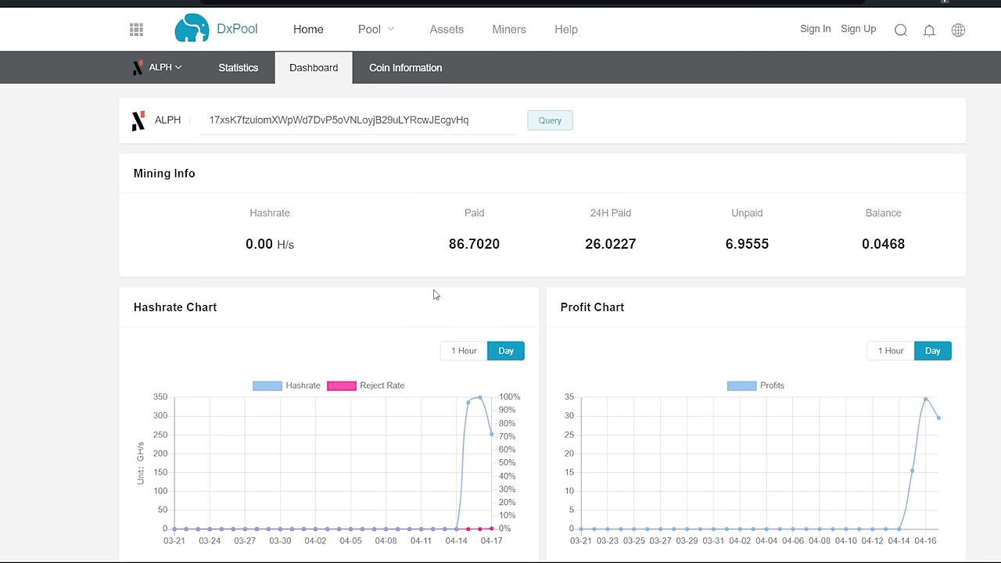
mouse_move(465, 406)
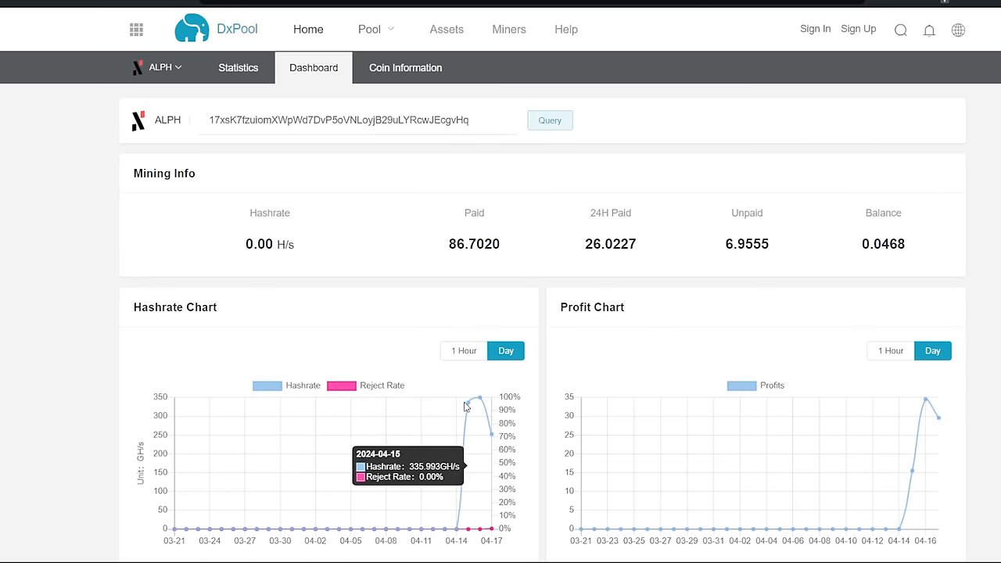
mouse_move(479, 399)
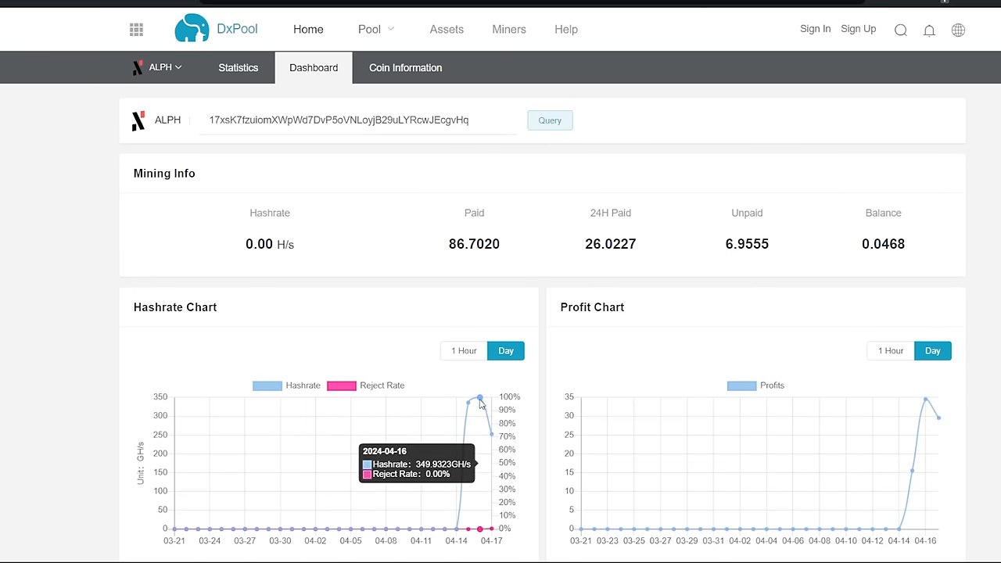
mouse_move(926, 401)
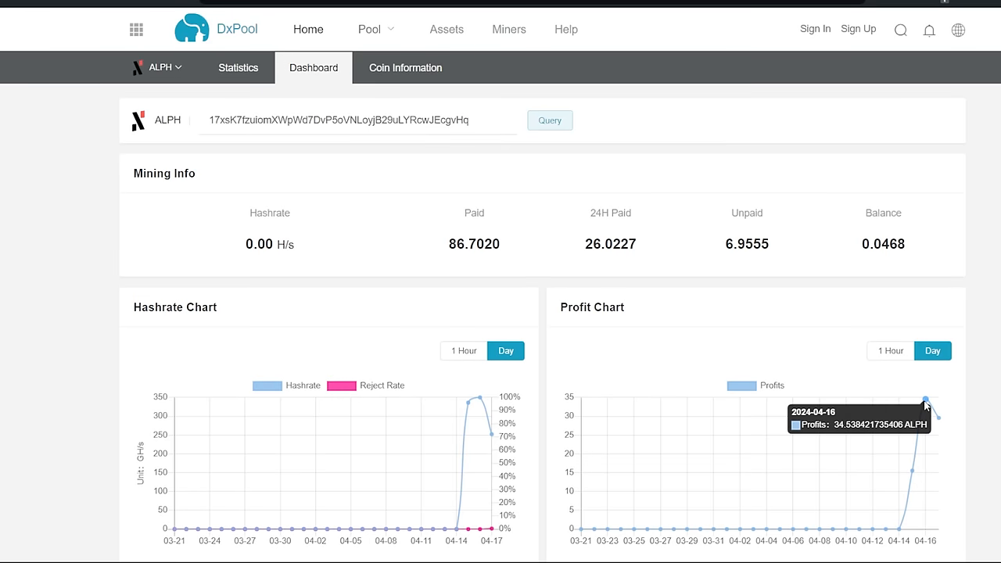
mouse_move(628, 35)
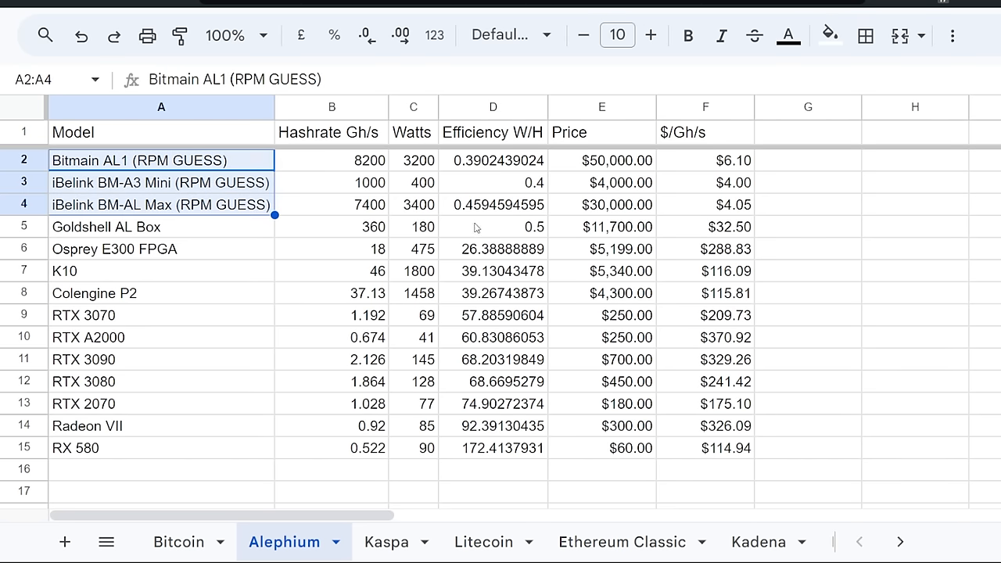
Step: Open the Alephium sheet comparing miner hashrate, watts, efficiency, price and $/Gh/s
click(493, 204)
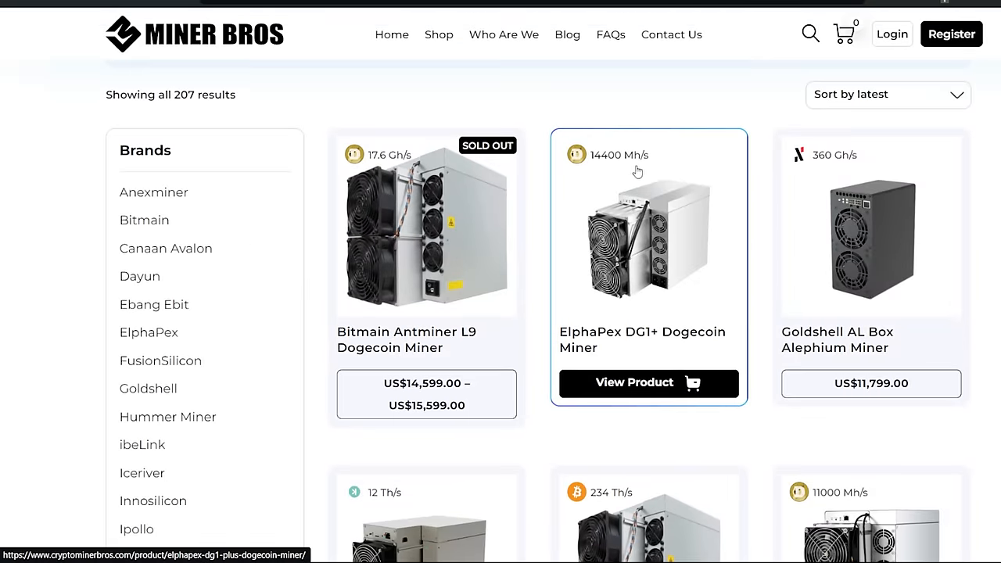
mouse_move(463, 349)
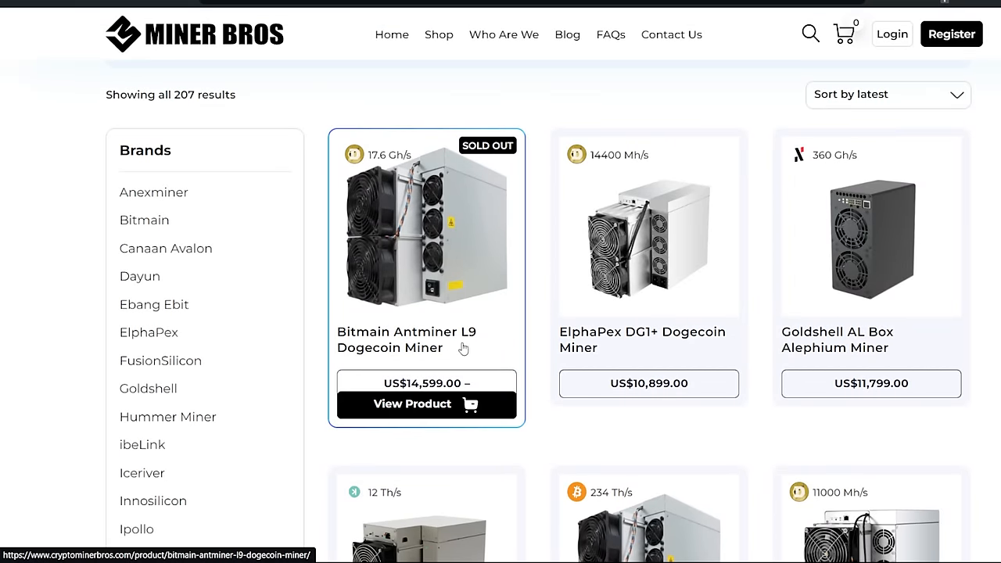
mouse_move(489, 325)
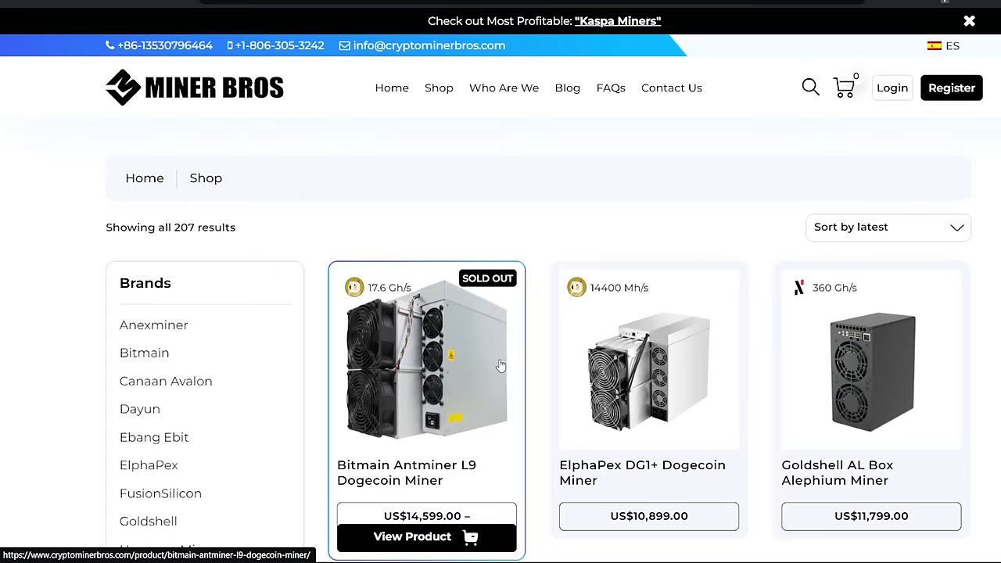
Step: Browse the Crypto Miner Bros listings around the Goldshell AL Box at US$11,799.00
scroll(down, 3)
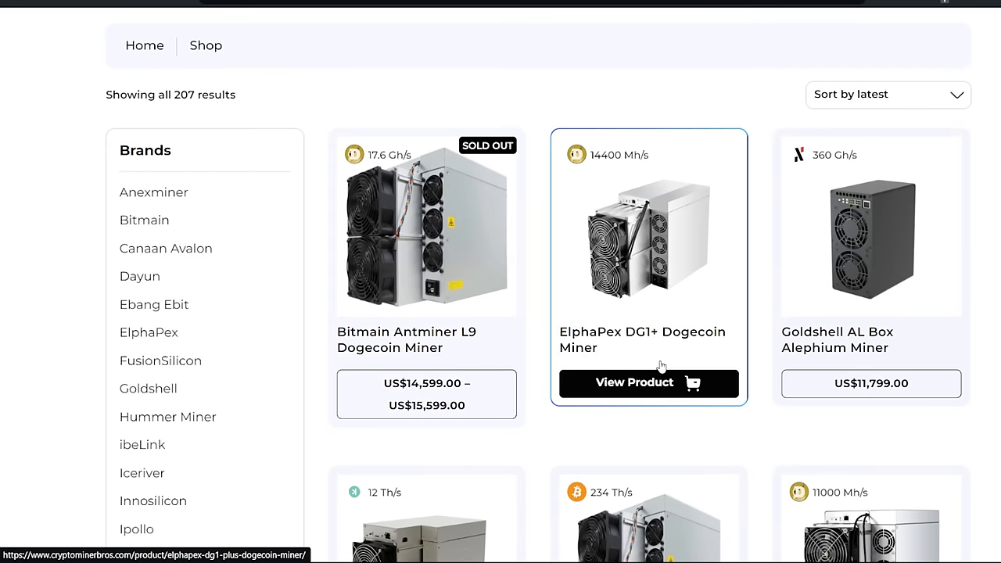
mouse_move(663, 356)
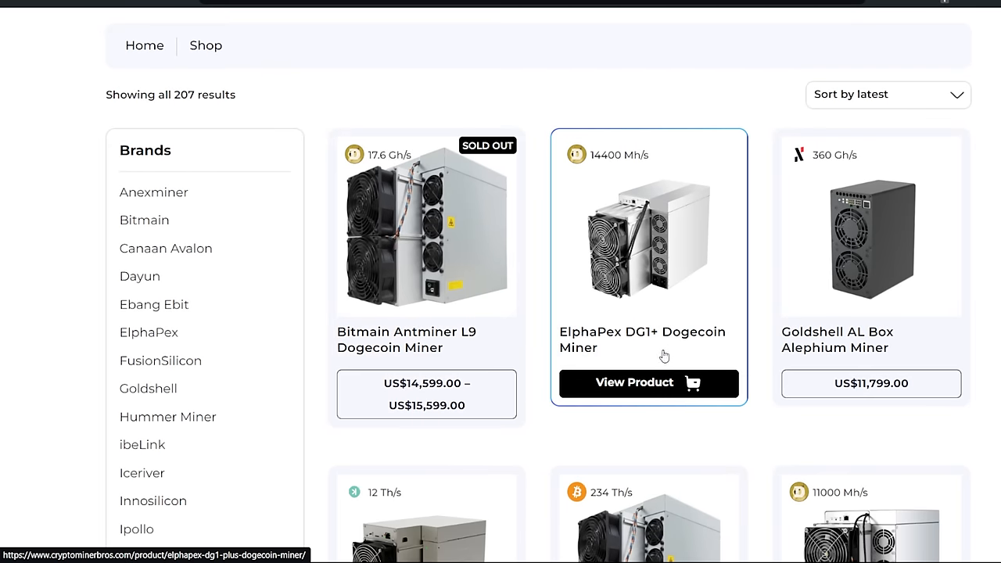
mouse_move(871, 383)
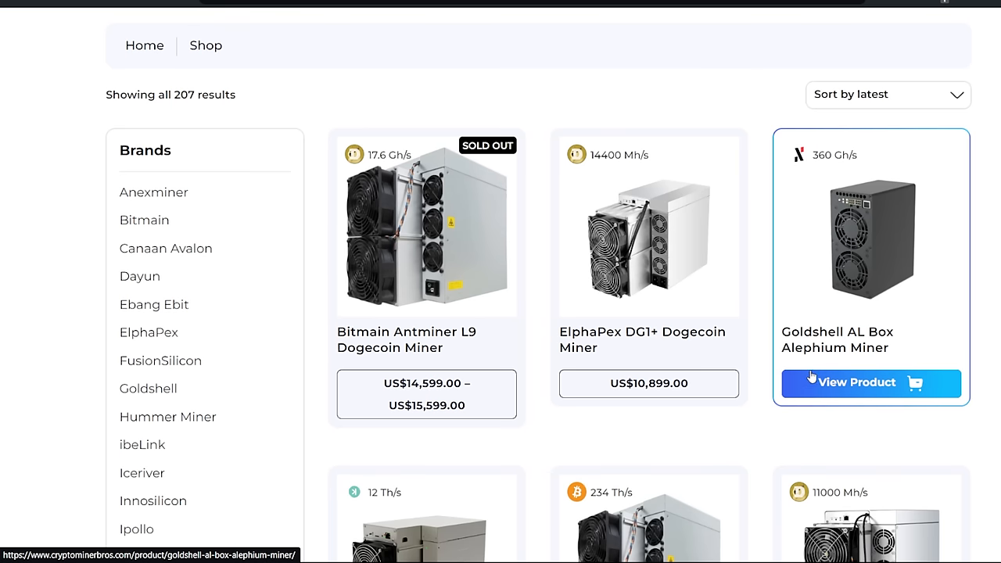
mouse_move(727, 319)
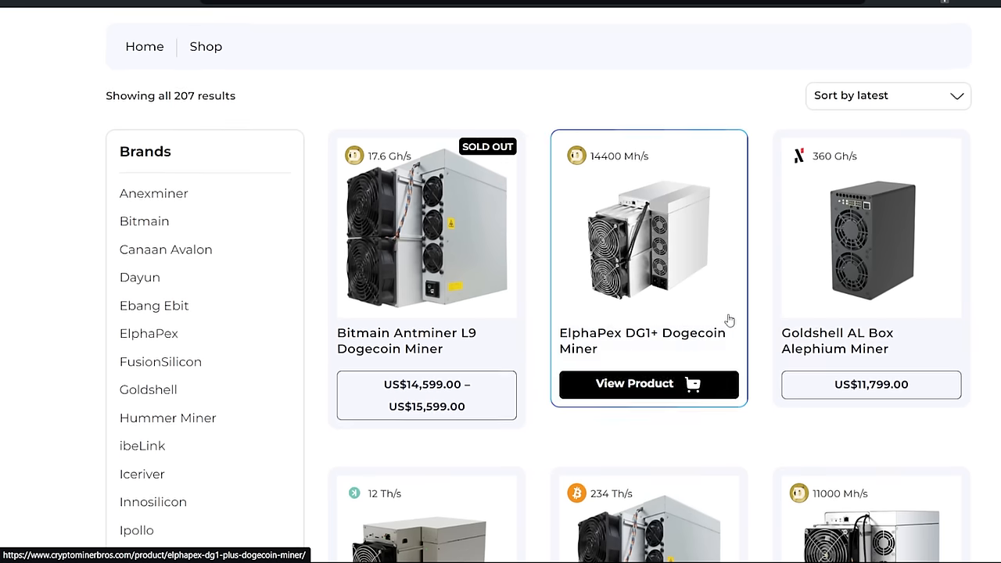
scroll(up, 3)
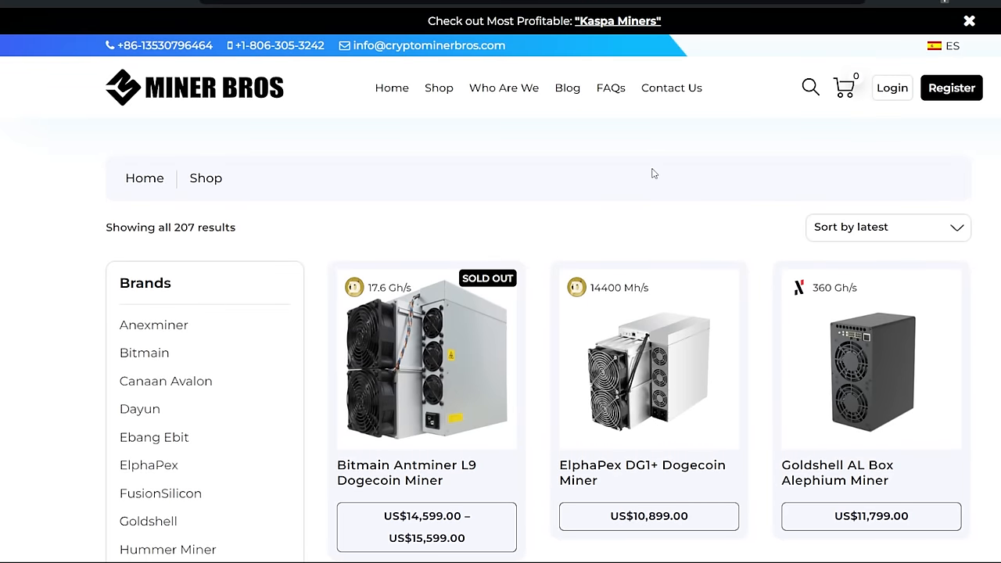
mouse_move(654, 205)
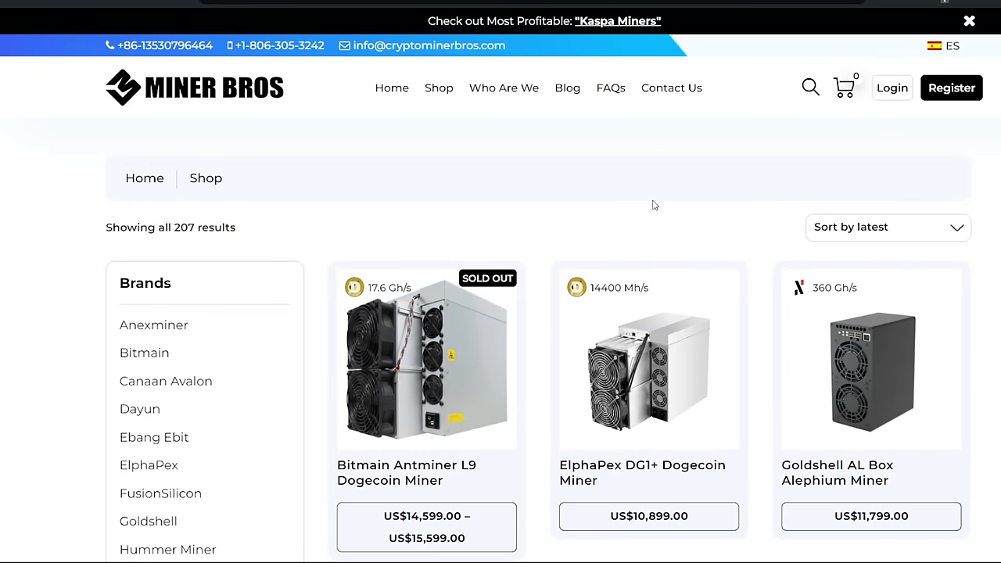
mouse_move(392, 87)
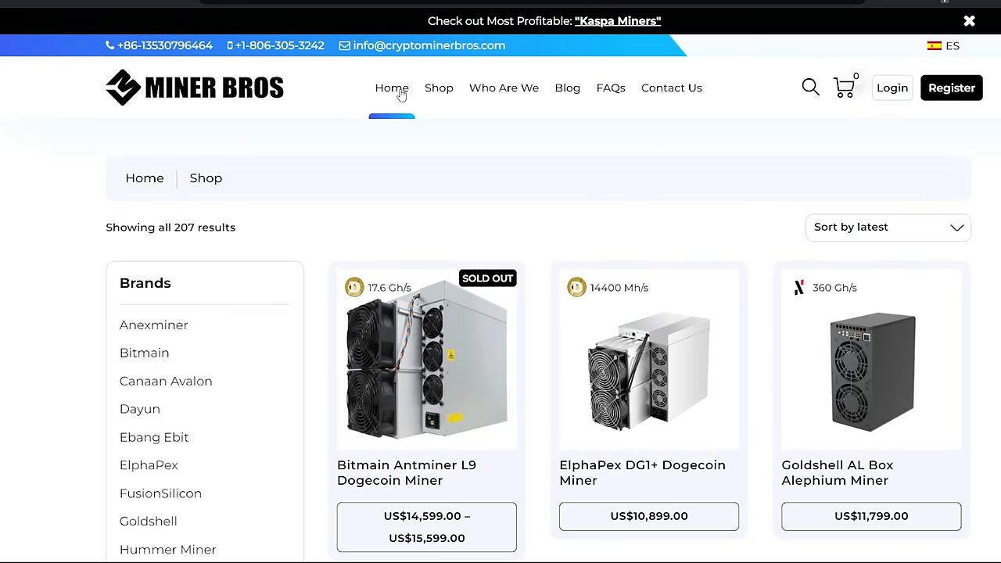
mouse_move(625, 219)
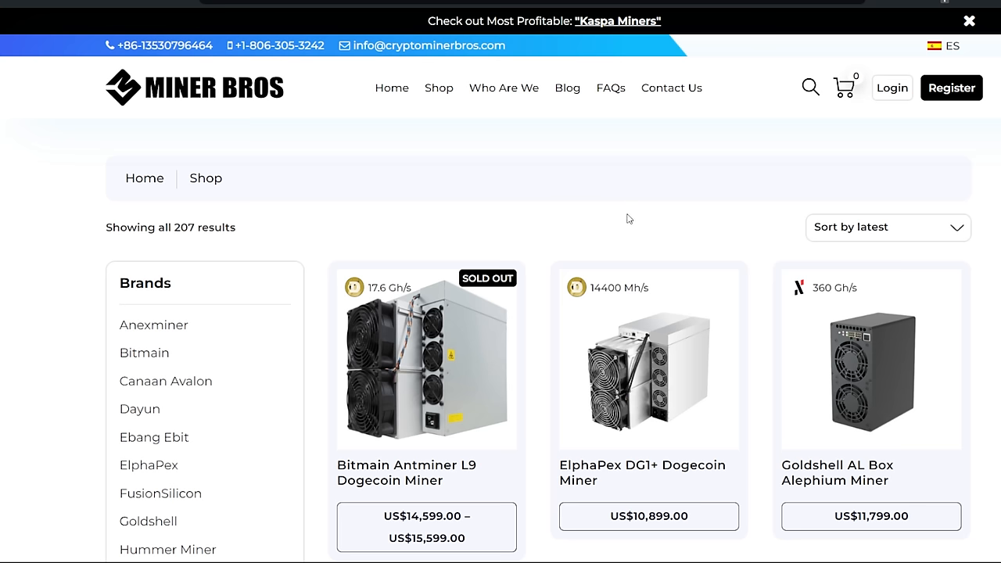
mouse_move(577, 167)
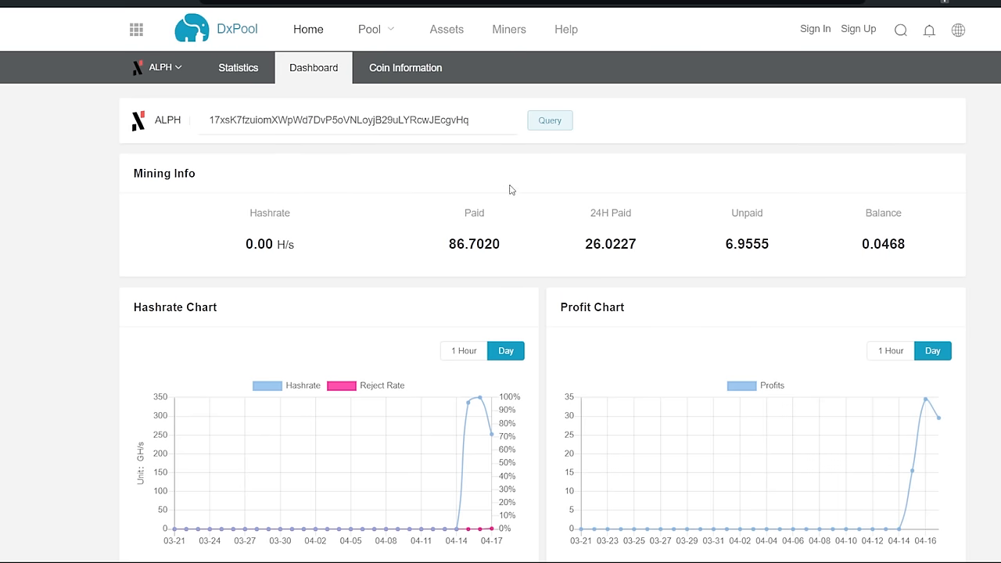
mouse_move(517, 180)
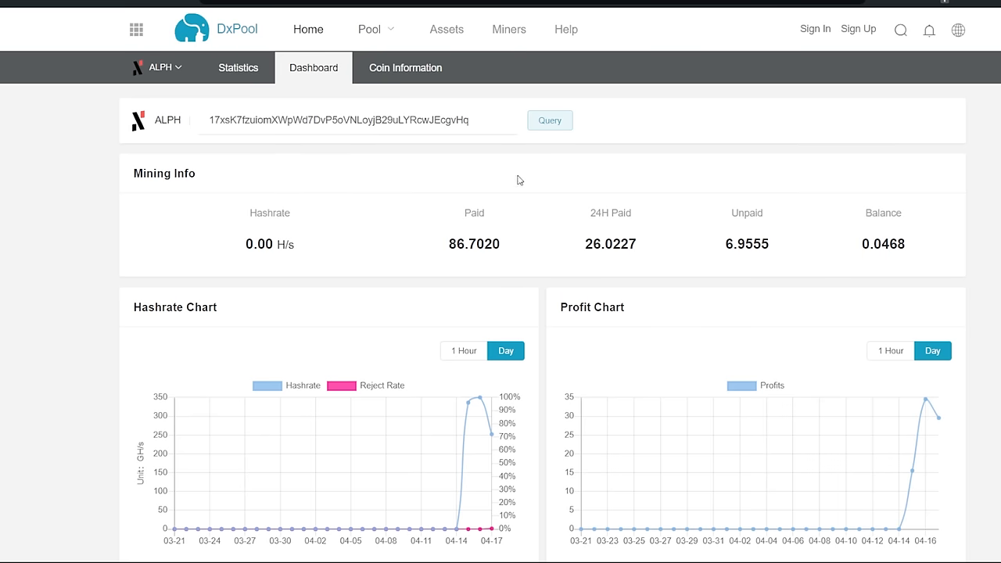
Step: Scroll the DxPool dashboard to the 86.7020 paid and 6.9555 unpaid figures
scroll(down, 3)
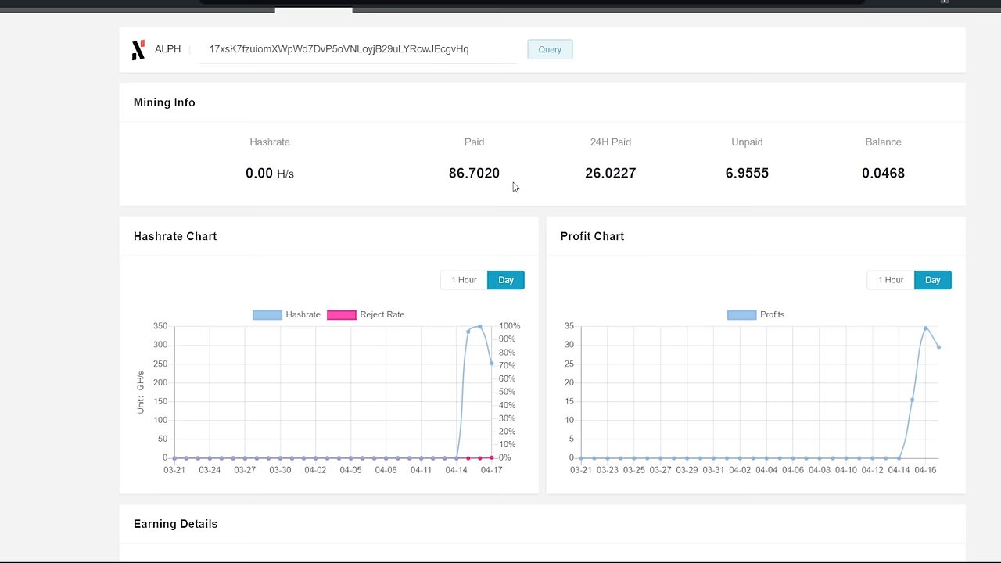
mouse_move(481, 332)
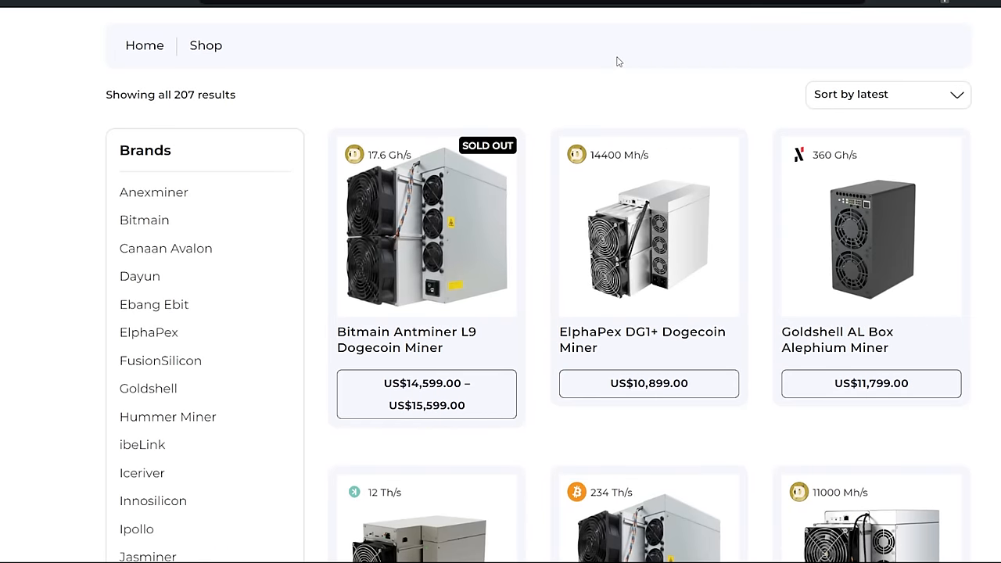
mouse_move(611, 60)
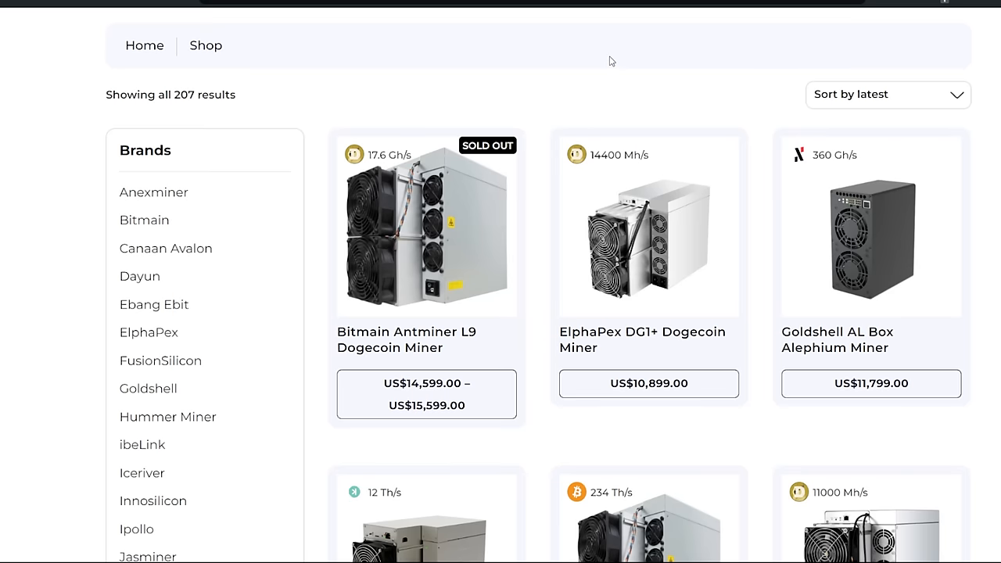
mouse_move(752, 102)
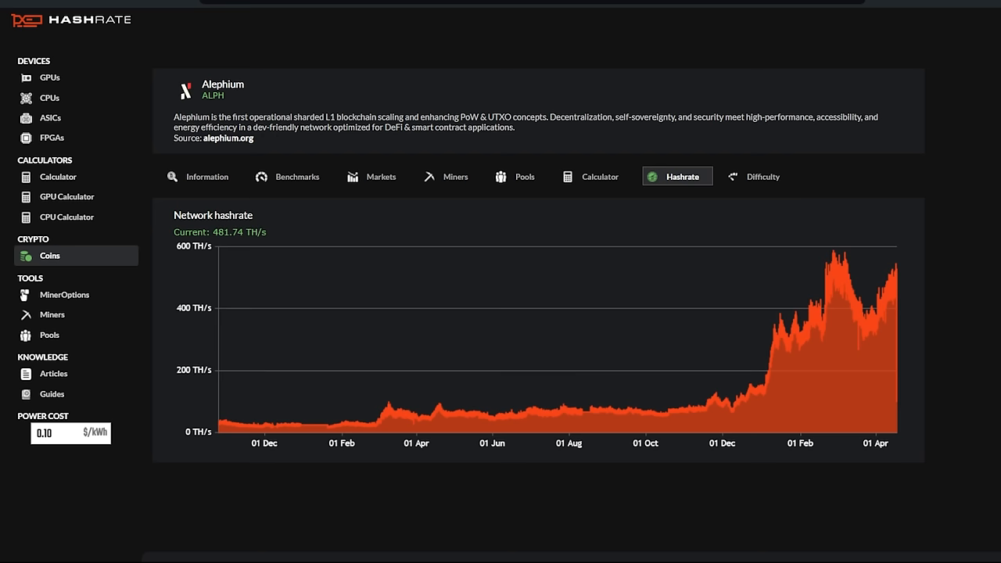
mouse_move(903, 283)
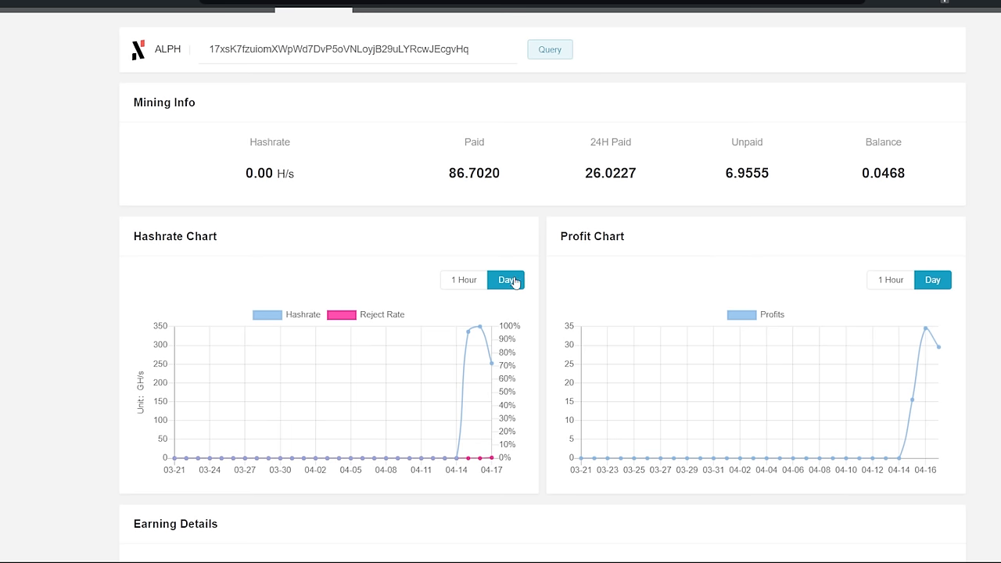
mouse_move(482, 336)
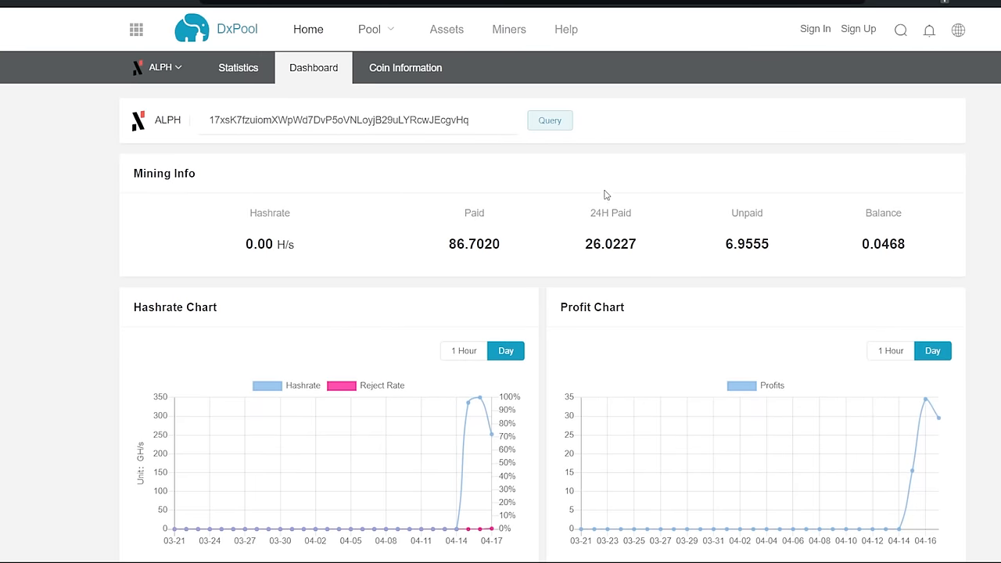
Step: Inspect DxPool chart peaks: 349.93 GH/s hashrate and 34.54 ALPH profit on 04-16
double_click(412, 120)
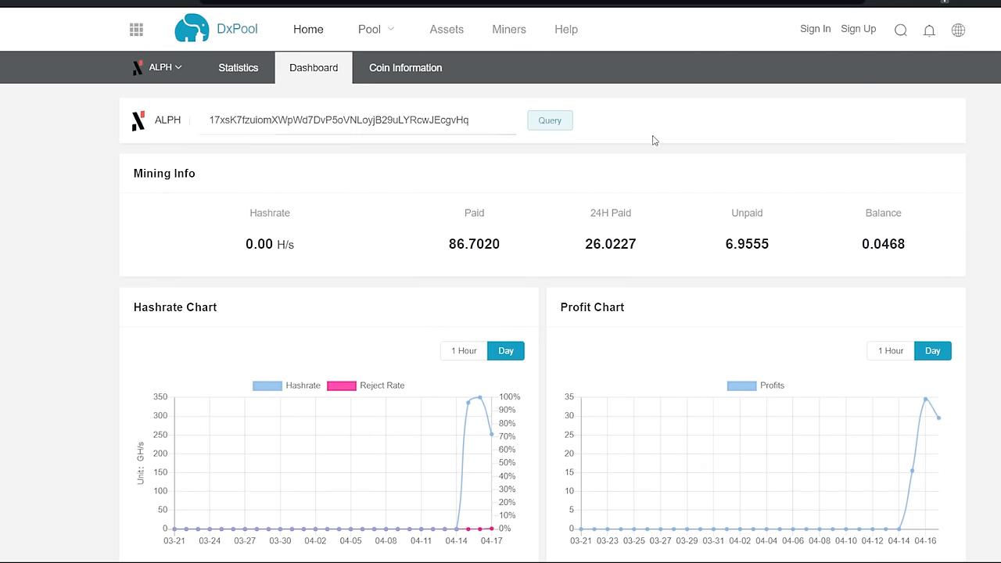
double_click(474, 243)
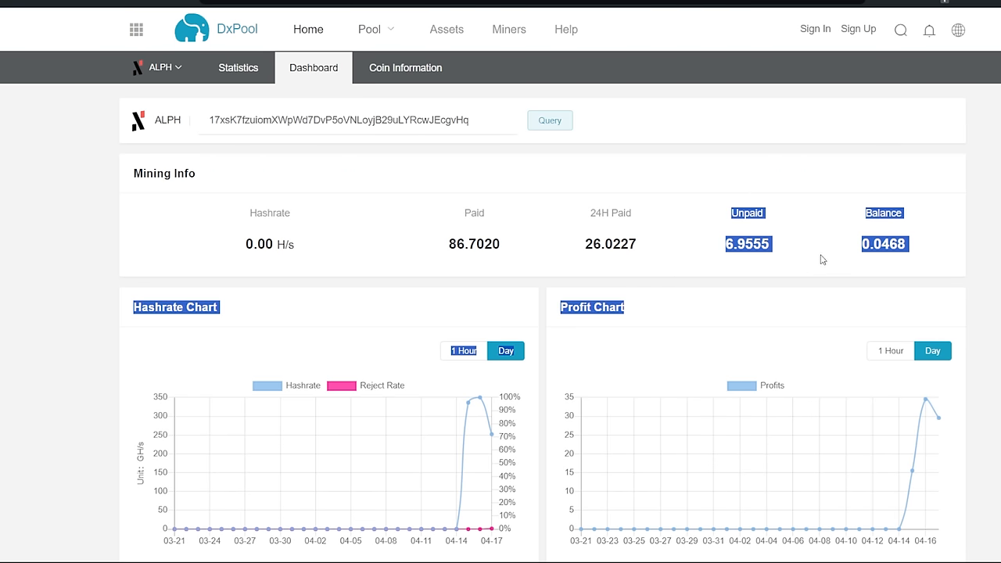
scroll(down, 3)
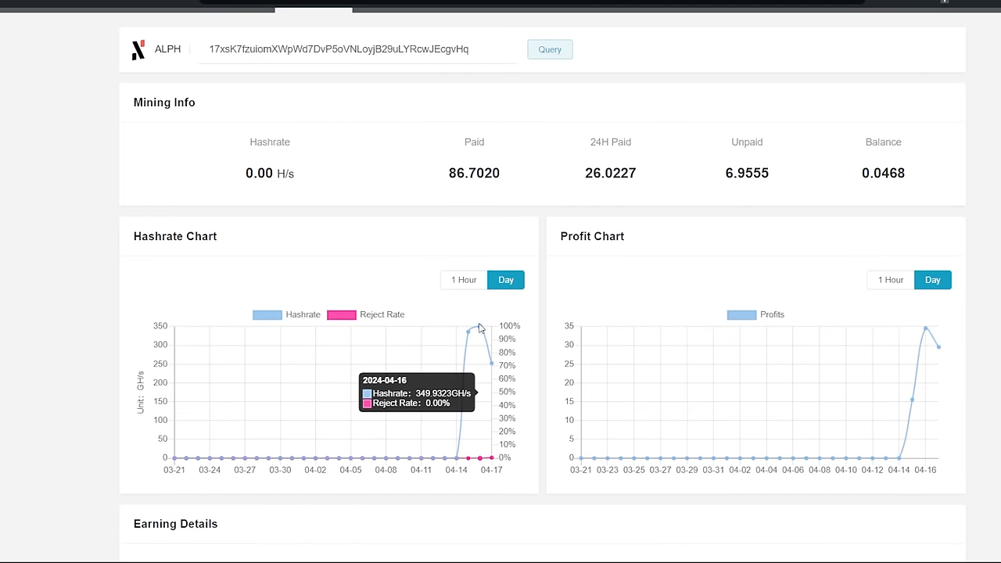
mouse_move(493, 332)
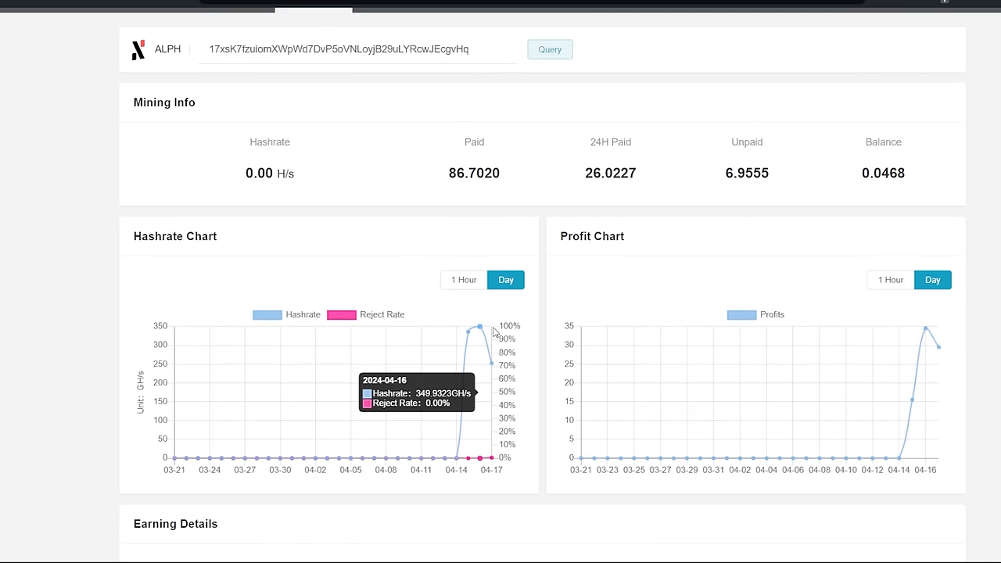
mouse_move(926, 329)
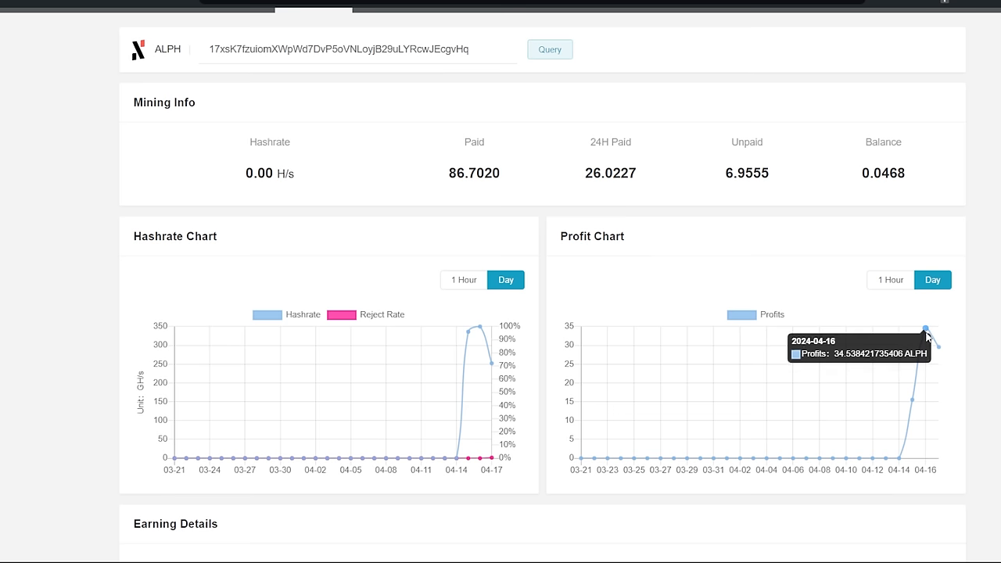
mouse_move(929, 337)
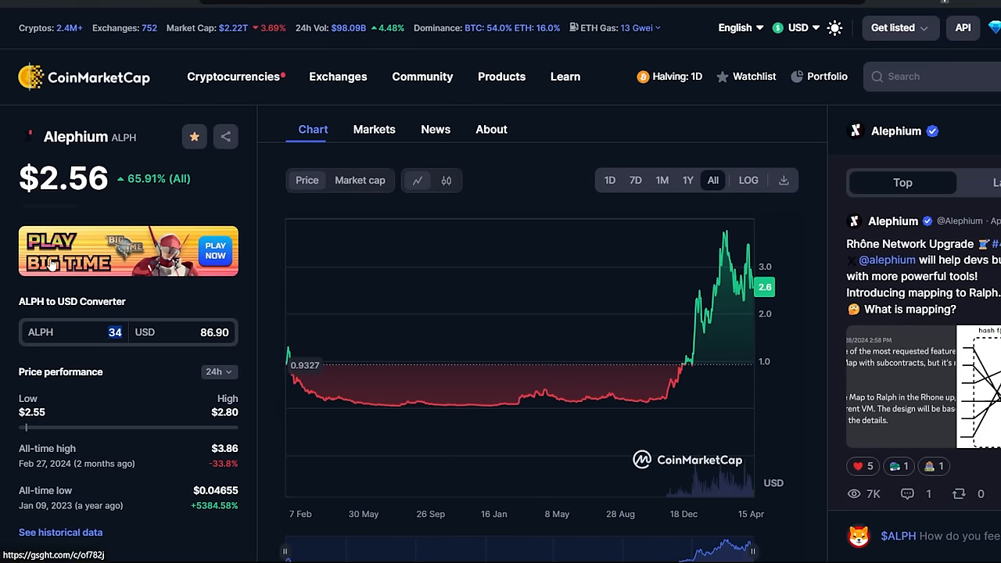
Step: Convert 34.53 ALPH to $88.26 and view the Alephium price over 7 days, then one month
text(34.53)
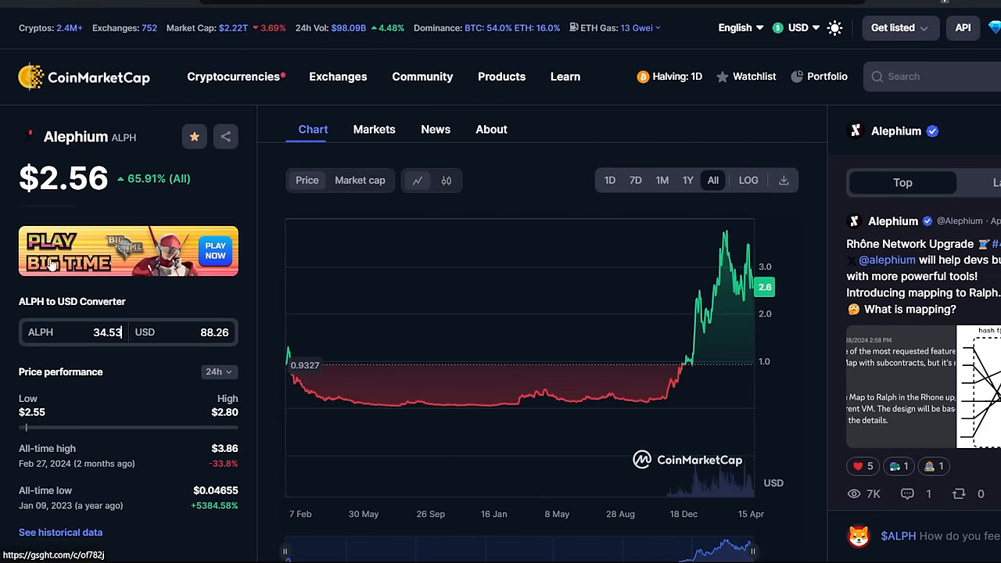
triple_click(213, 331)
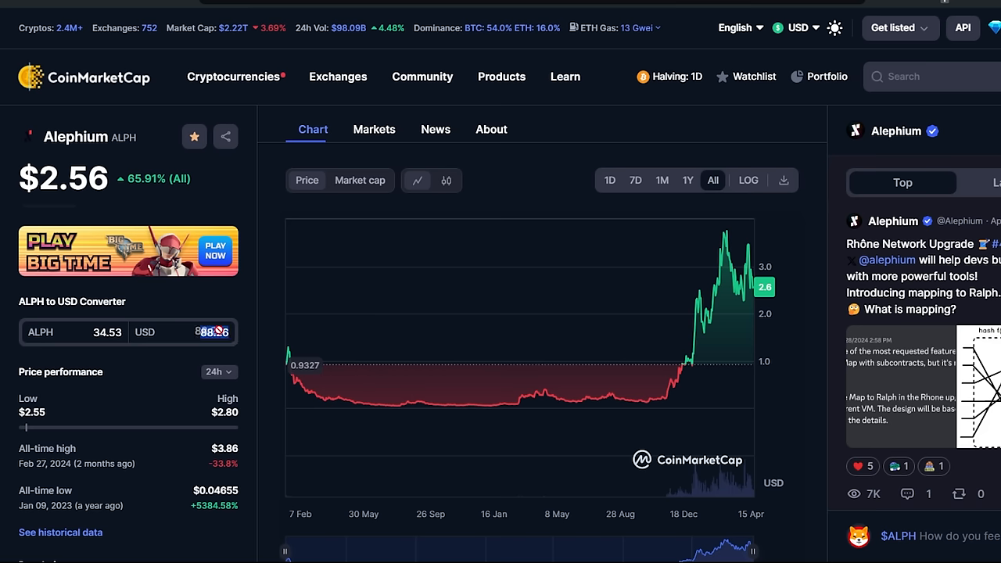
click(635, 180)
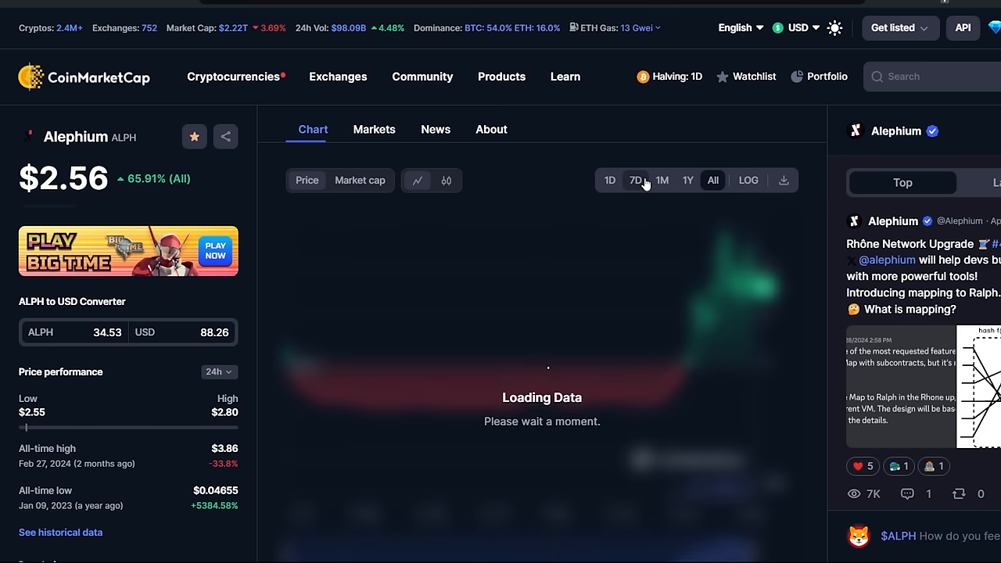
click(636, 180)
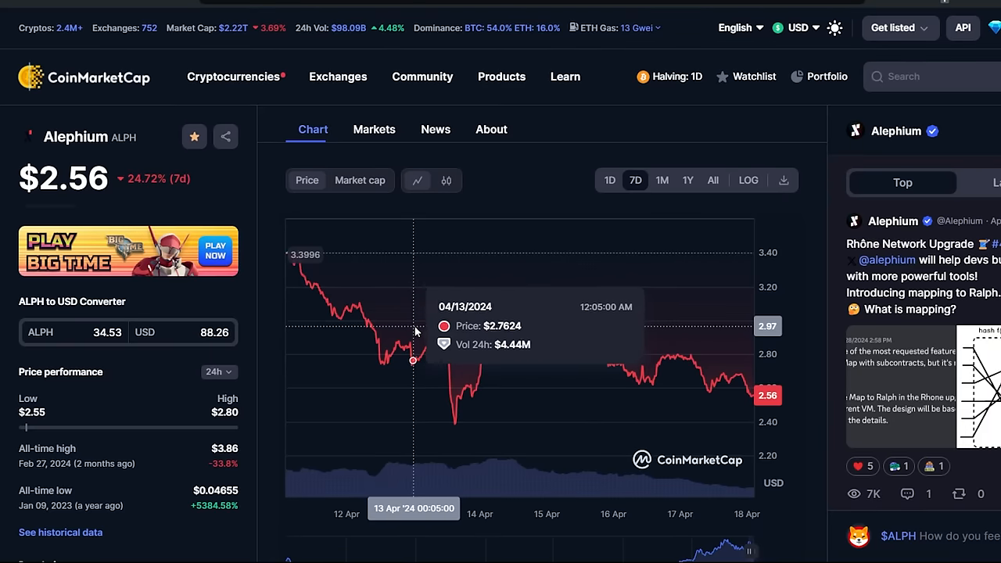
click(662, 180)
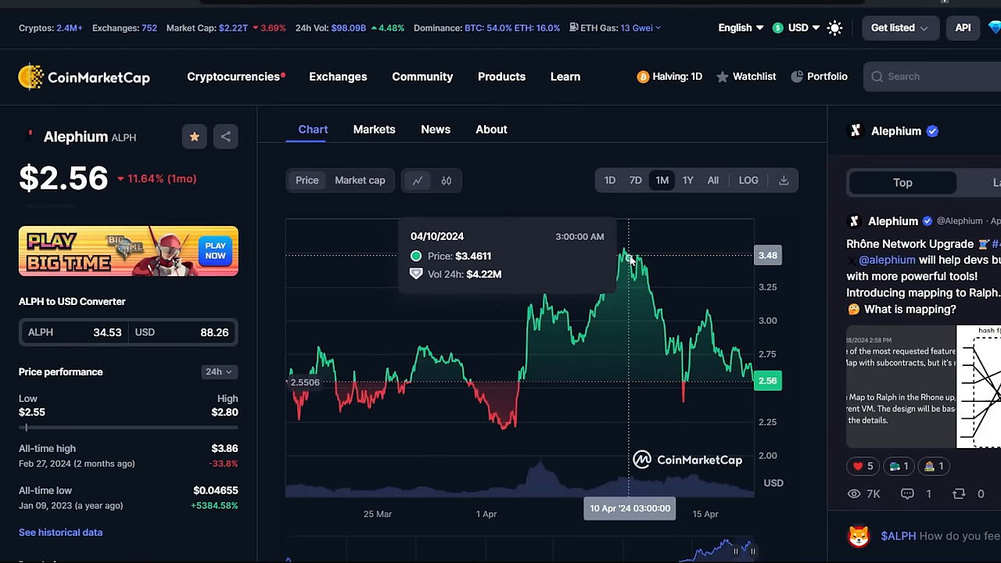
mouse_move(624, 252)
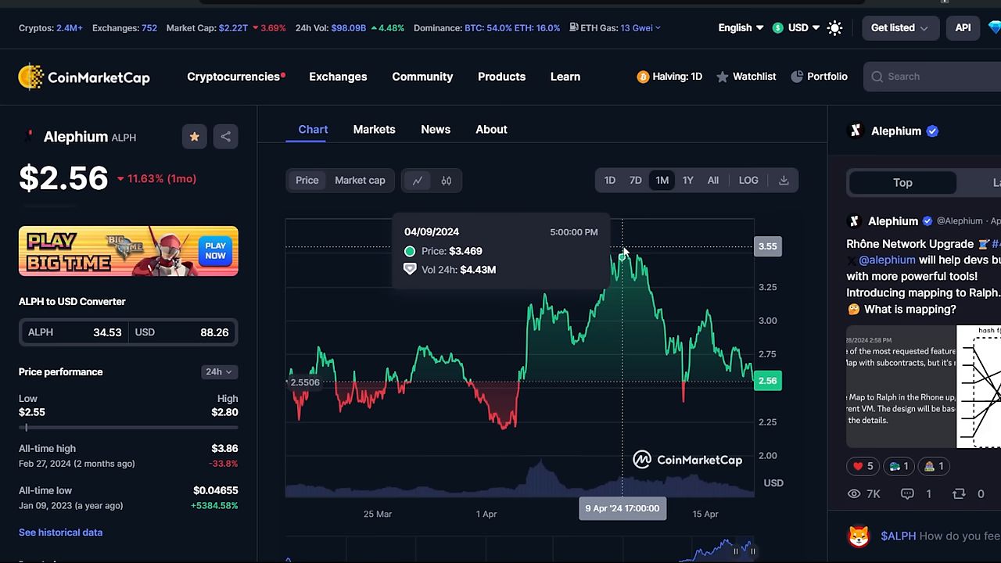
mouse_move(626, 252)
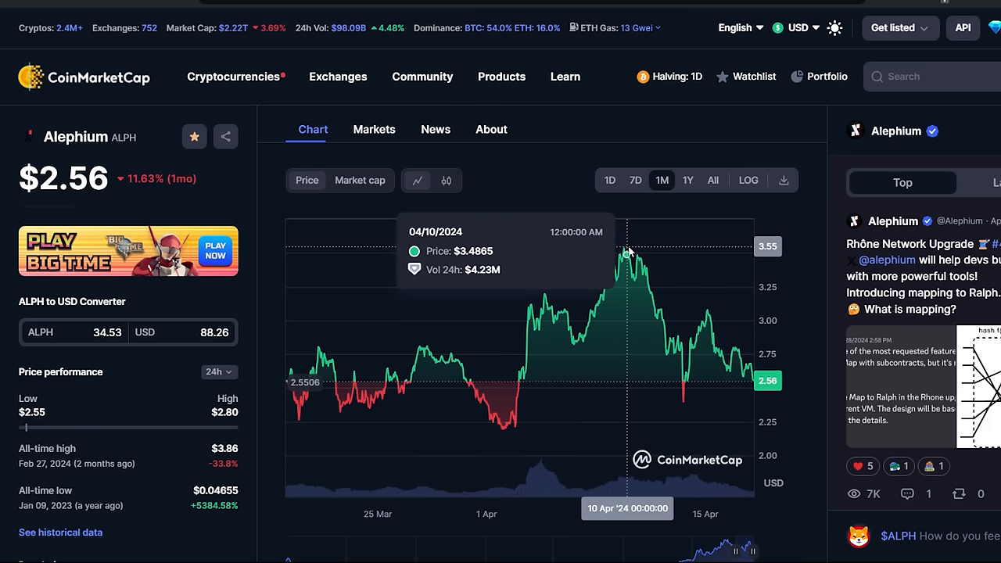
mouse_move(627, 252)
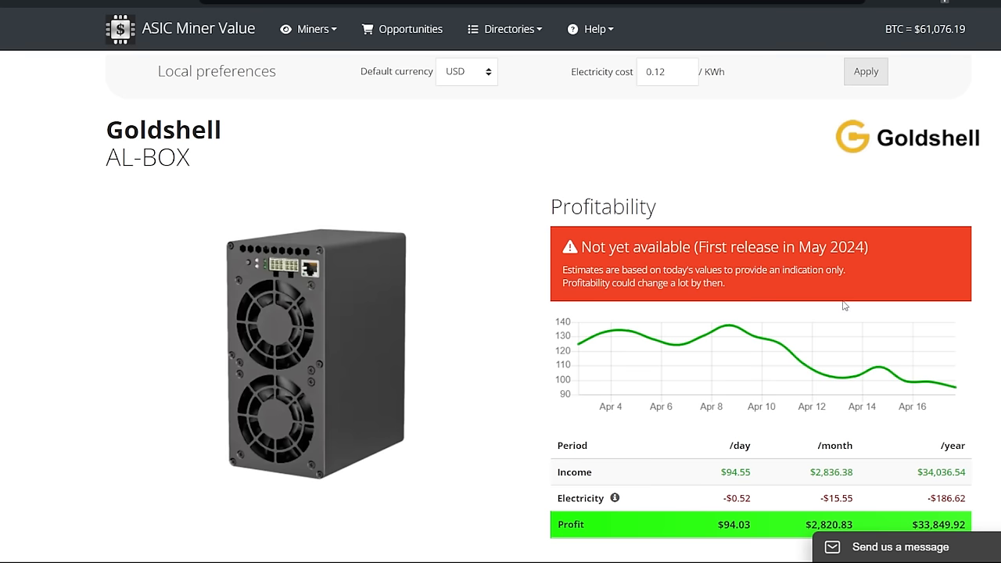
mouse_move(779, 344)
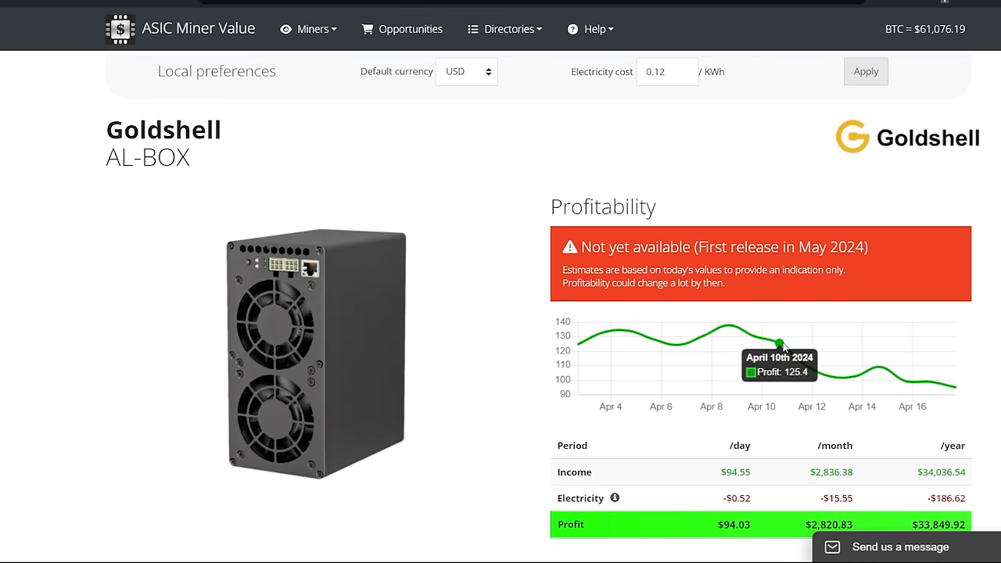
mouse_move(730, 326)
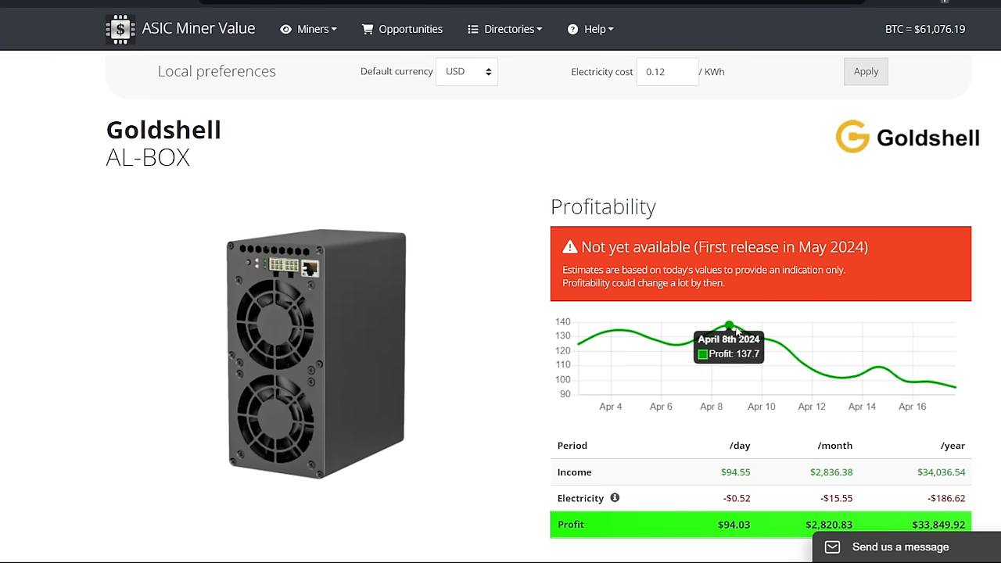
mouse_move(755, 341)
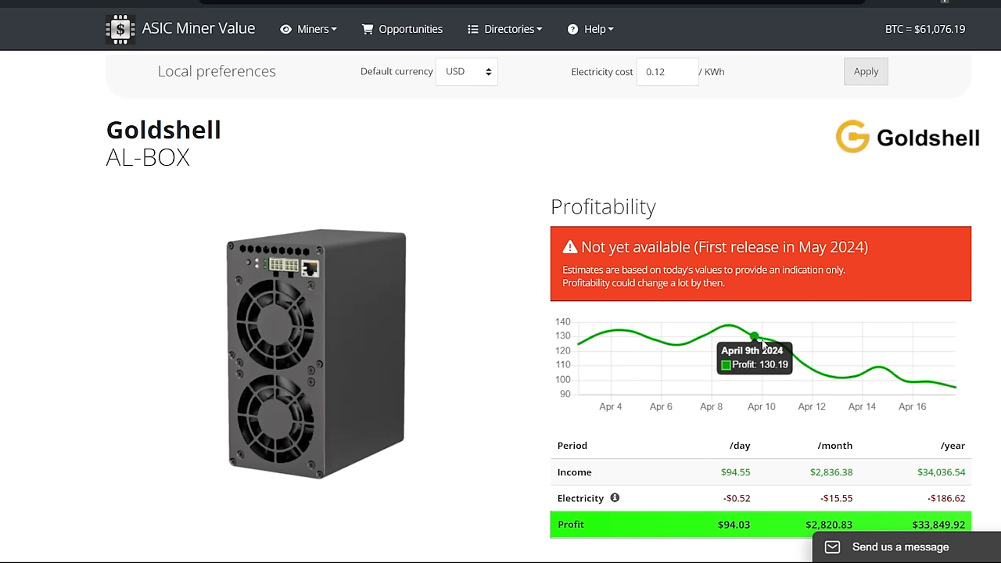
mouse_move(348, 102)
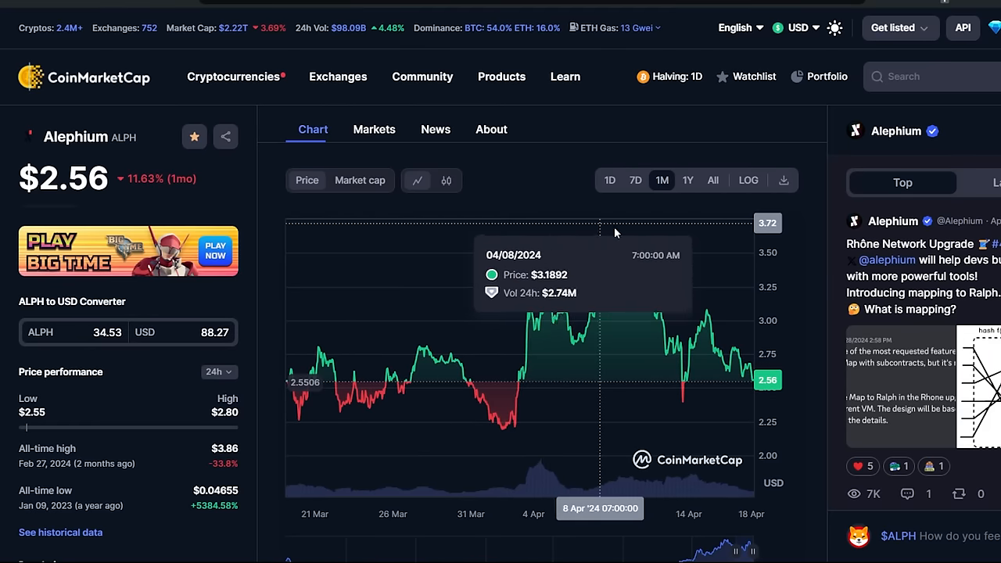
mouse_move(659, 302)
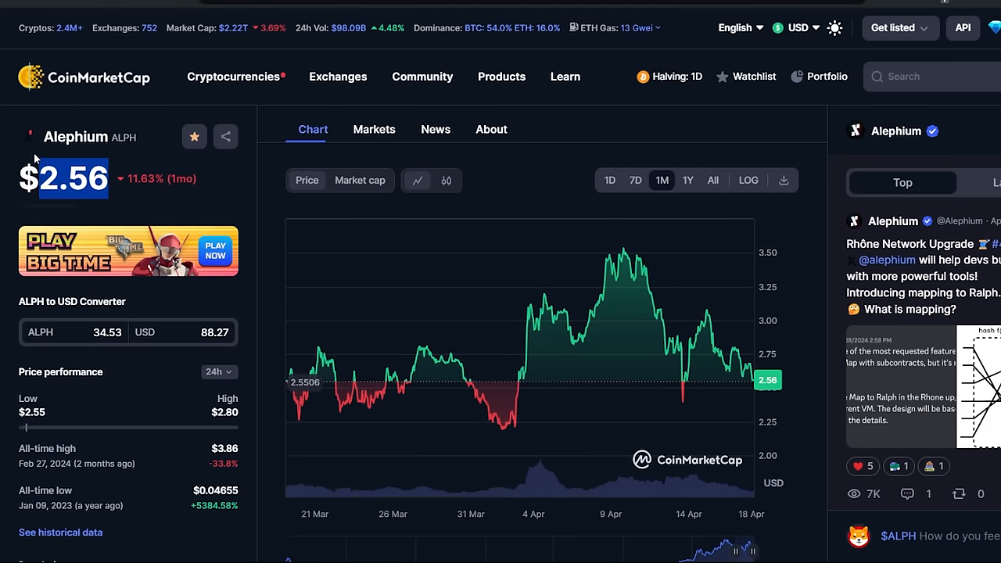
mouse_move(680, 347)
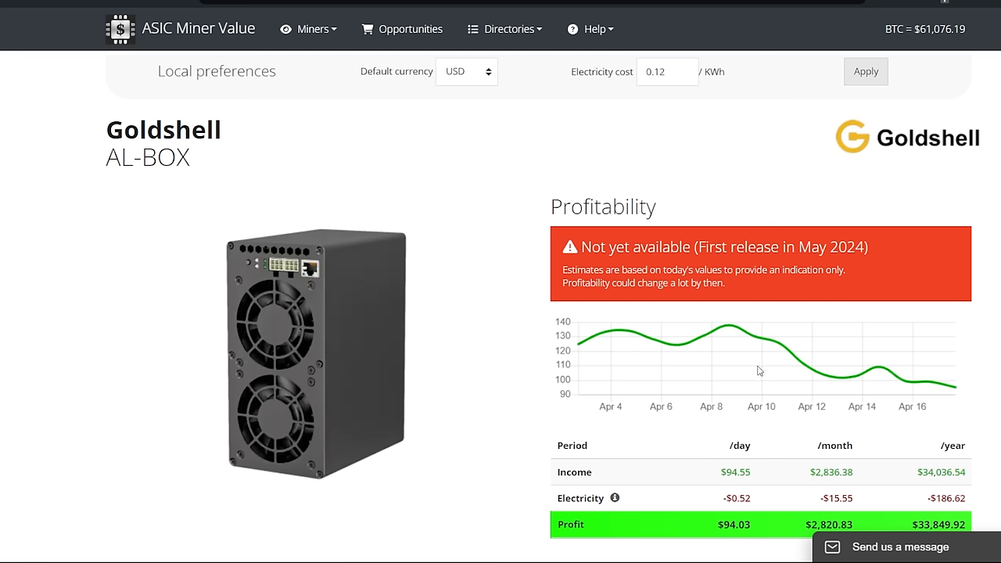
mouse_move(769, 346)
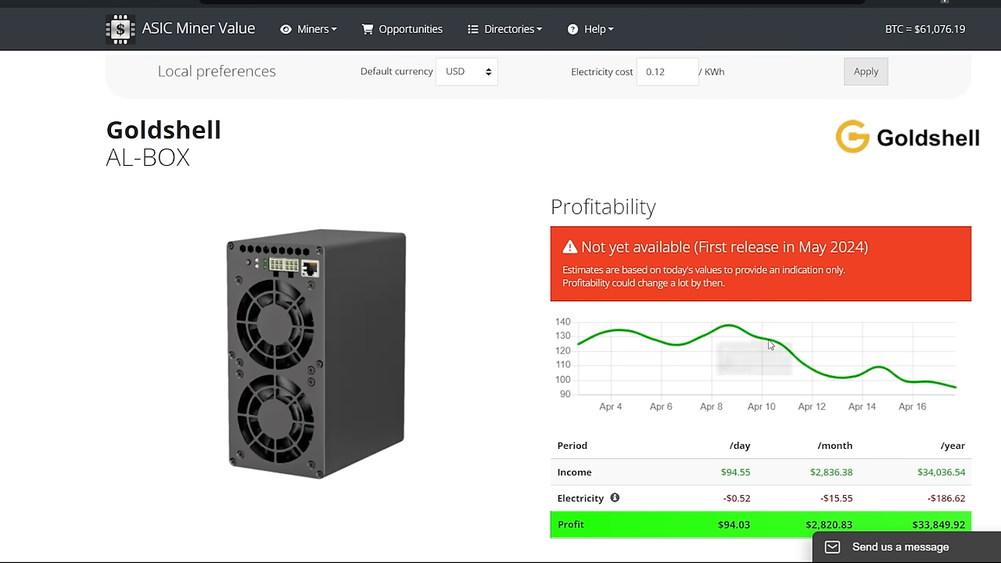
mouse_move(959, 388)
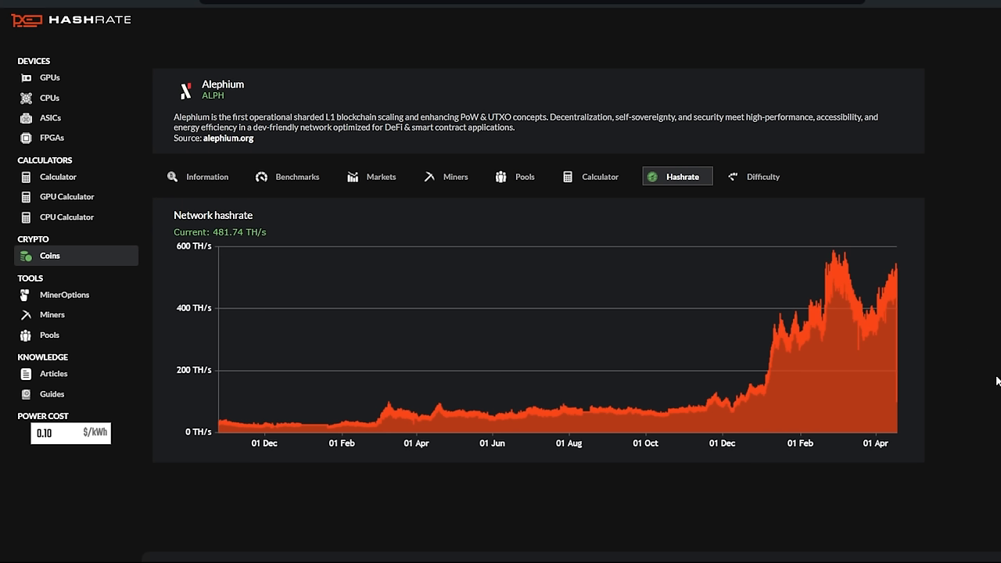
mouse_move(891, 274)
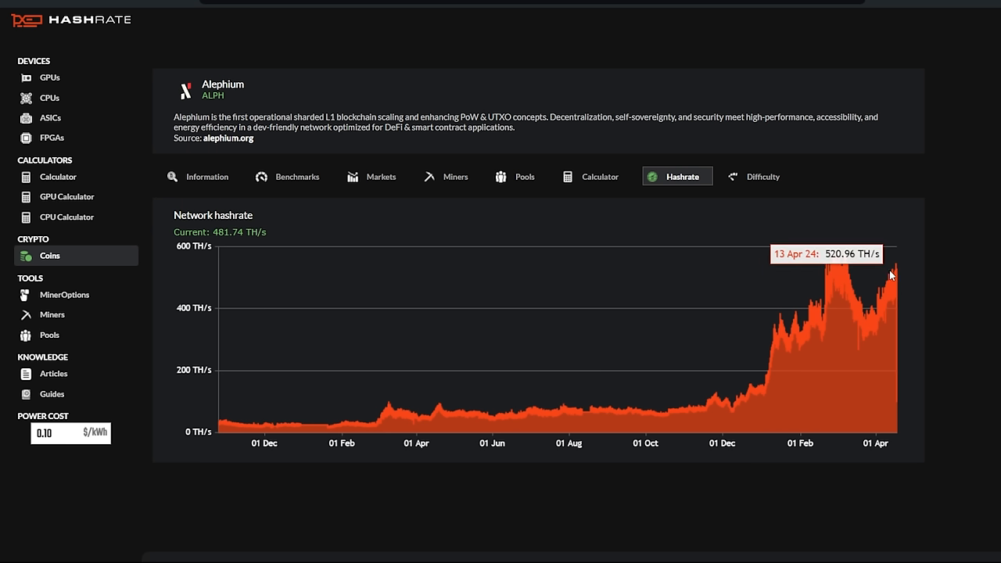
mouse_move(898, 273)
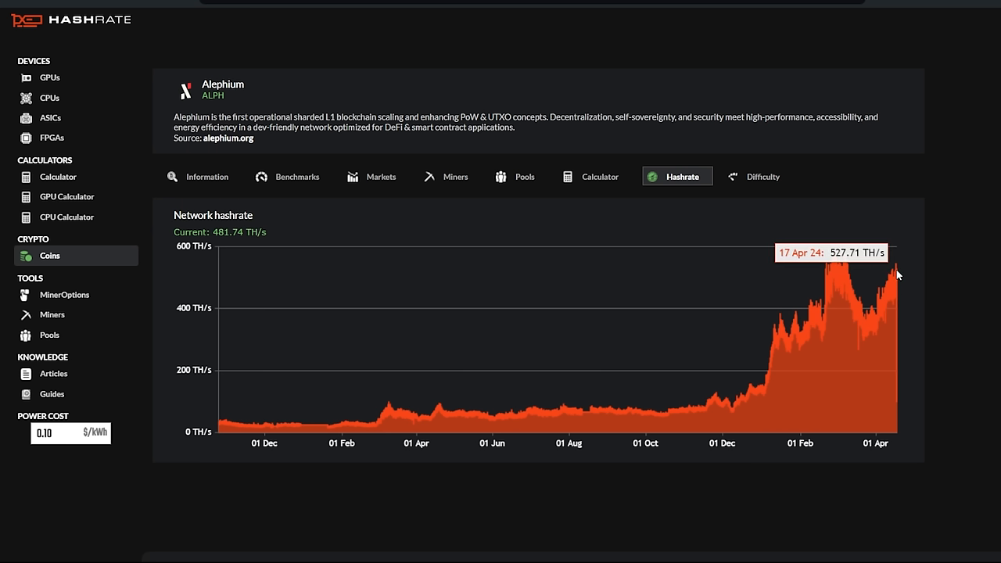
mouse_move(892, 300)
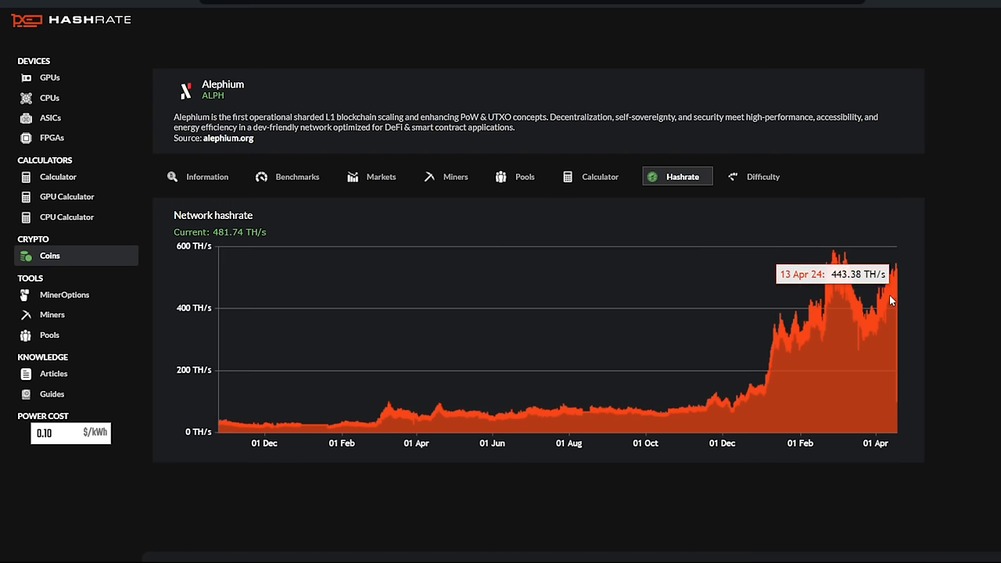
mouse_move(883, 304)
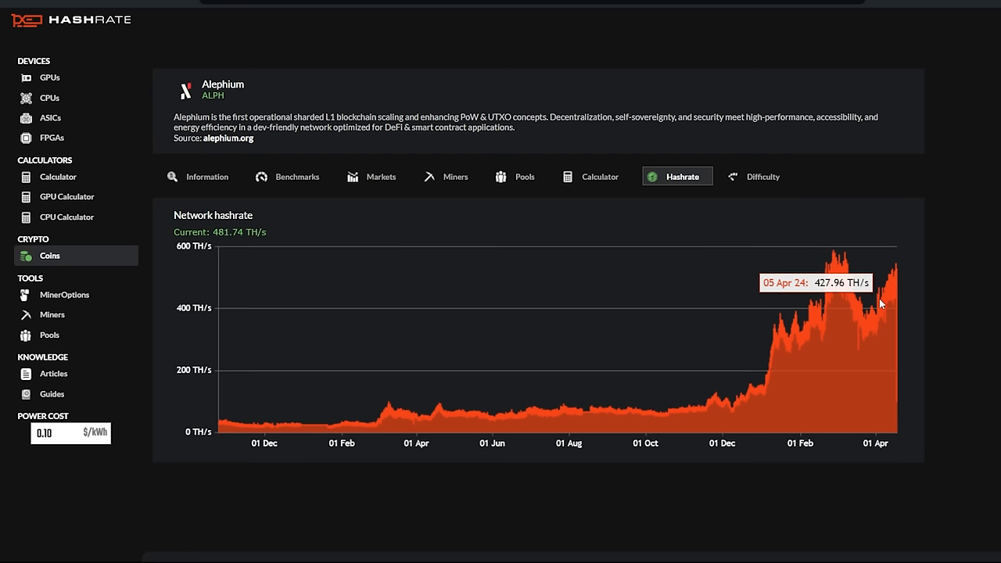
mouse_move(881, 304)
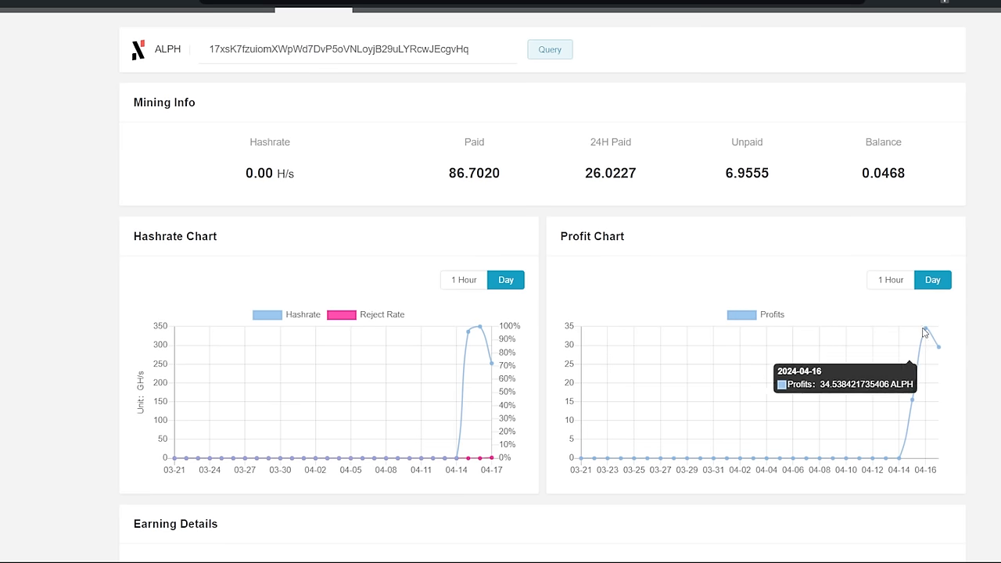
mouse_move(923, 344)
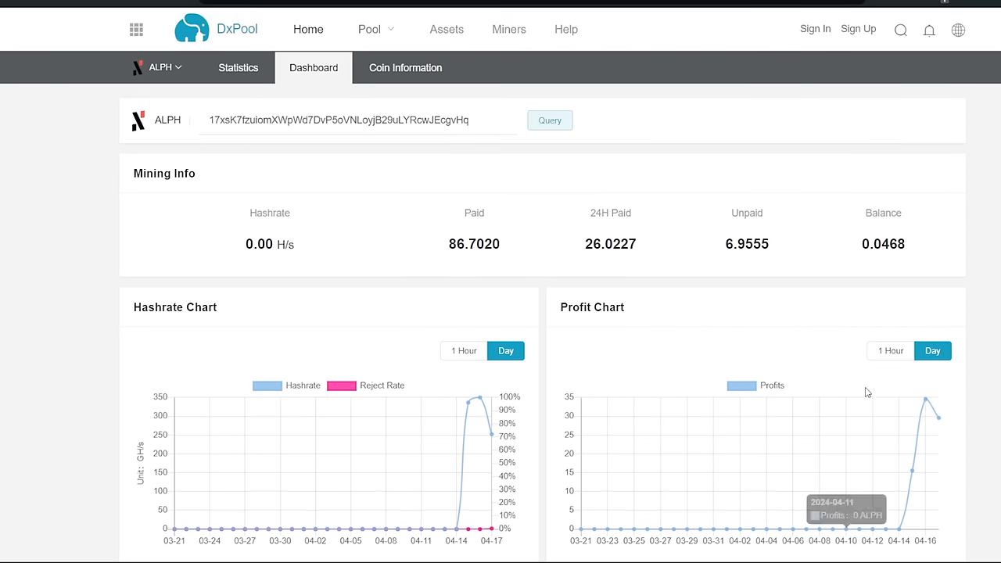
mouse_move(460, 186)
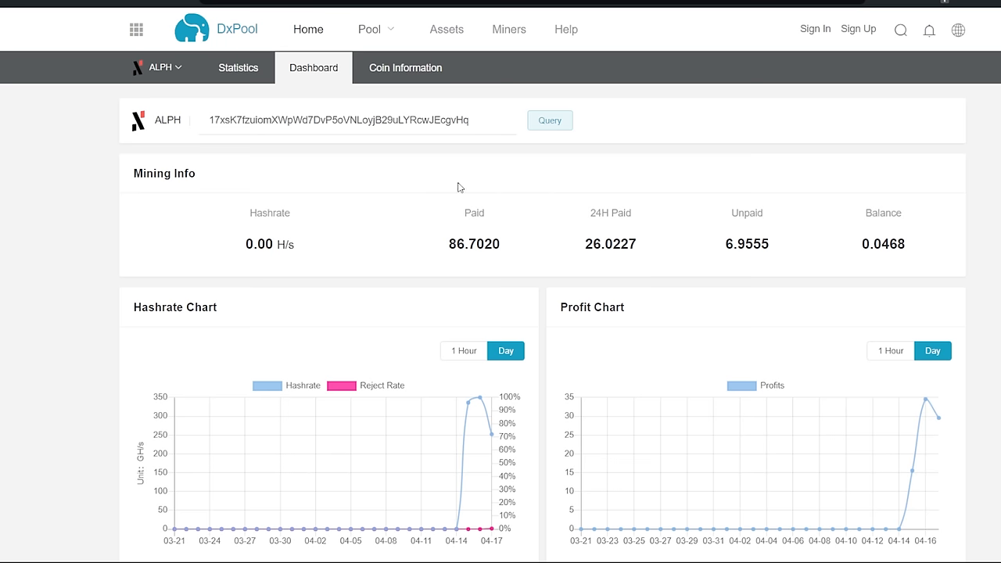
mouse_move(675, 170)
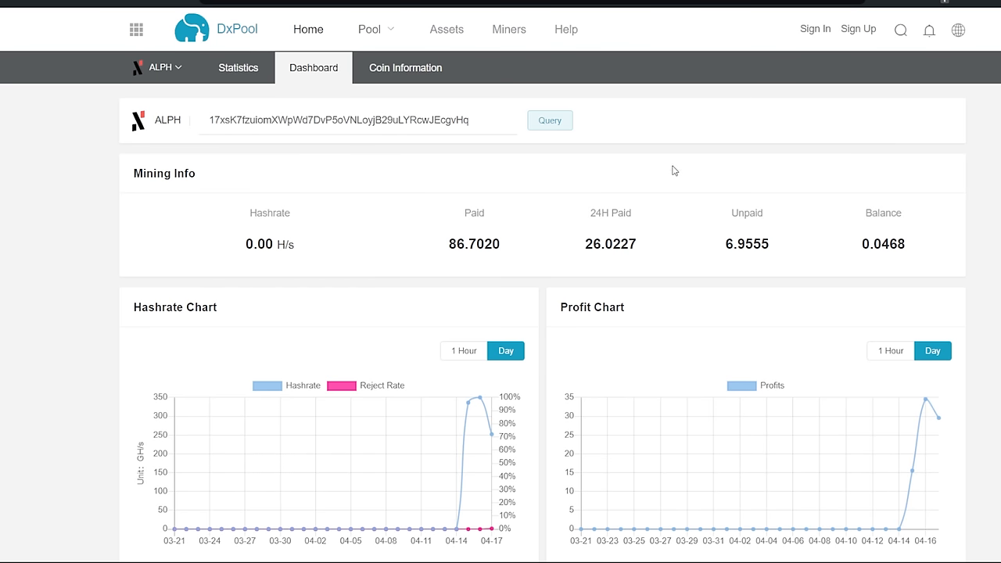
mouse_move(377, 10)
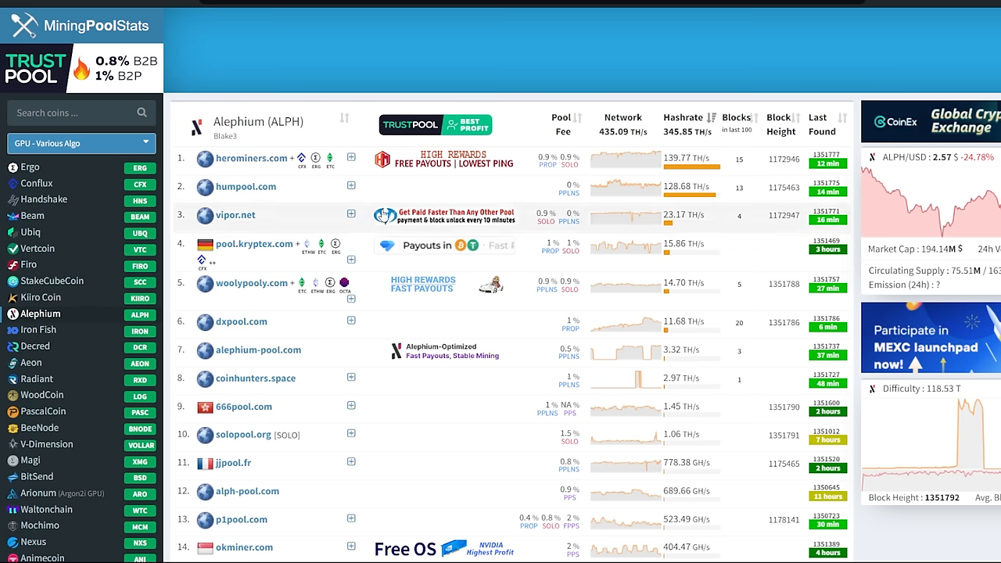
mouse_move(246, 219)
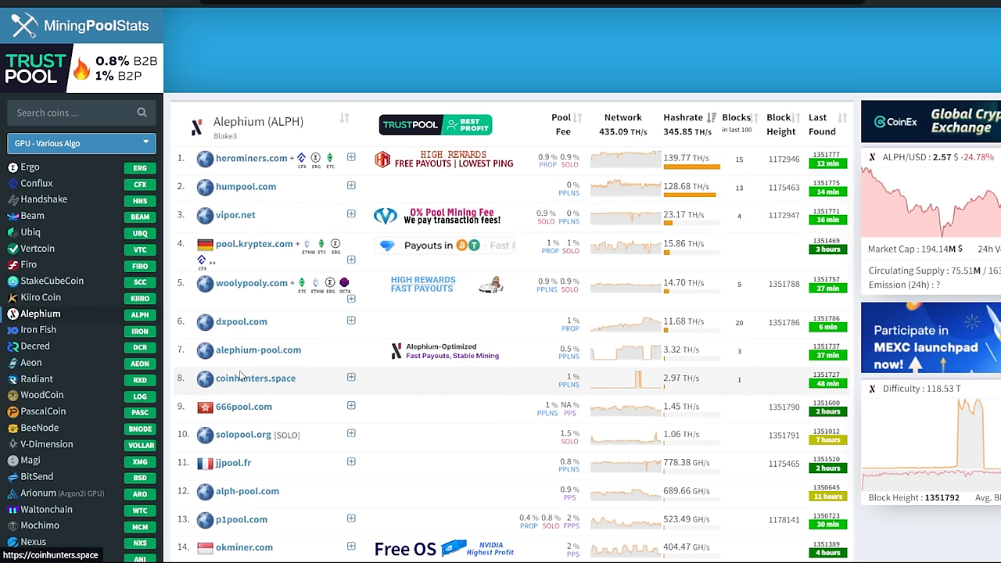
Step: Scroll the Alephium pool list, led by herominers.com, at 435.09 TH/s network hashrate
scroll(down, 3)
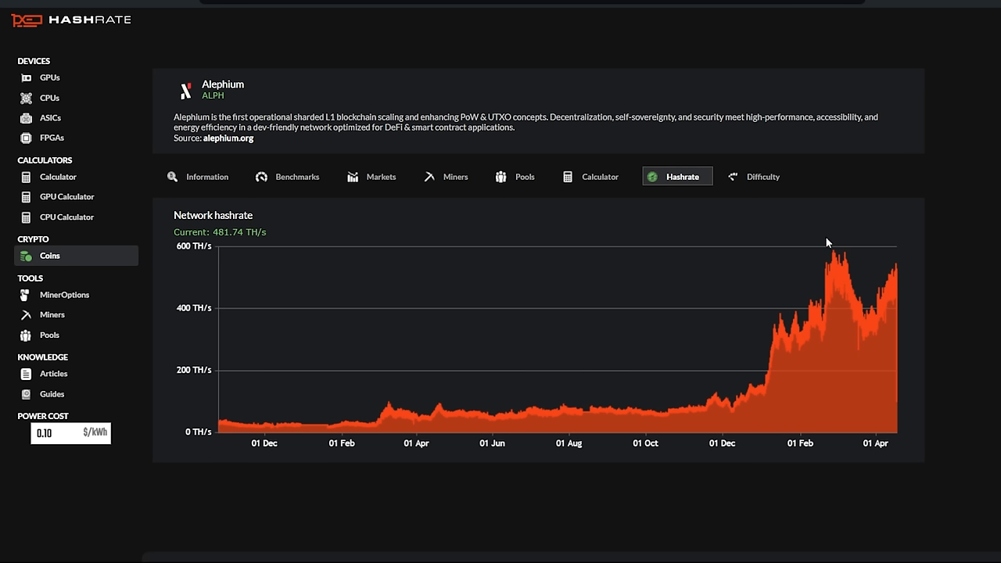
mouse_move(855, 288)
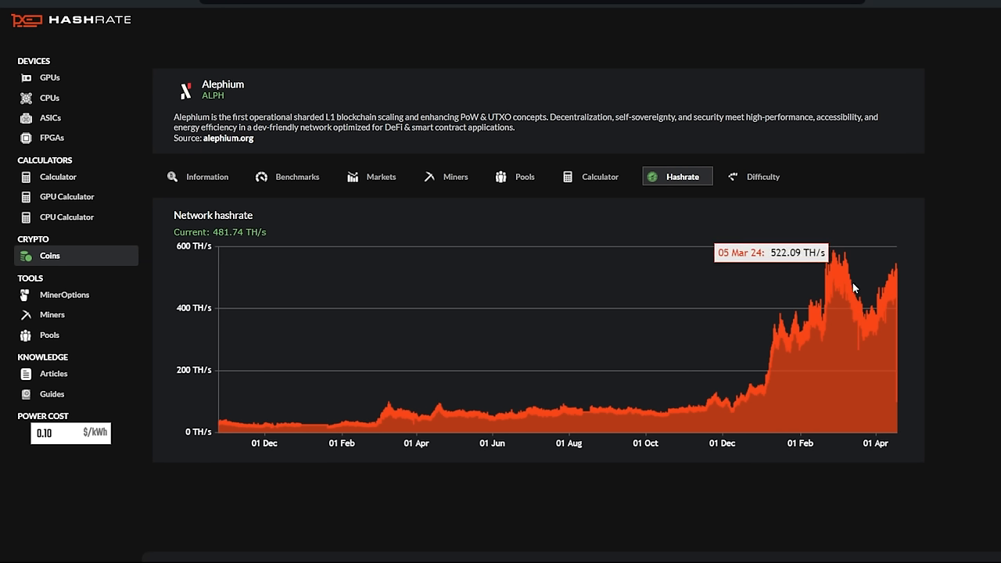
mouse_move(876, 284)
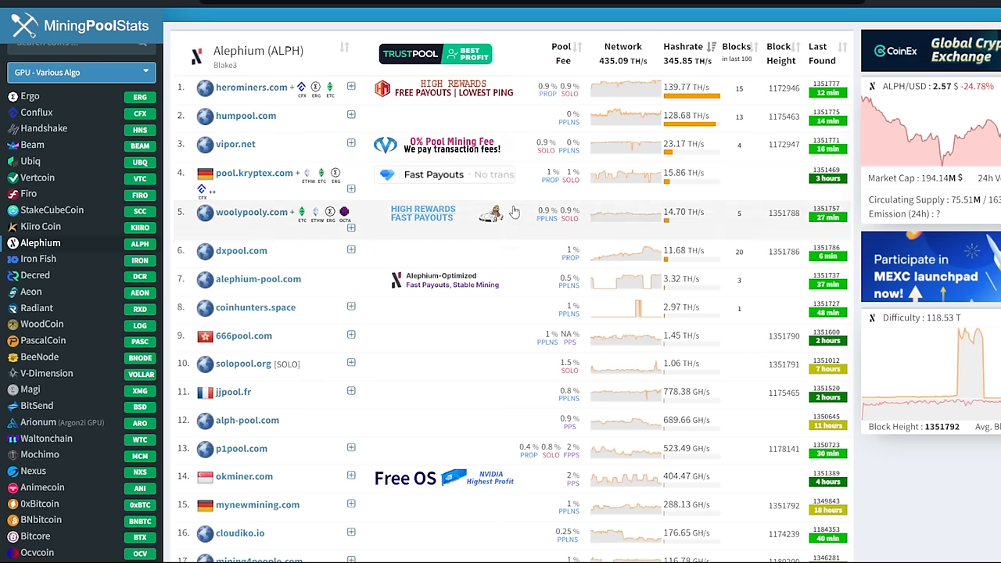
mouse_move(643, 258)
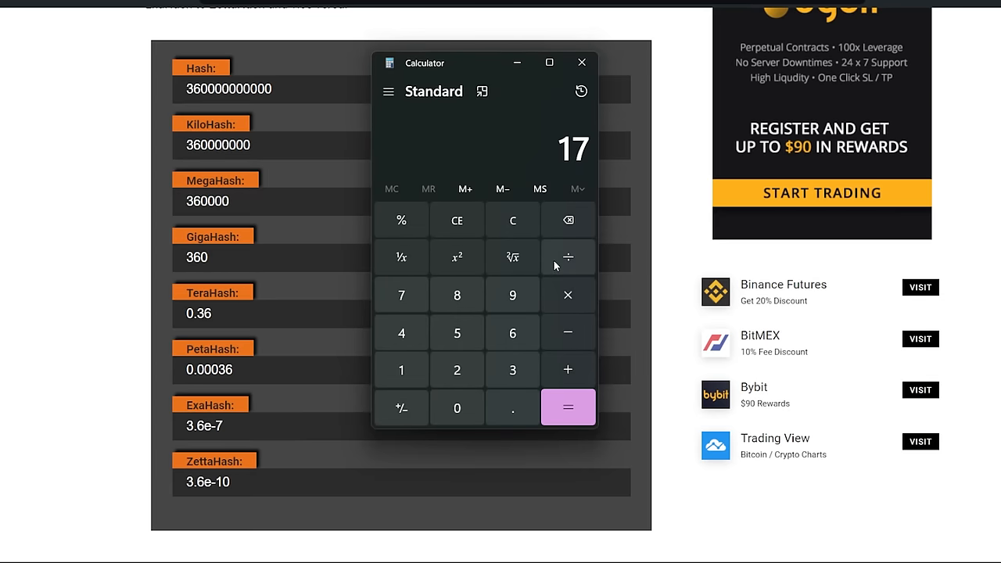
Step: Divide 17 by 0.36 in Calculator, getting 47.2222222222222
click(568, 257)
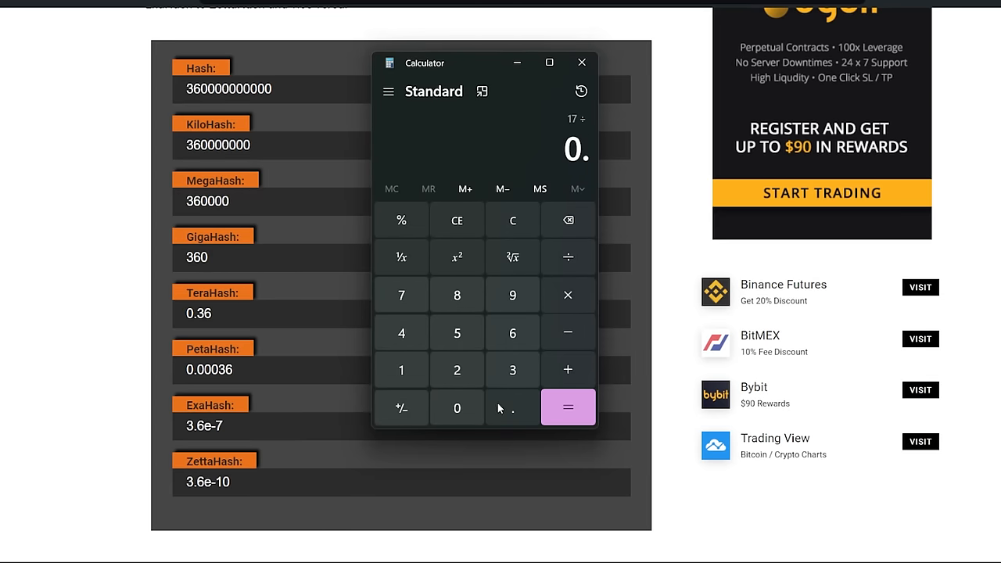
click(567, 408)
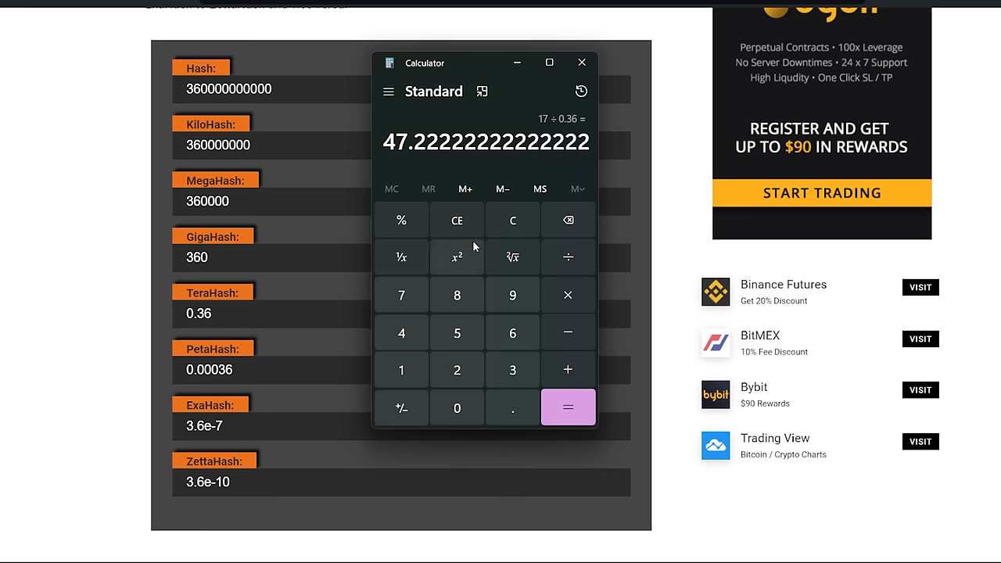
double_click(395, 142)
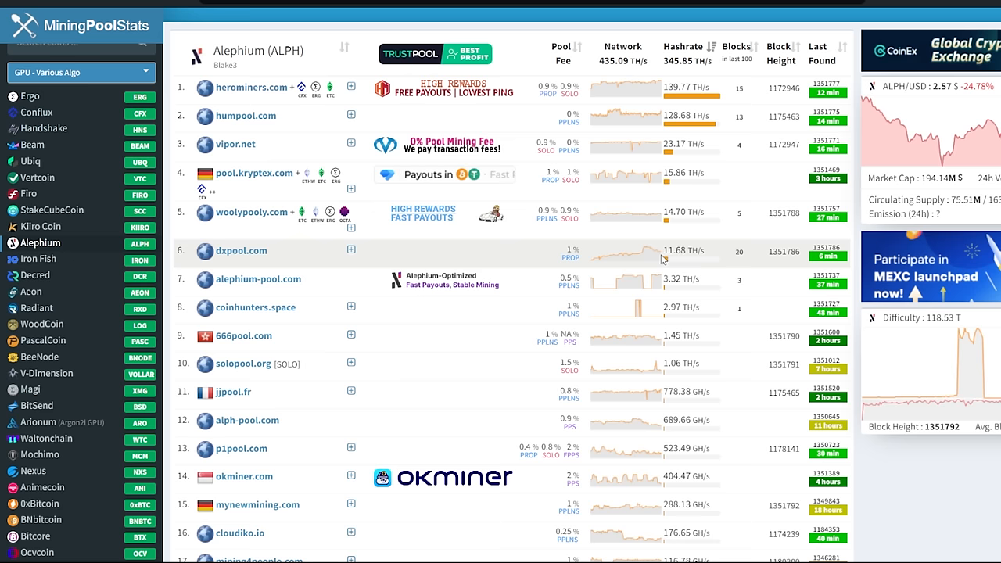
mouse_move(641, 256)
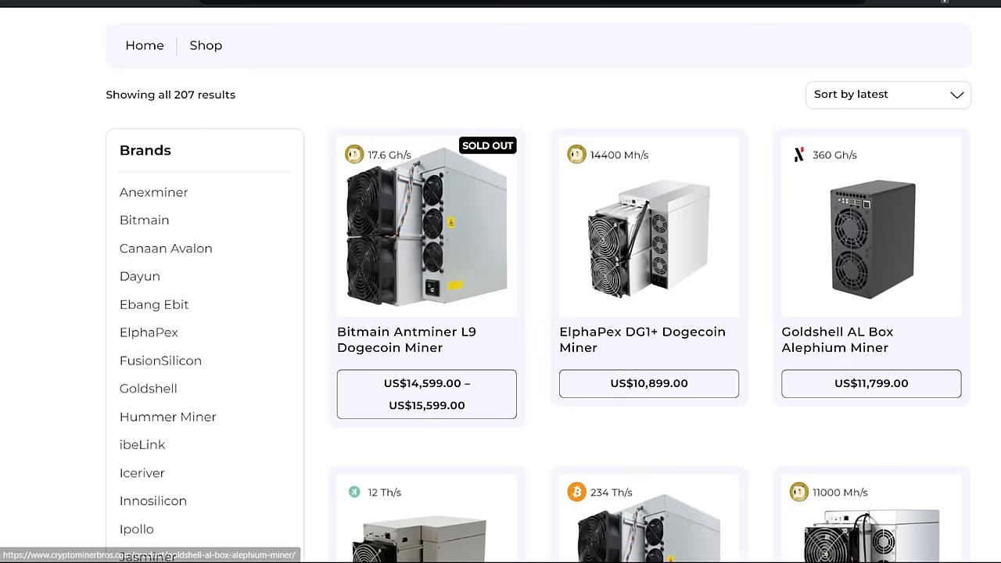
mouse_move(871, 239)
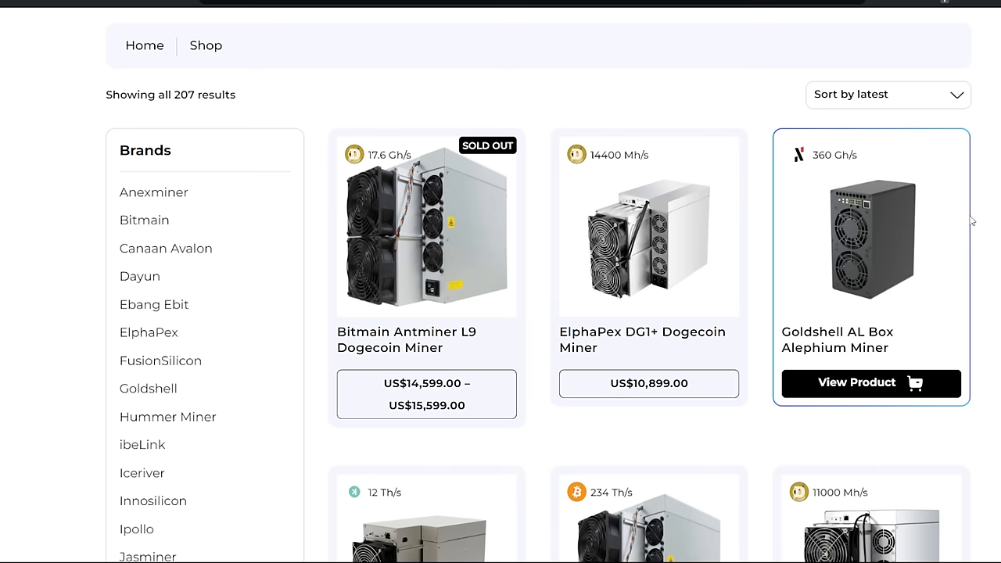
Step: Scroll down the shop listings past the ElphaPex DG1 at US$7,549.00
scroll(down, 3)
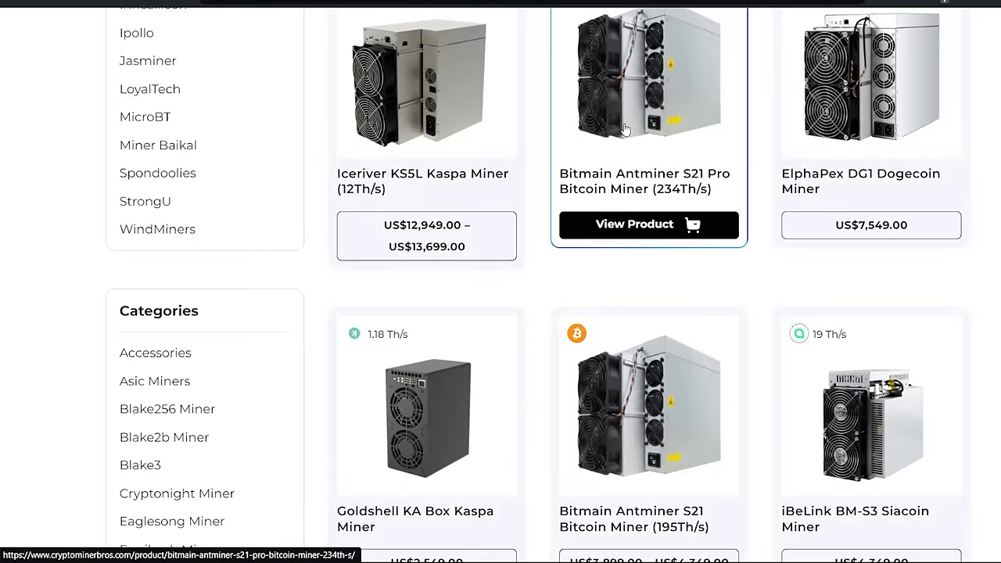
scroll(down, 3)
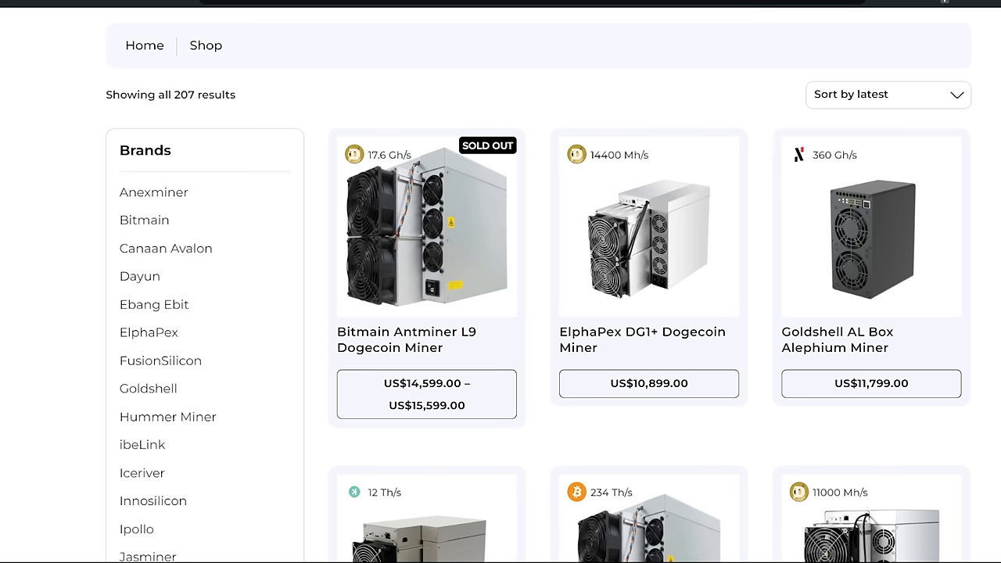
mouse_move(979, 263)
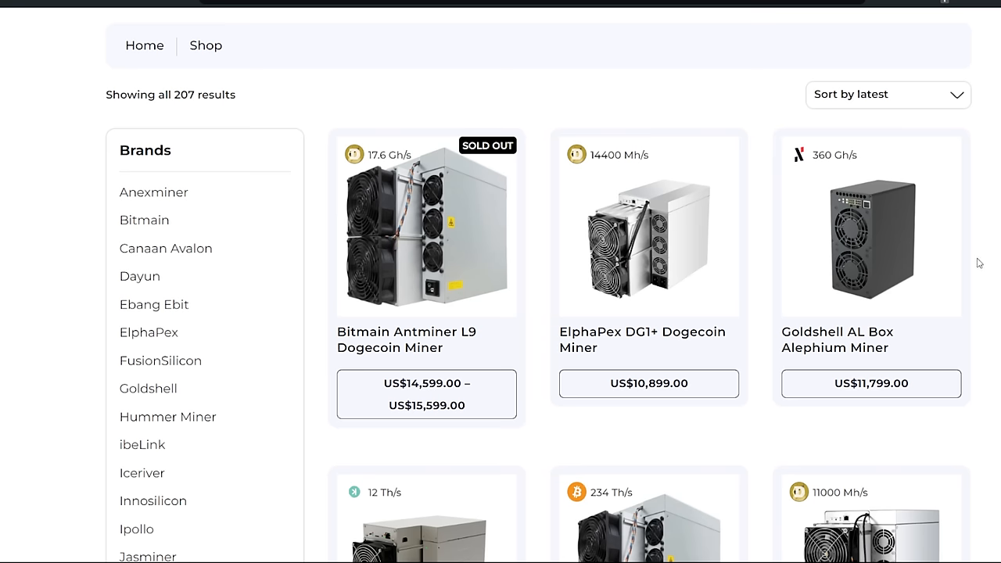
mouse_move(787, 244)
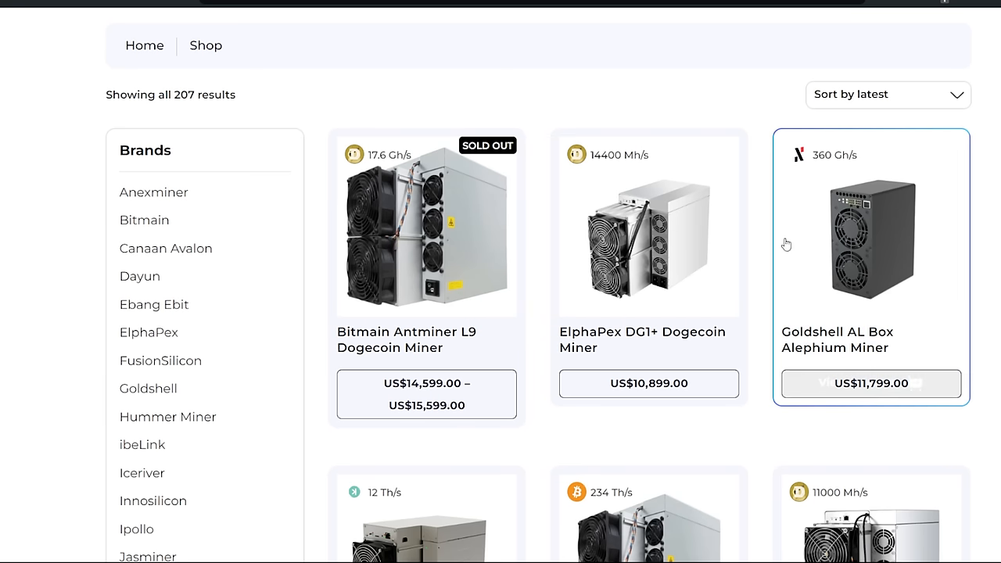
mouse_move(860, 395)
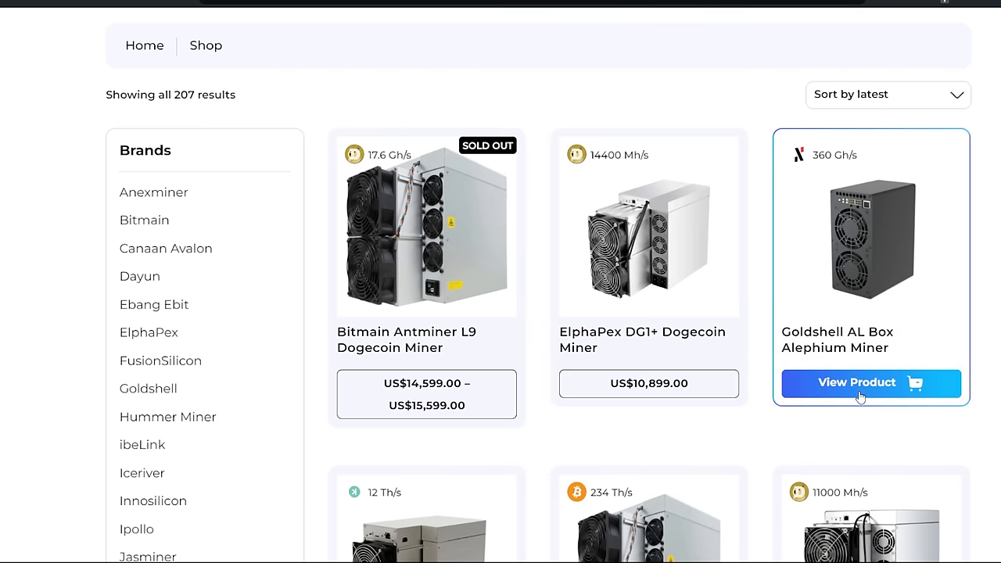
mouse_move(876, 414)
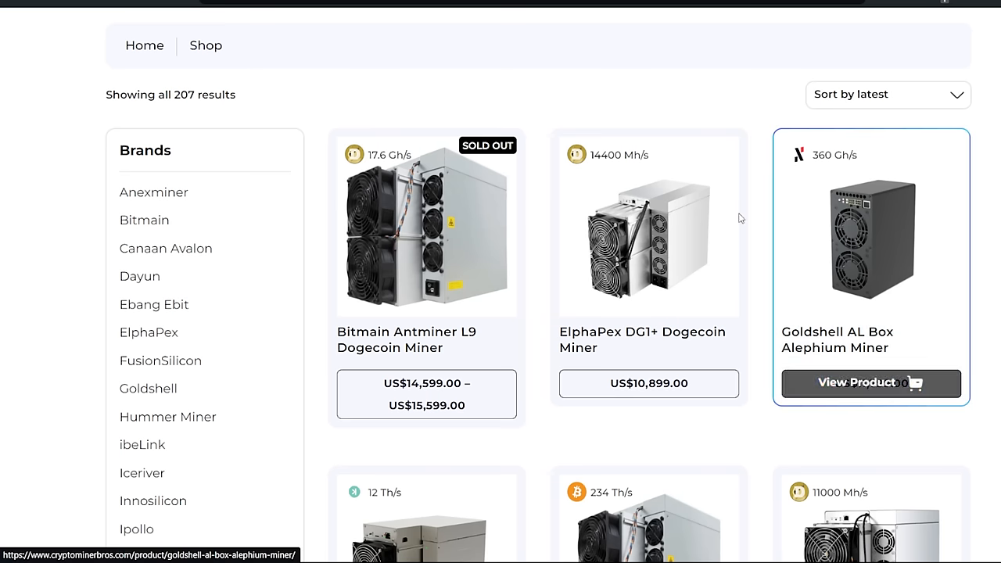
mouse_move(624, 109)
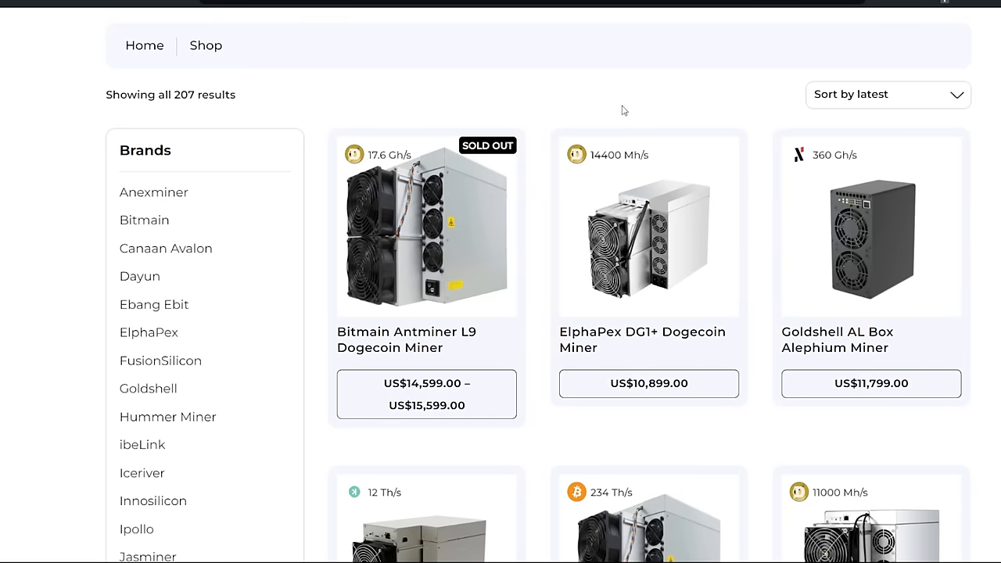
mouse_move(425, 40)
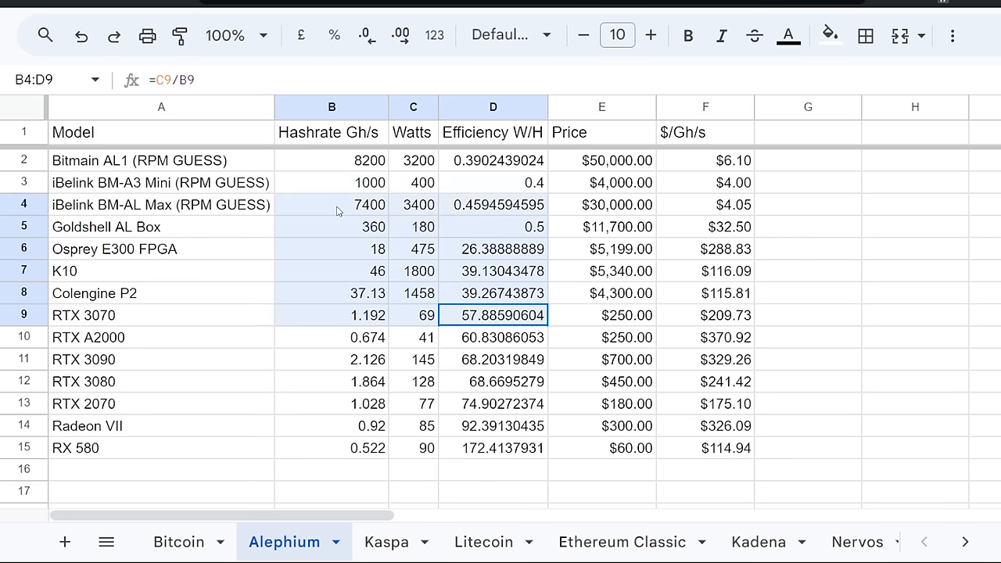
Step: Compare efficiency values from the Goldshell AL Box row down to the Colengine P2
click(493, 337)
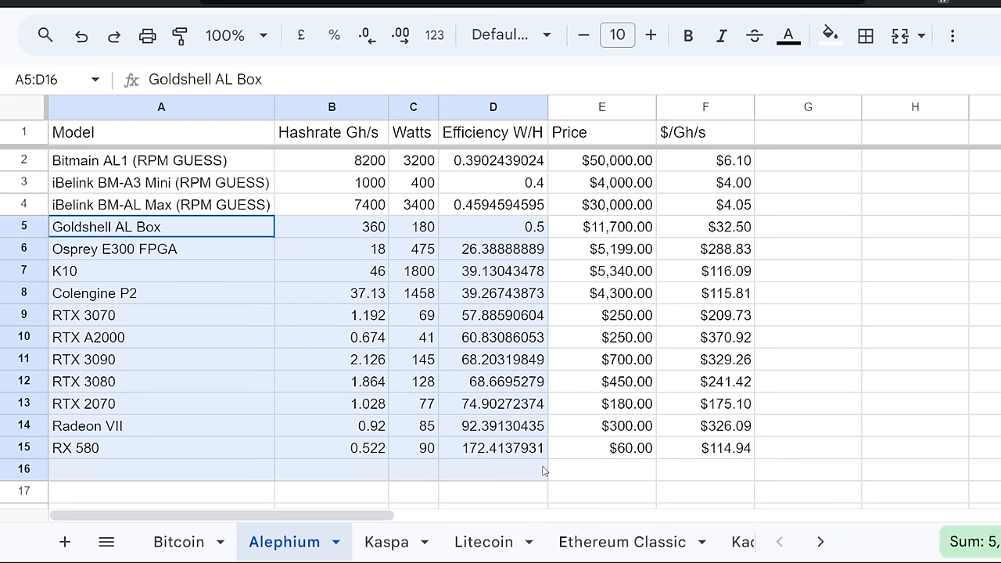
click(161, 226)
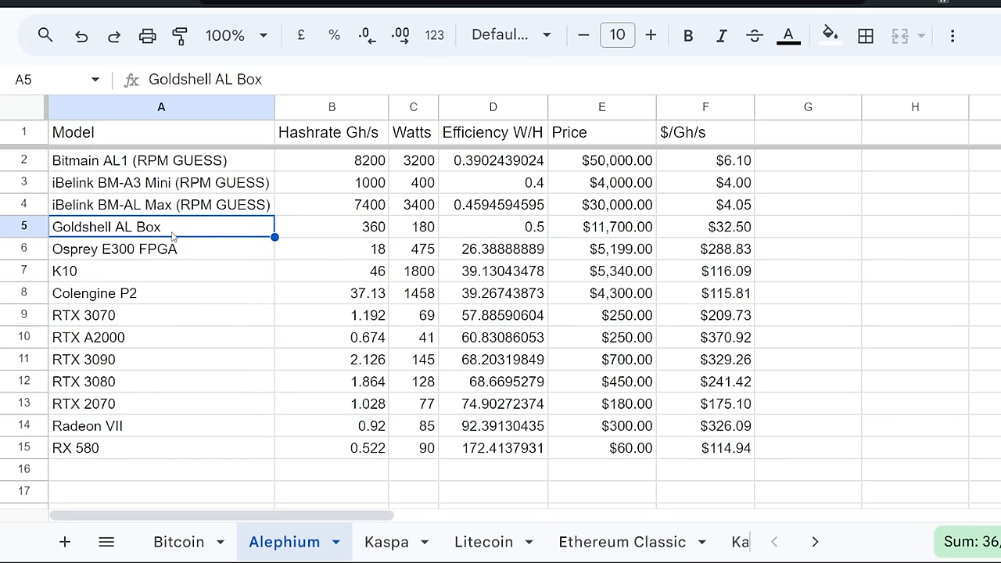
click(161, 248)
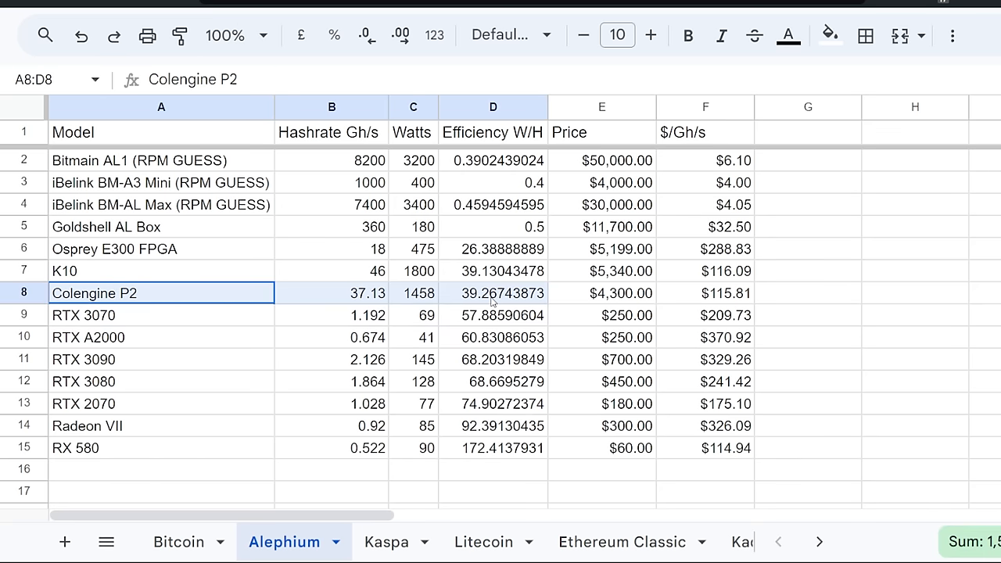
drag(492, 270, 493, 359)
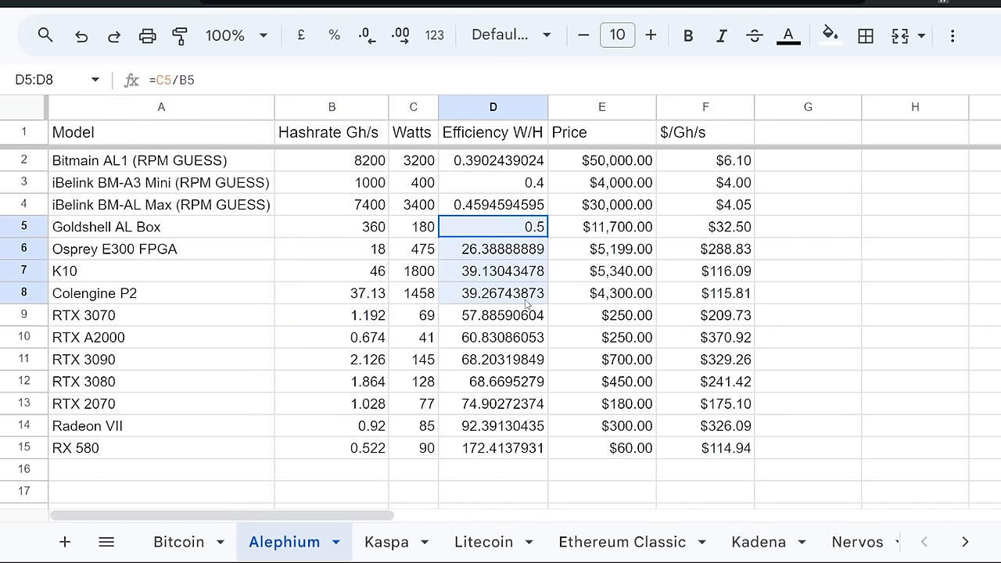
drag(526, 294, 526, 338)
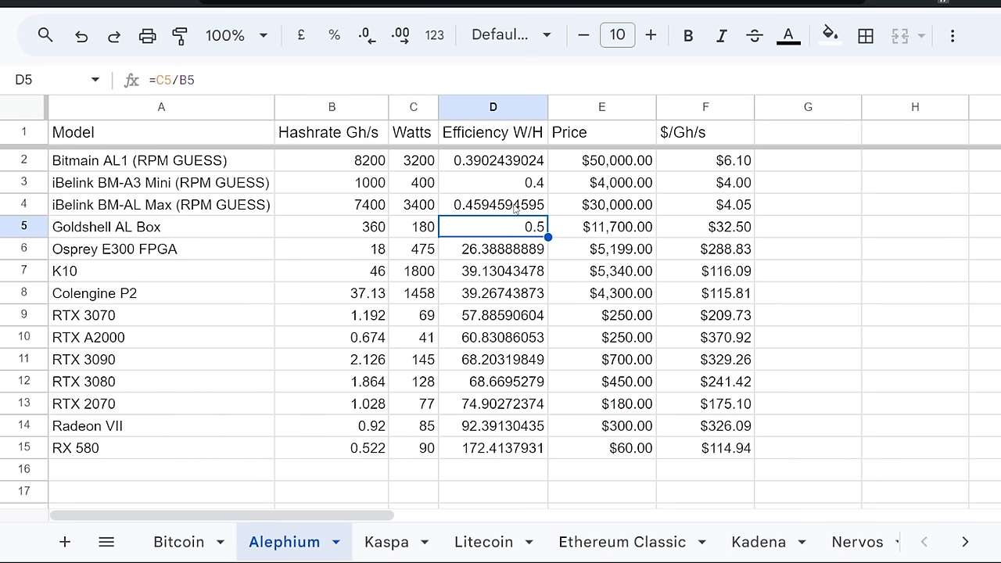
Step: Highlight the Goldshell AL Box row and check its and the iBelink BM-AL Max's efficiency
click(161, 226)
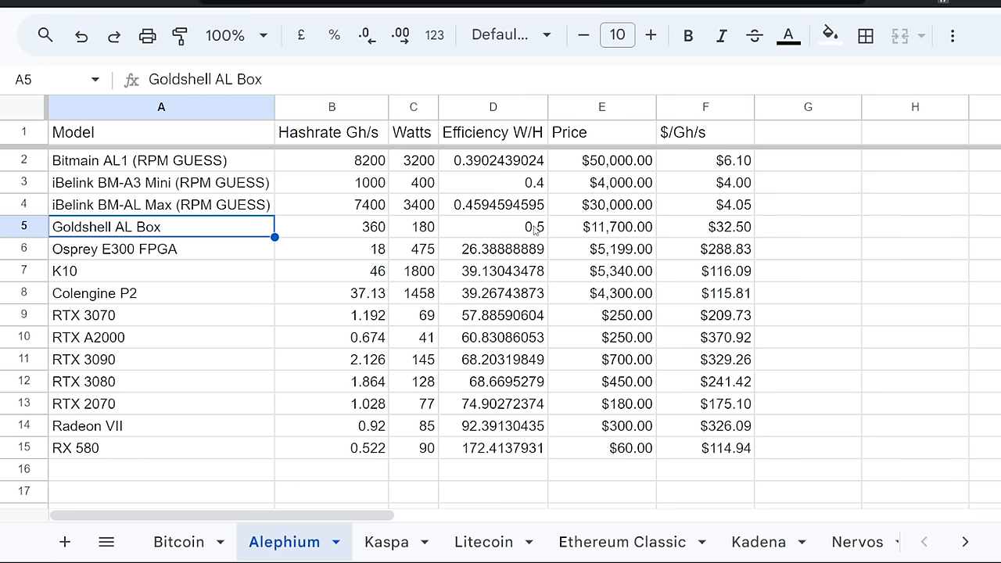
drag(162, 227, 493, 227)
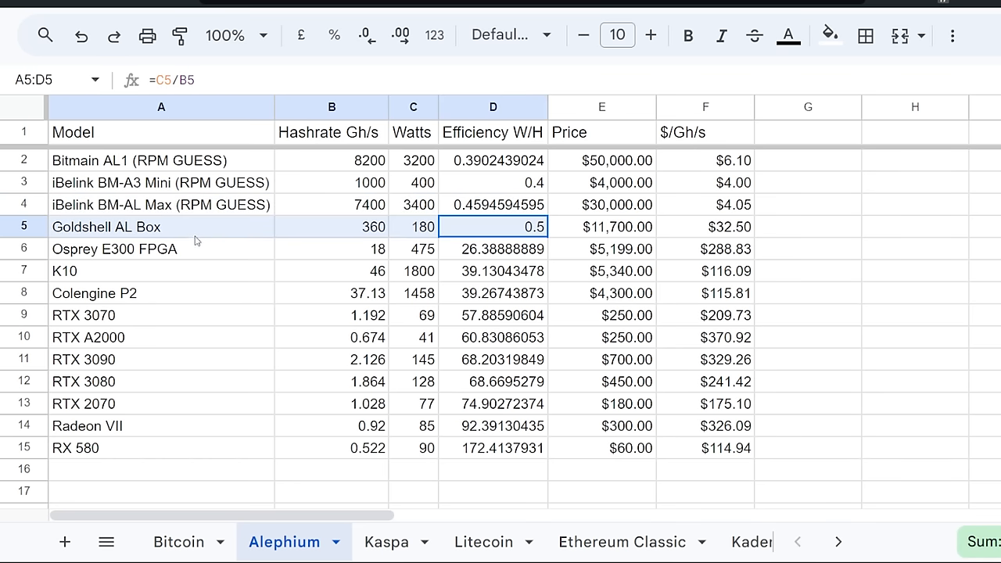
click(161, 204)
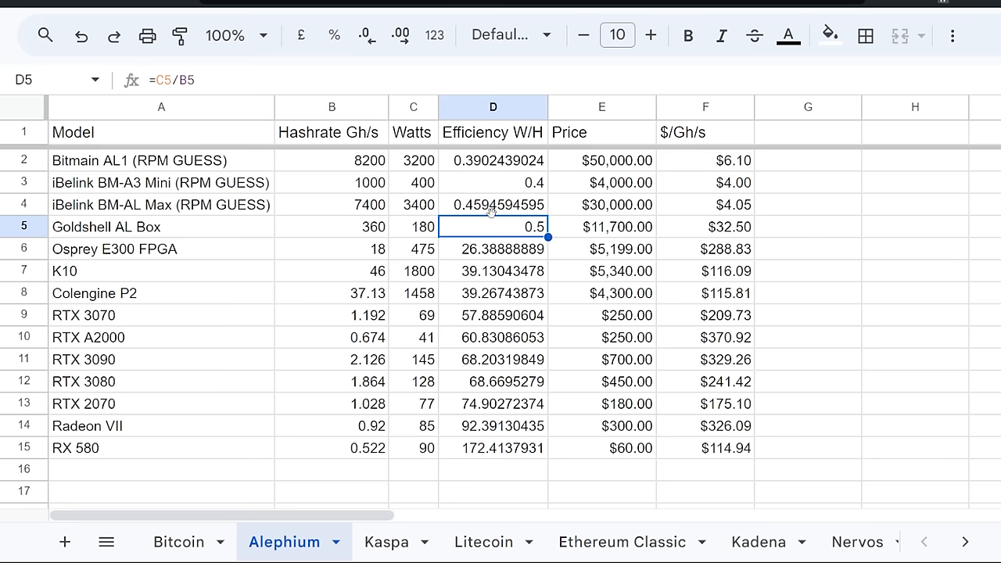
mouse_move(579, 145)
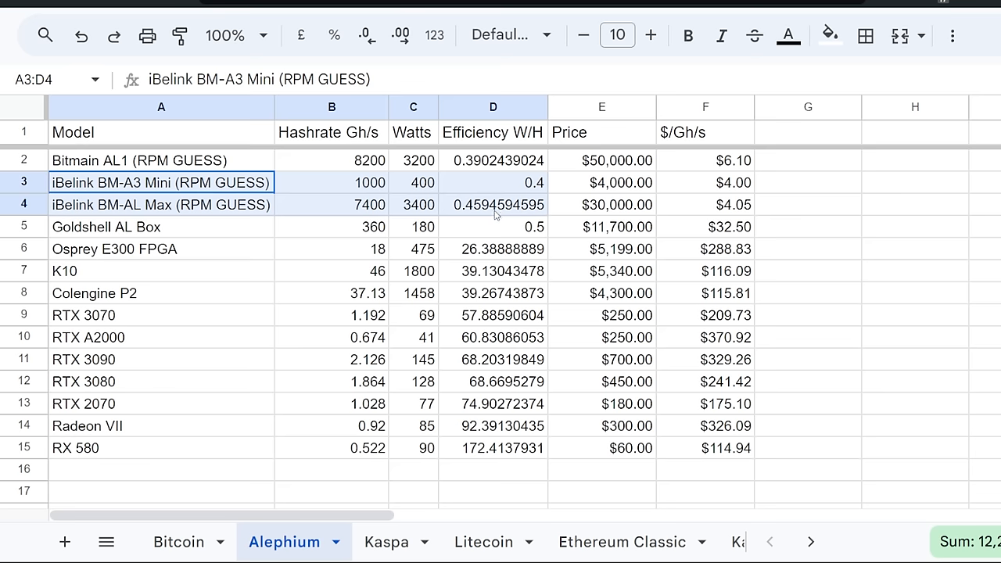
click(493, 204)
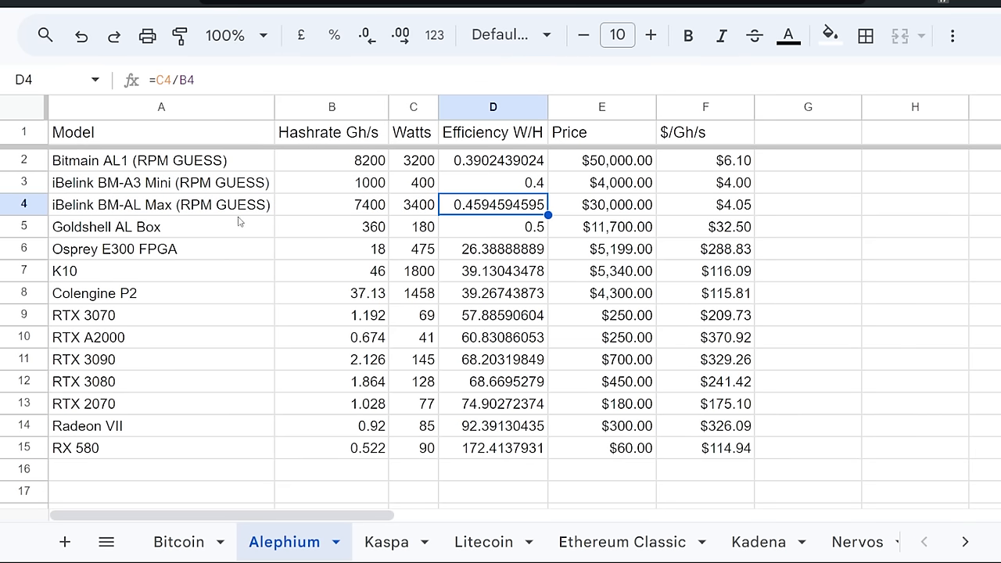
click(161, 160)
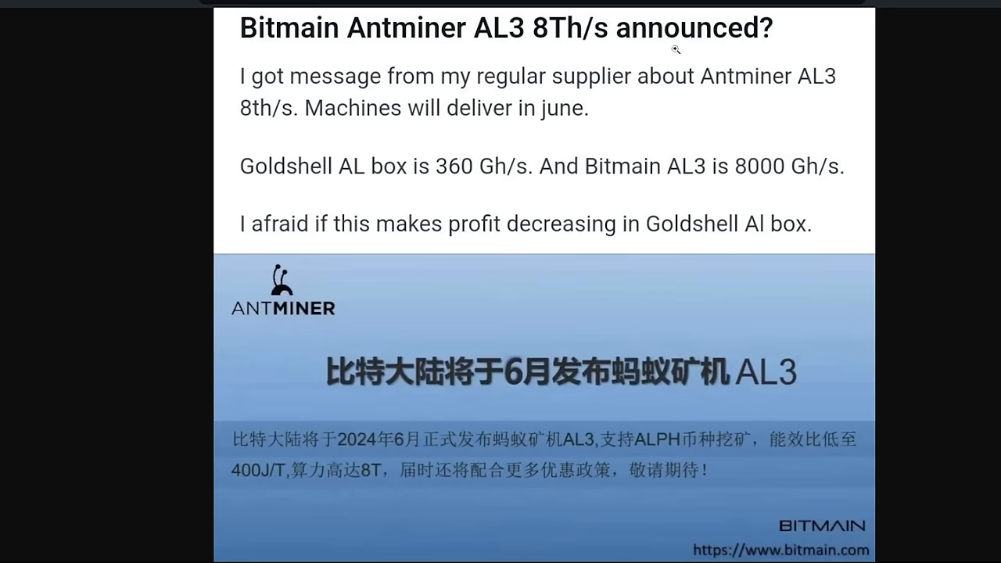
mouse_move(657, 36)
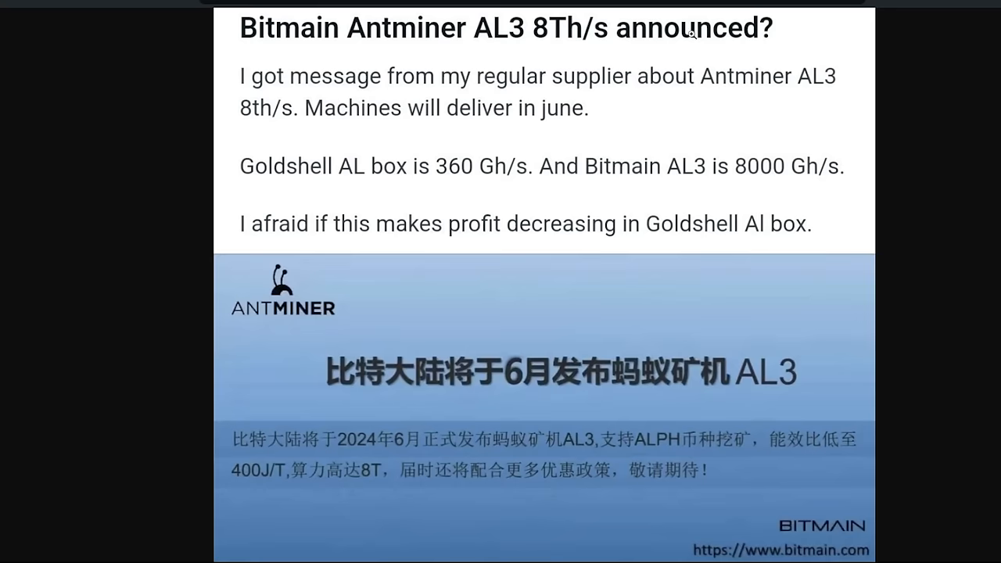
mouse_move(317, 364)
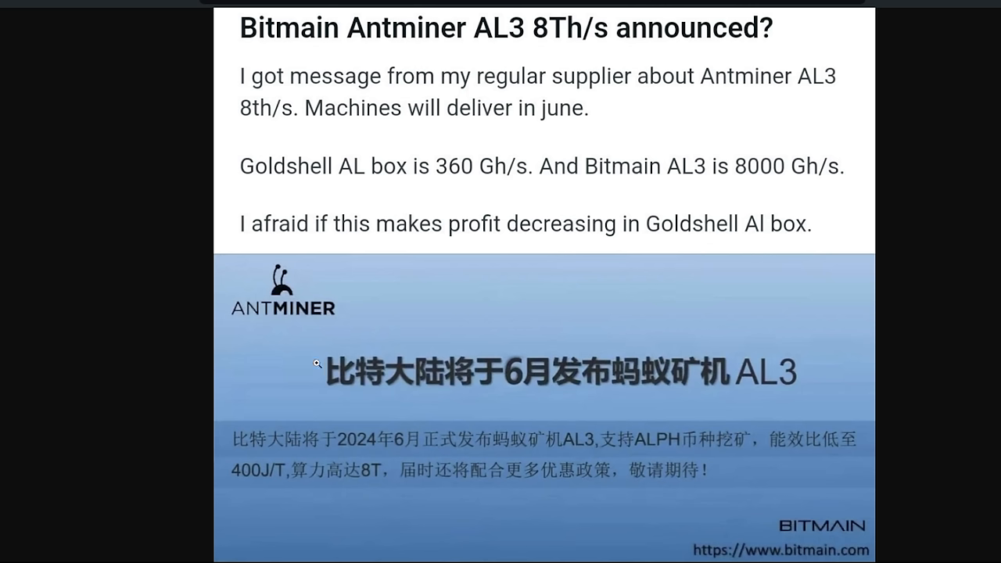
mouse_move(319, 451)
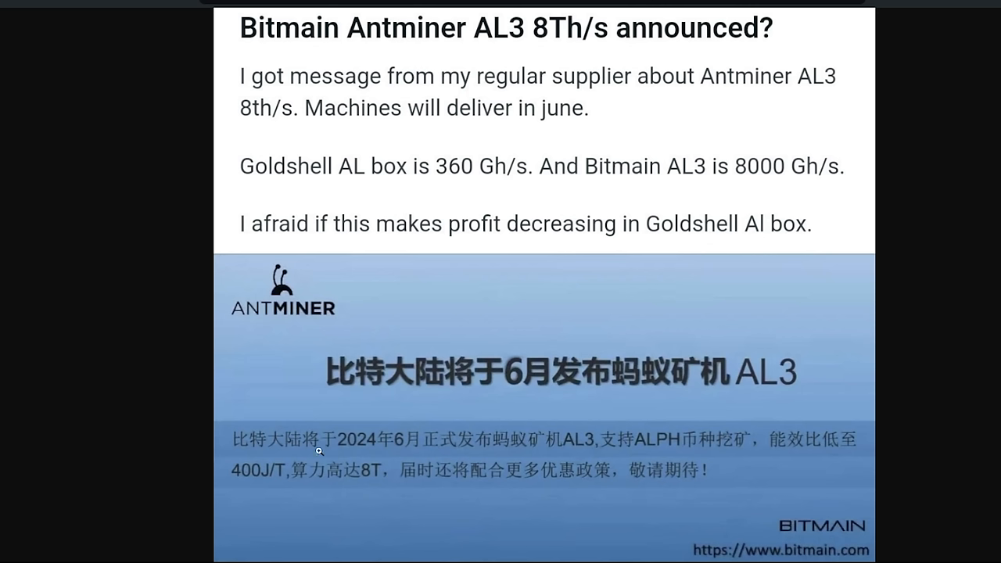
mouse_move(421, 452)
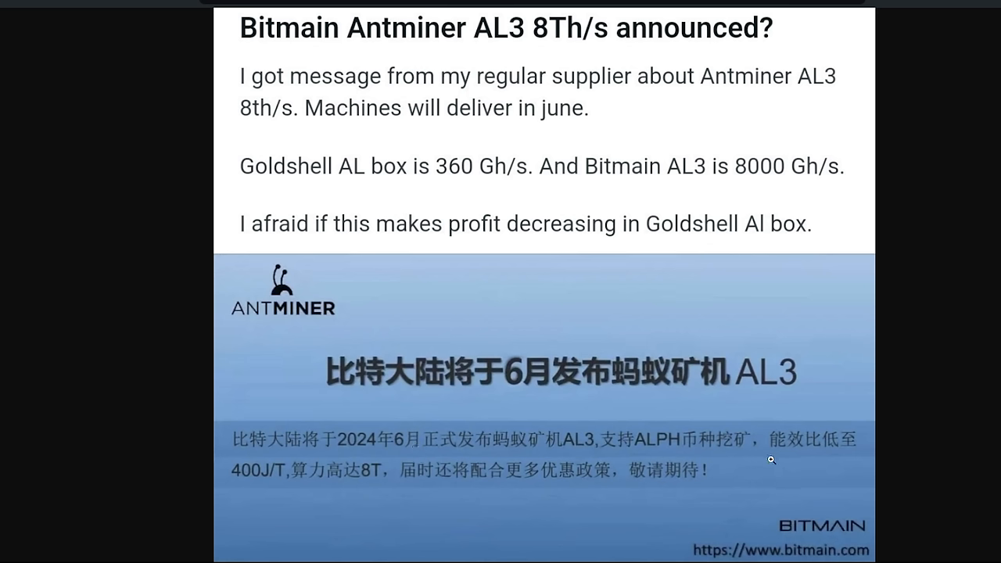
mouse_move(261, 471)
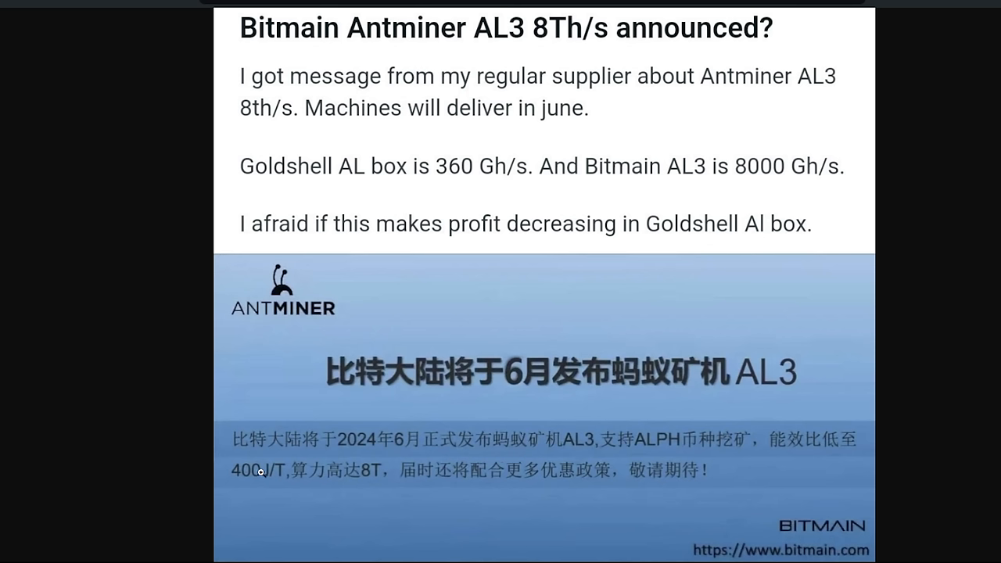
mouse_move(492, 208)
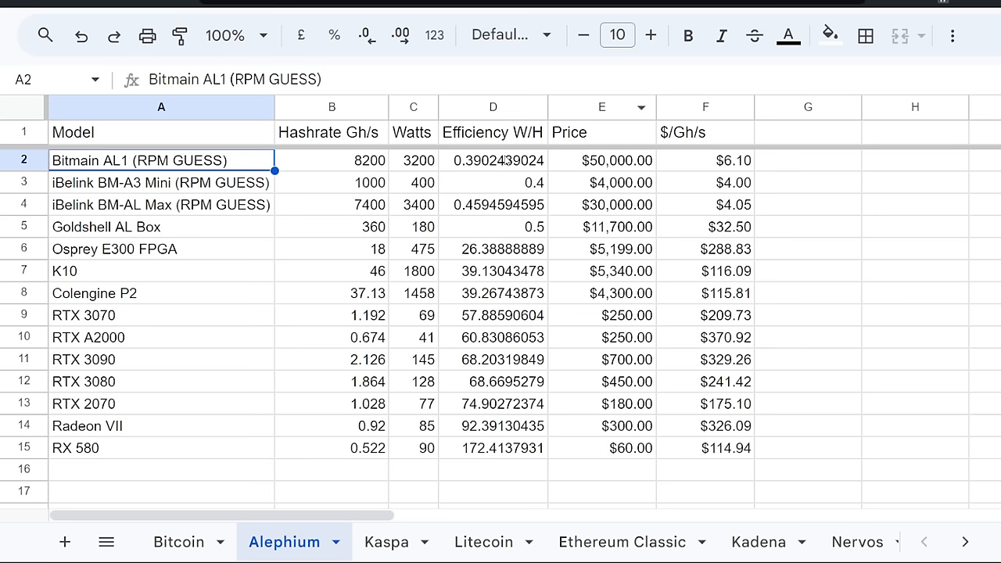
click(493, 160)
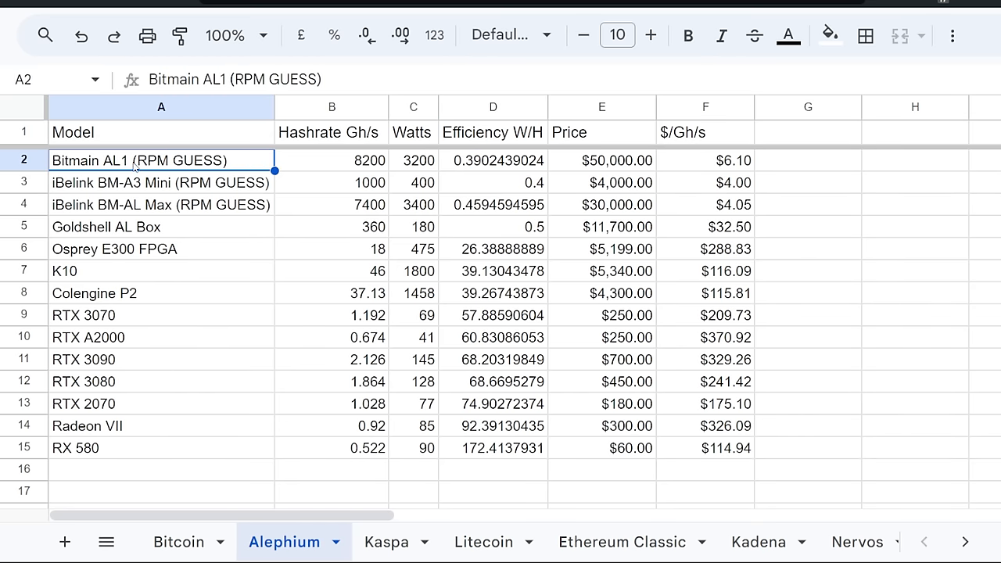
key(Backspace)
text(3)
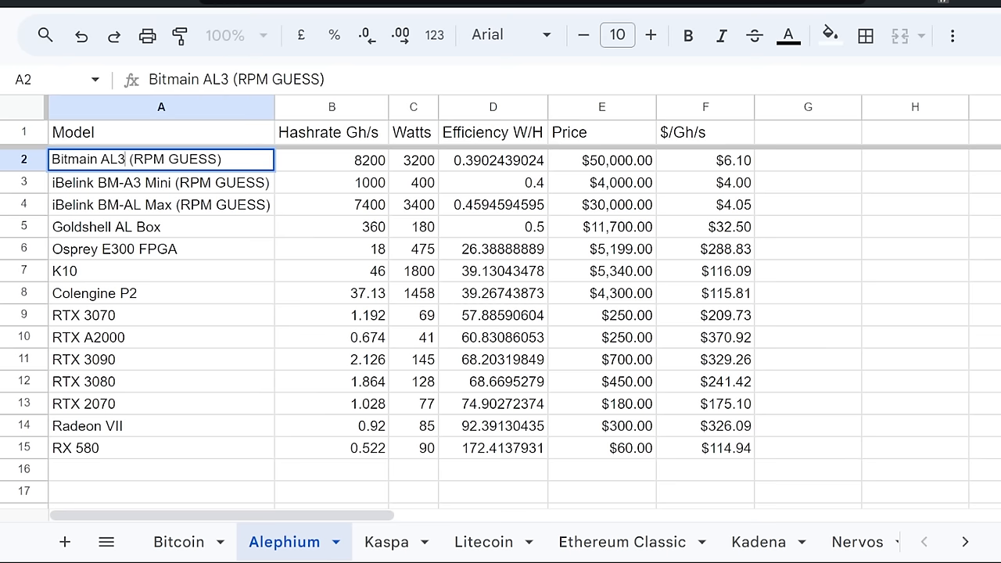
click(331, 161)
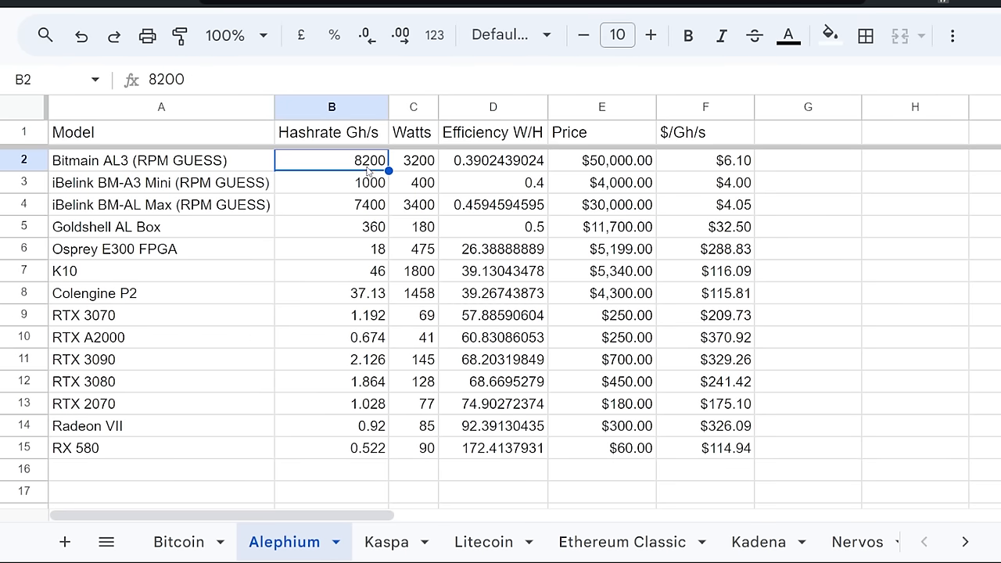
click(413, 160)
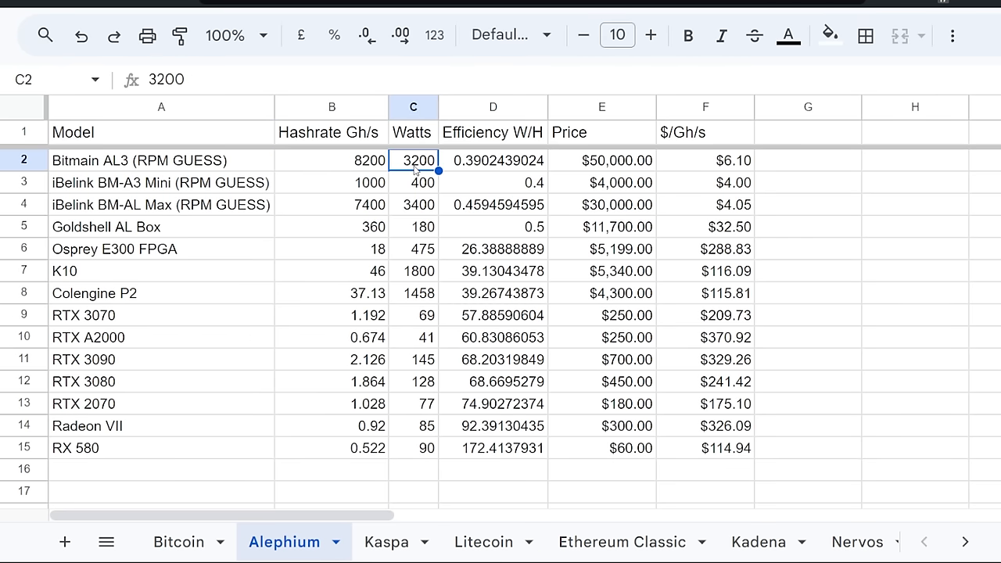
click(493, 160)
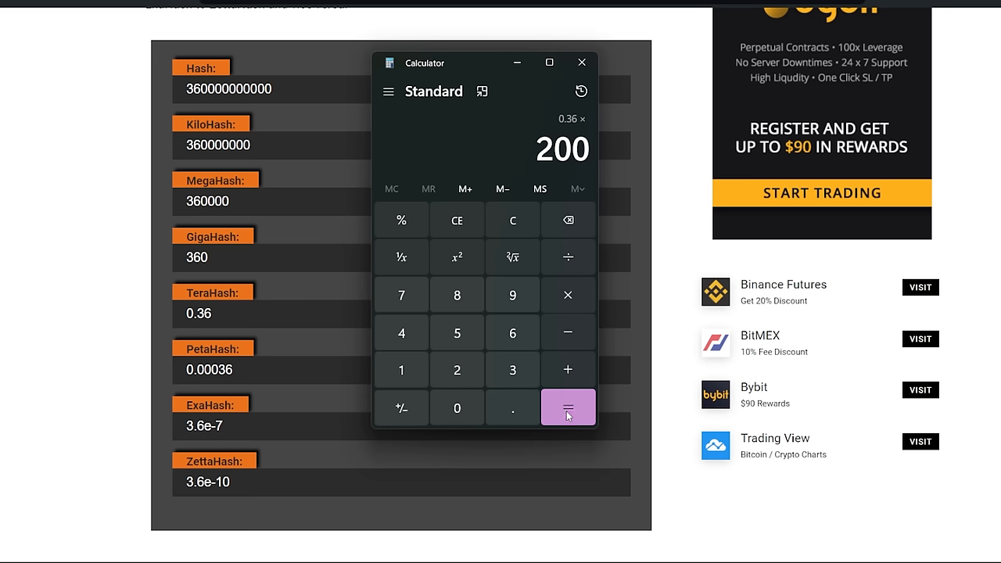
Step: Compute 0.36×200 plus 481 (553) and move the calculator off the hashrate figure
click(567, 408)
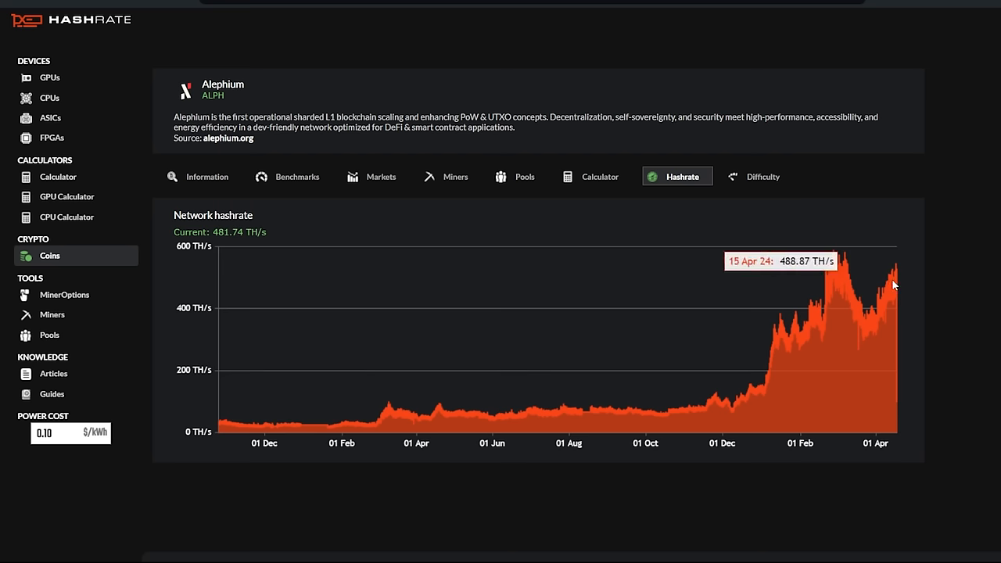
mouse_move(263, 235)
text(481)
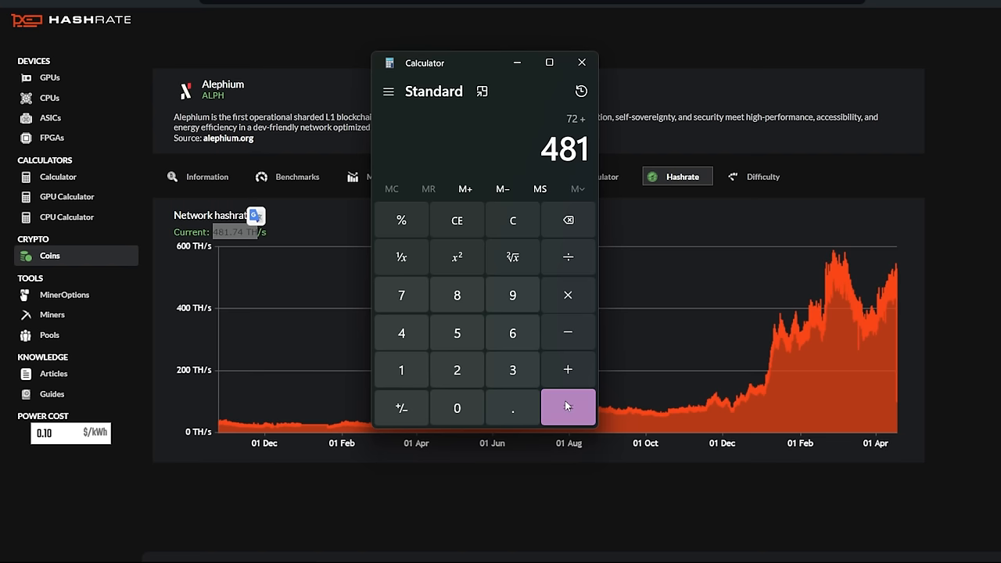
click(568, 408)
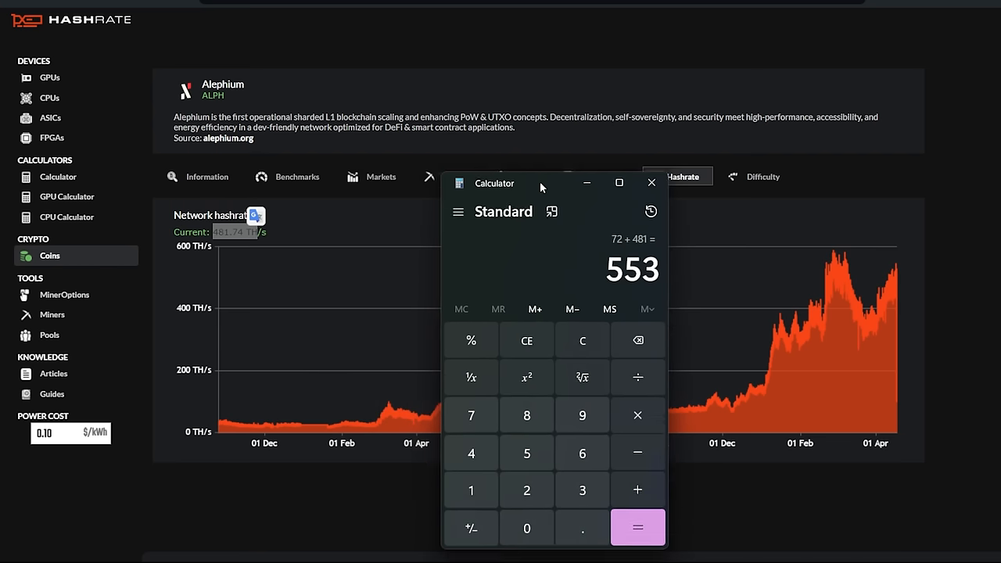
drag(542, 183, 555, 212)
text(500)
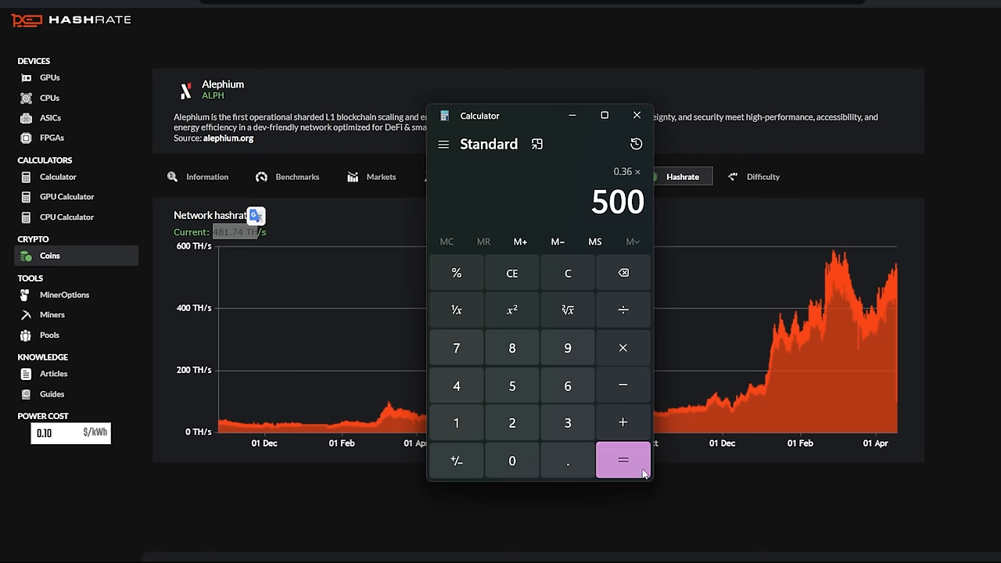
Step: Compute 0.36×500 plus 481 (661) and 0.36×1000 (360), then return to the hashrate page
click(623, 460)
text(4)
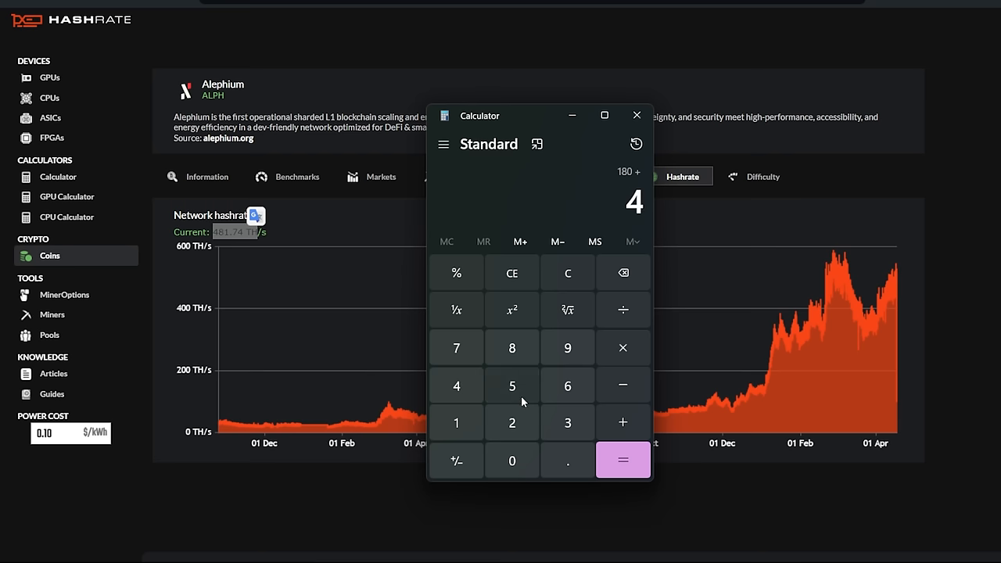
click(622, 460)
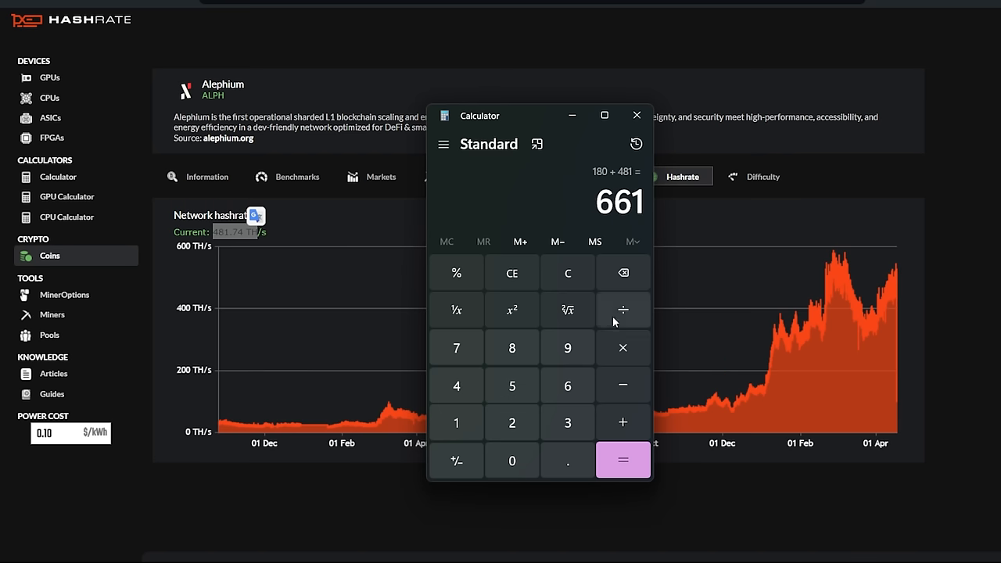
mouse_move(669, 224)
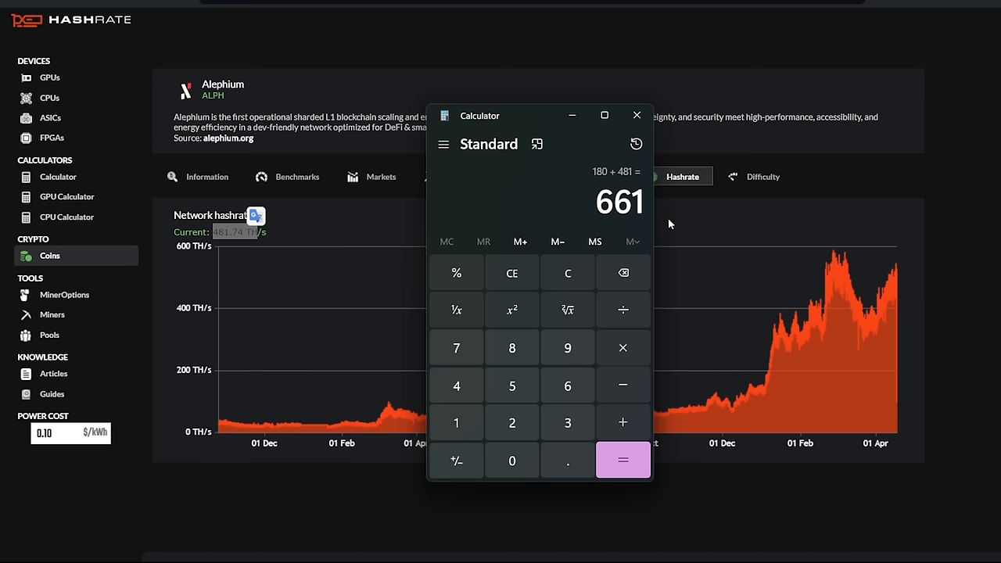
click(567, 272)
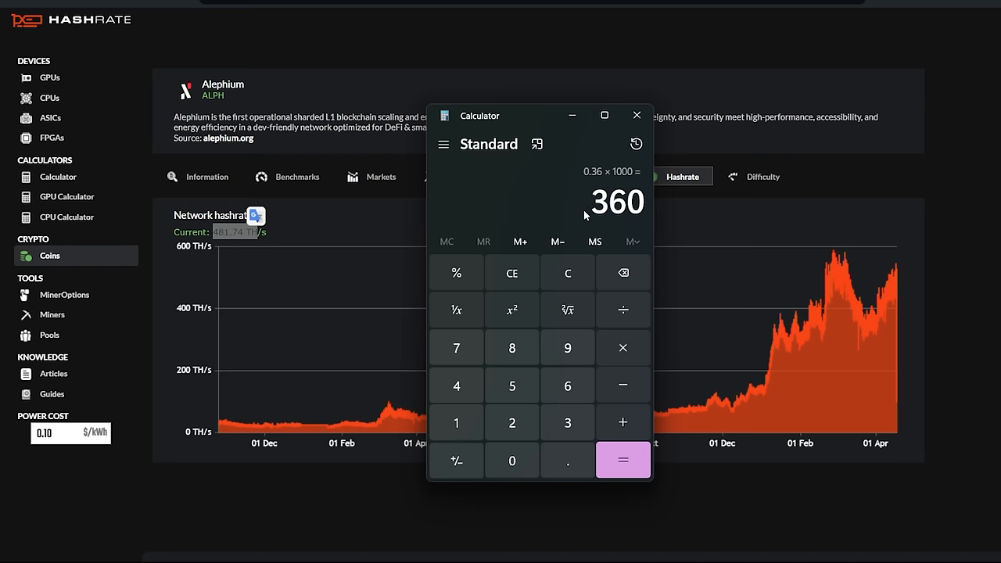
click(637, 115)
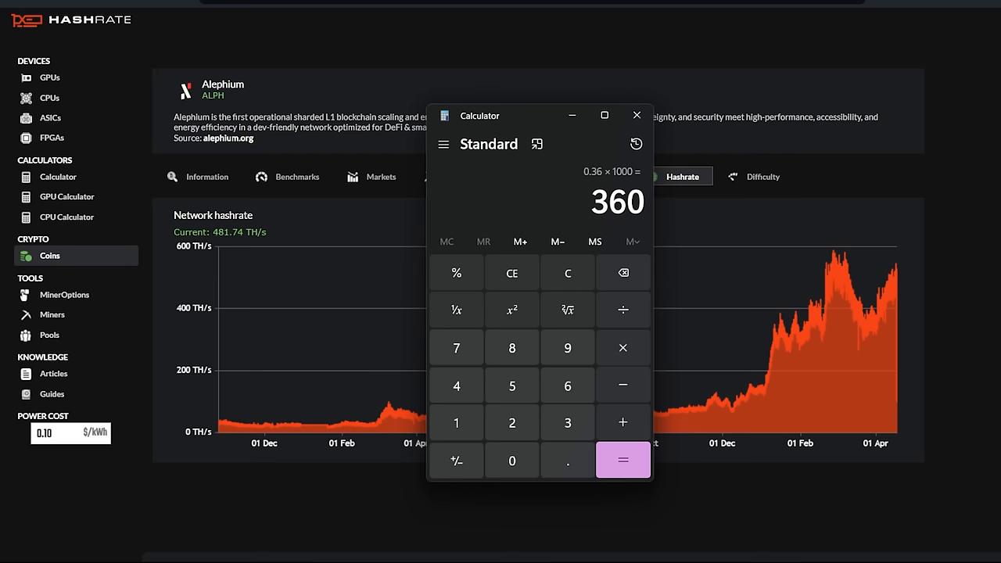
mouse_move(239, 245)
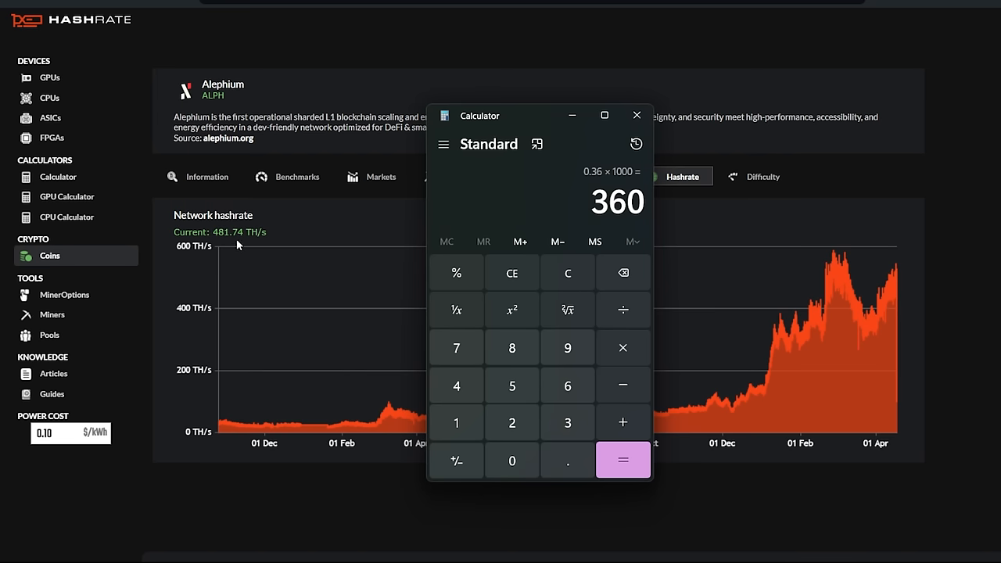
click(637, 115)
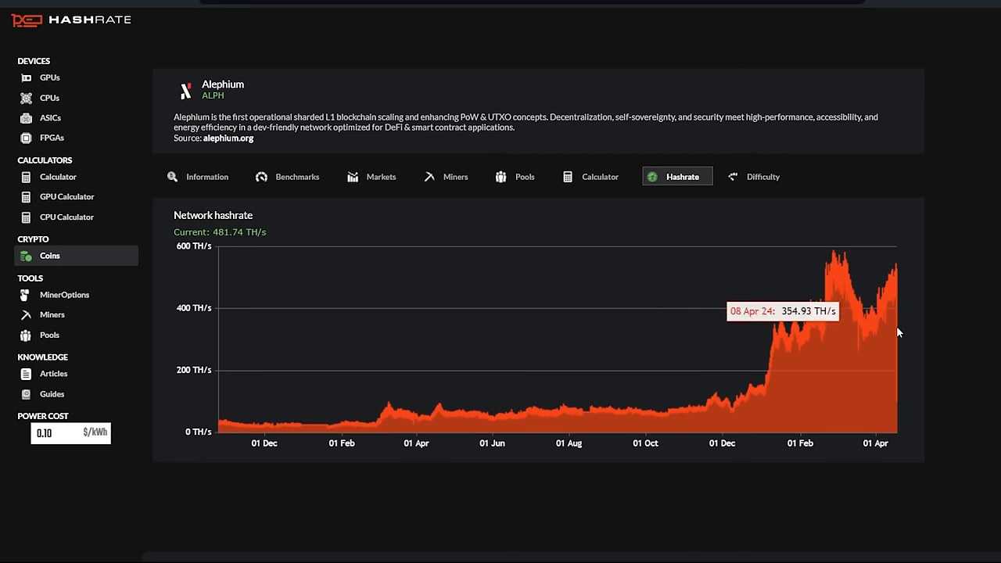
mouse_move(714, 56)
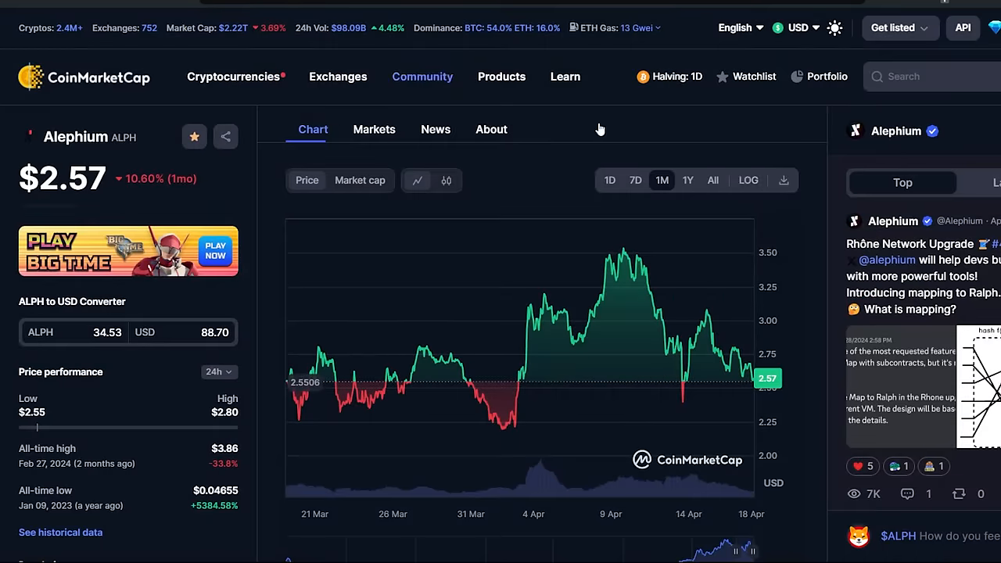
Step: Switch the Alephium price chart to the All range, showing $2.5402 on 04/13/2024
click(713, 180)
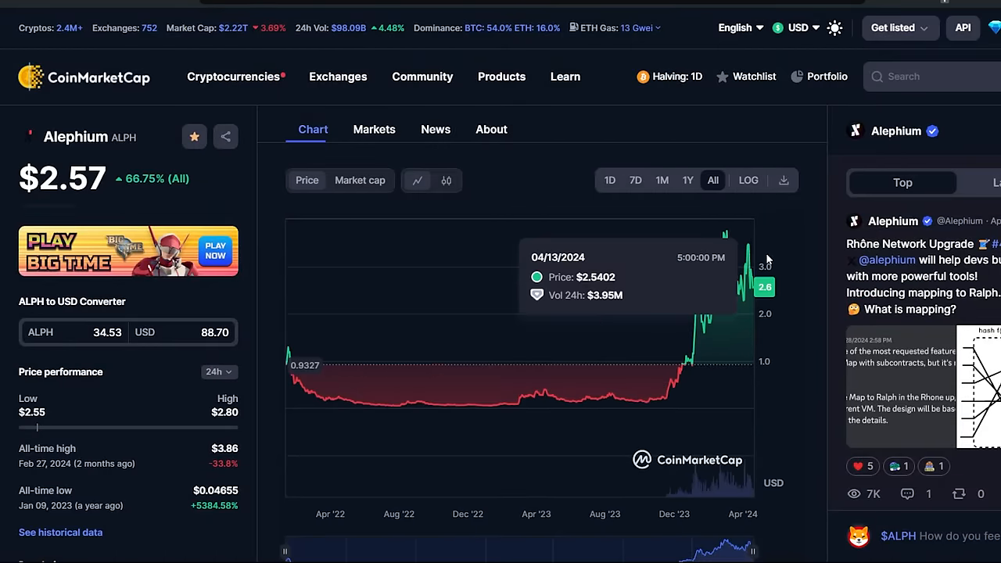
mouse_move(718, 282)
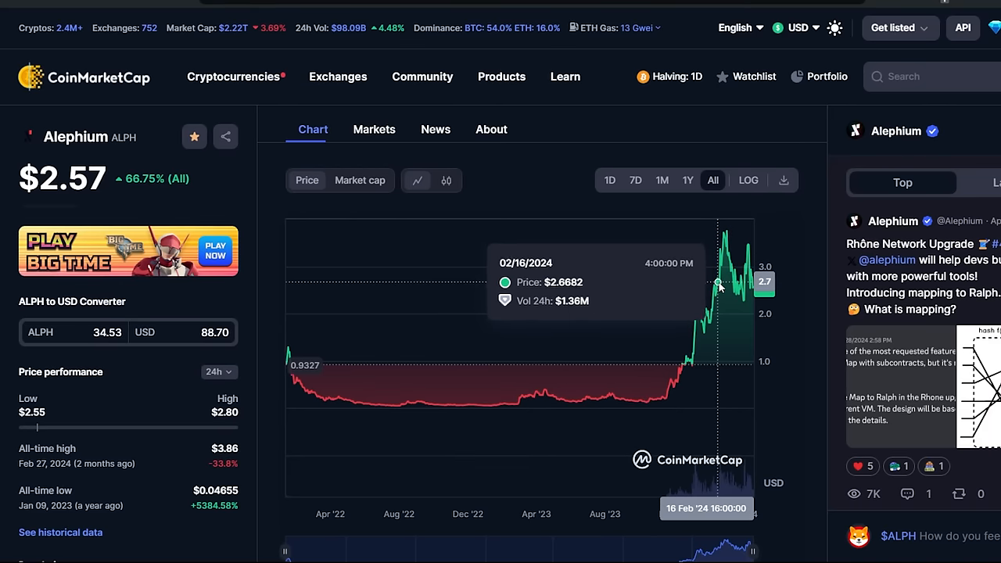
mouse_move(737, 293)
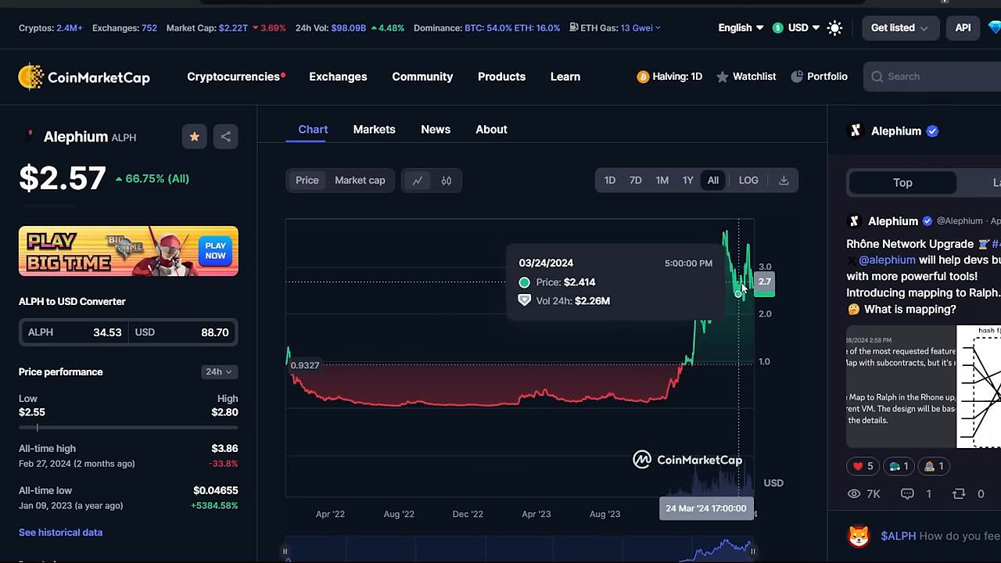
mouse_move(737, 290)
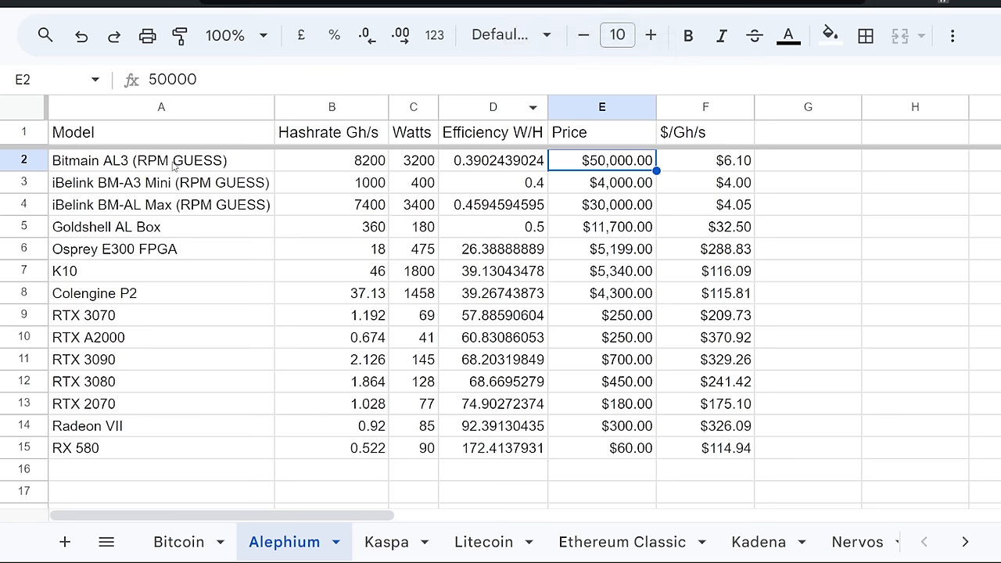
Step: Select the Goldshell AL Box row and cell A5, then bring up the Kadena miner sheet
click(105, 227)
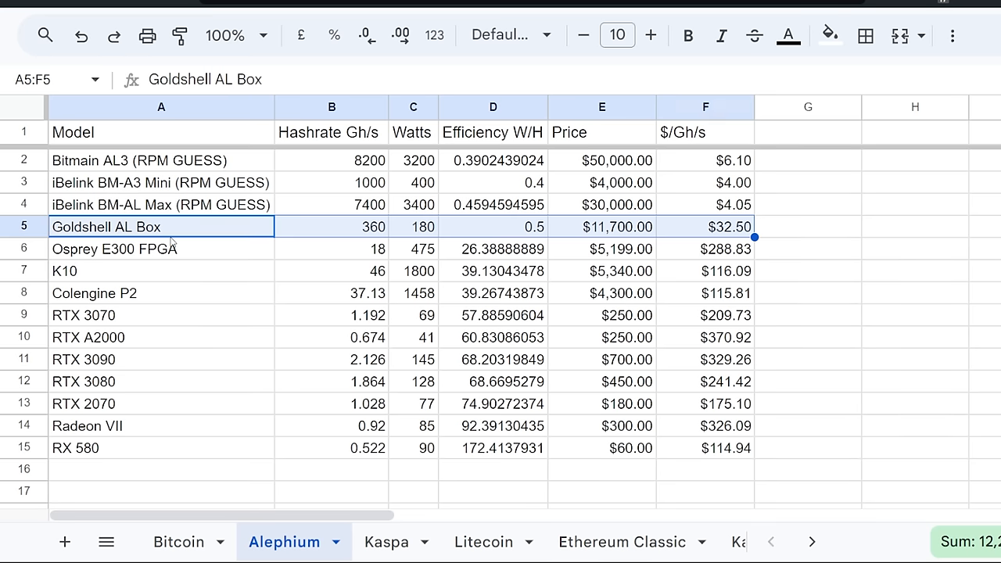
click(161, 226)
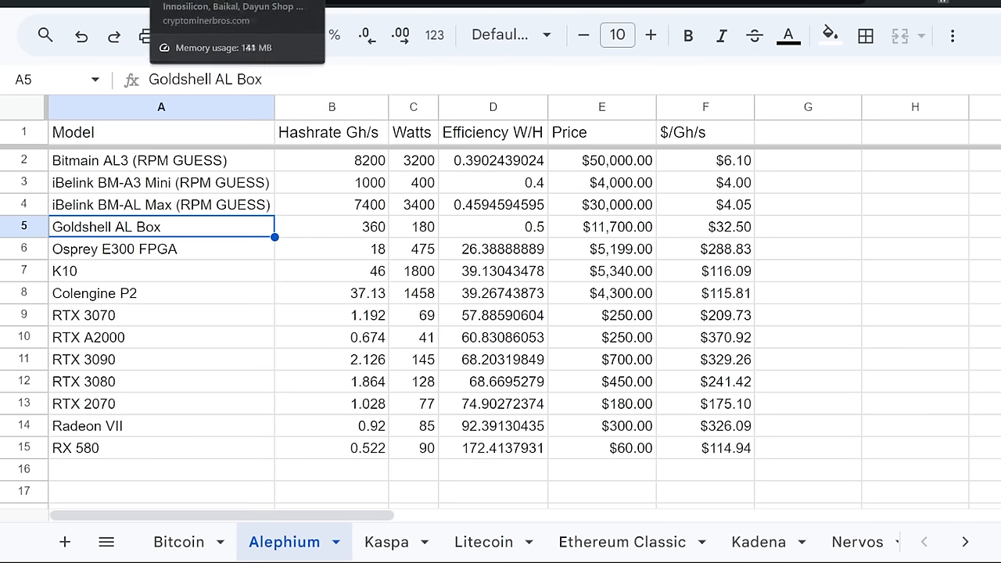
click(161, 159)
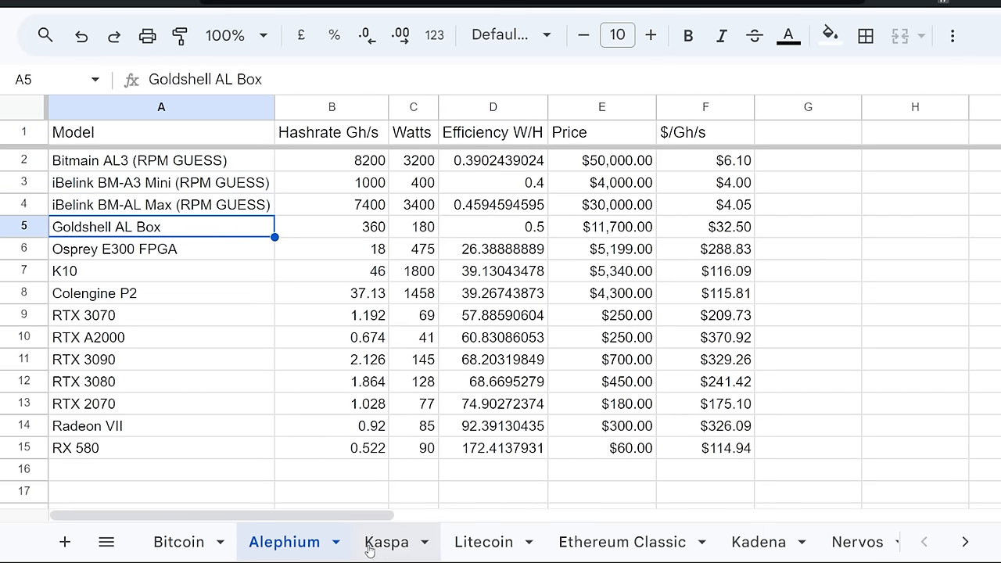
click(758, 541)
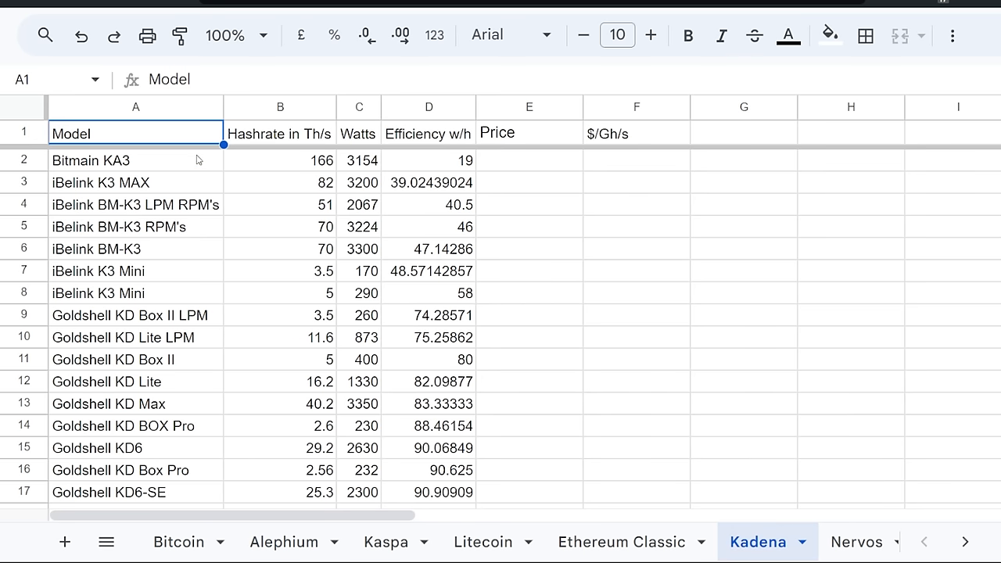
Step: Drag across the Kadena table of Bitmain KA3 and iBelink K3 miners to inspect it
drag(136, 182, 429, 492)
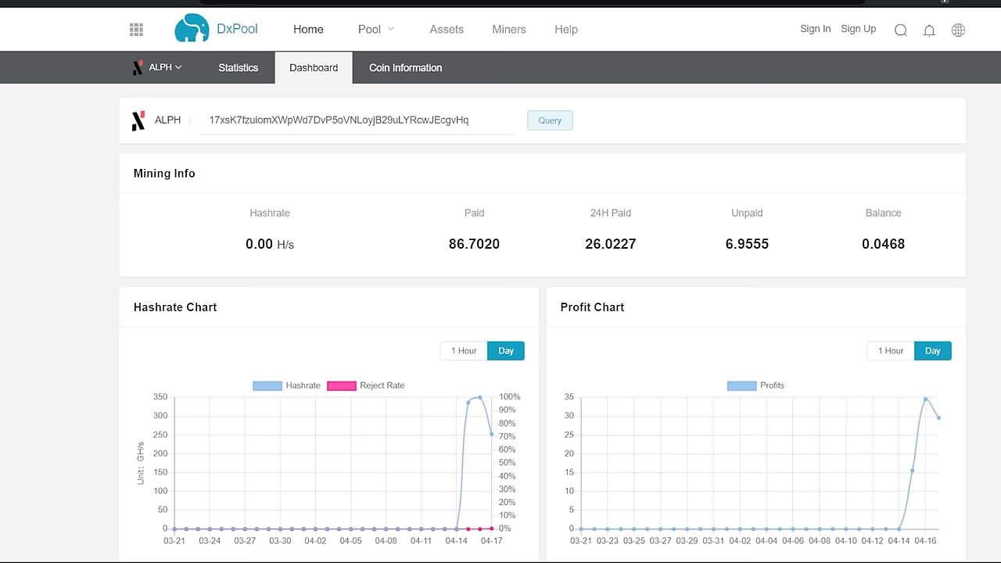
Step: Scroll the DxPool dashboard down to the charts and Earning Details list
scroll(down, 3)
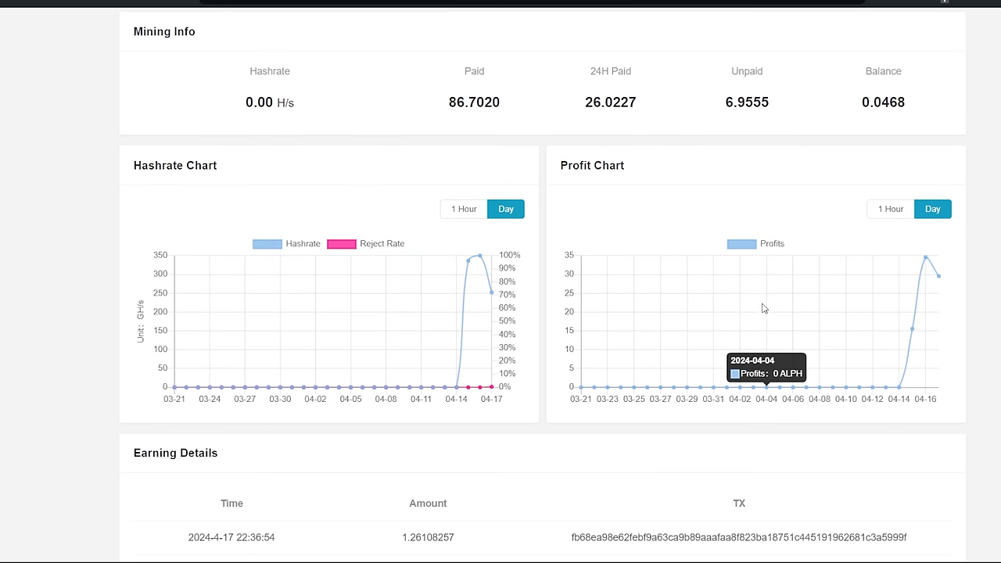
mouse_move(667, 118)
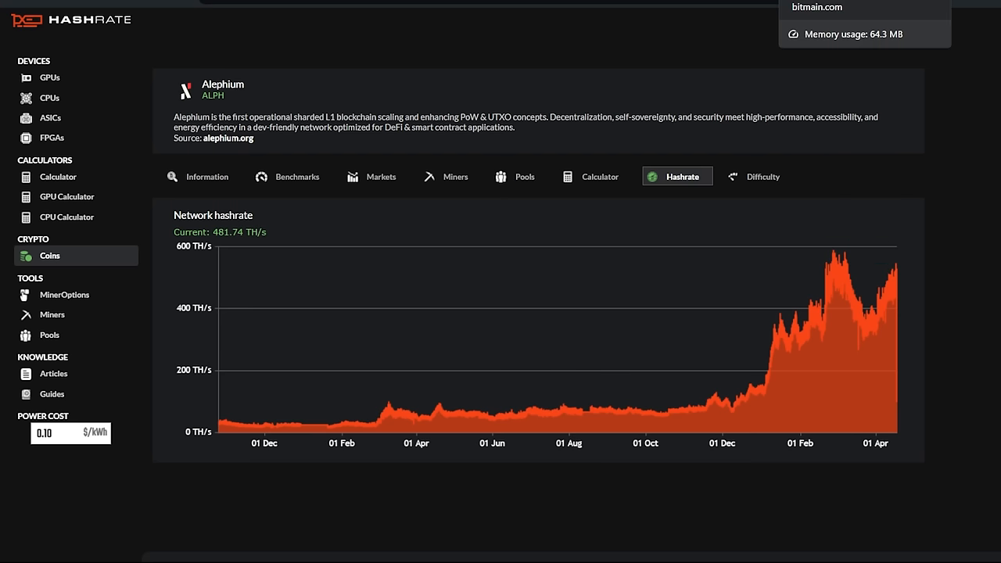
mouse_move(646, 182)
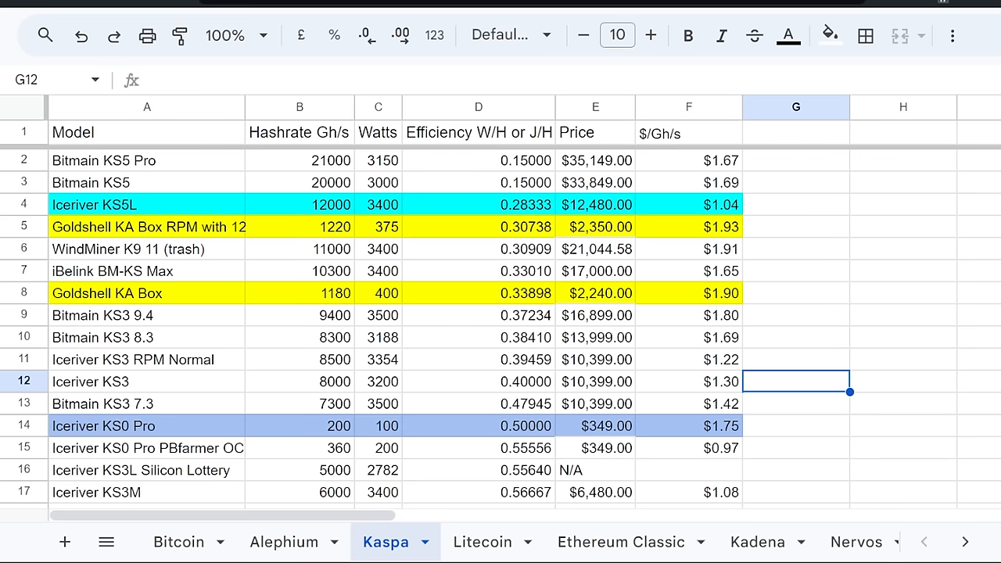
Step: Click a cell on the Kaspa sheet before returning to CoinMarketCap's Alephium page
click(284, 541)
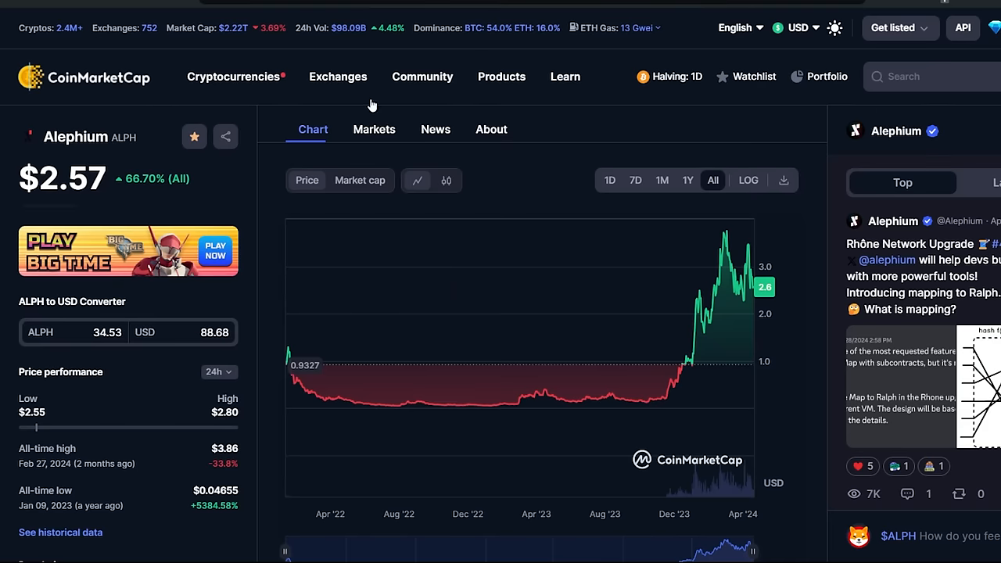
mouse_move(704, 45)
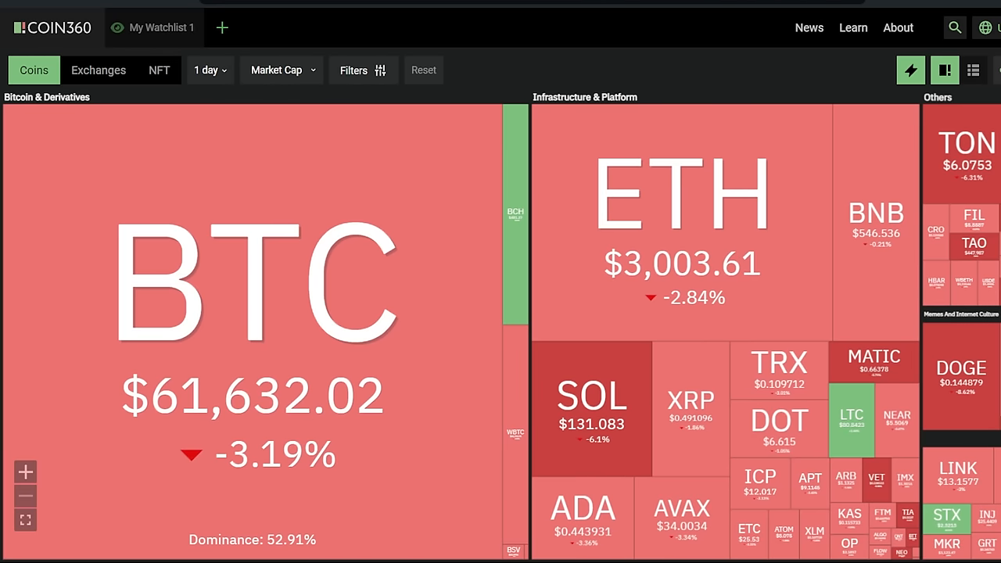
mouse_move(264, 81)
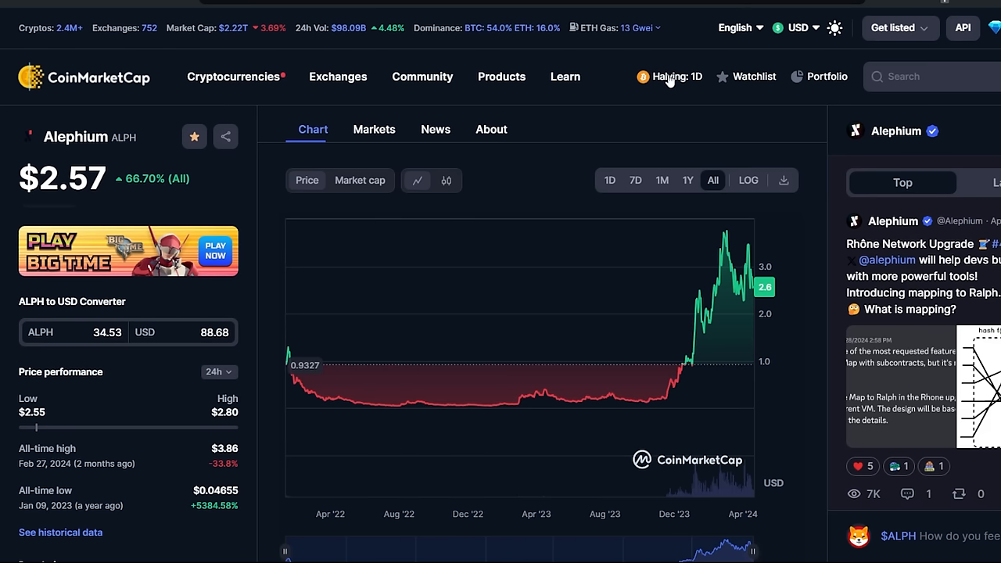
Step: Open CoinMarketCap's halving countdown showing 1 day 17 hours and 249 blocks left
click(670, 77)
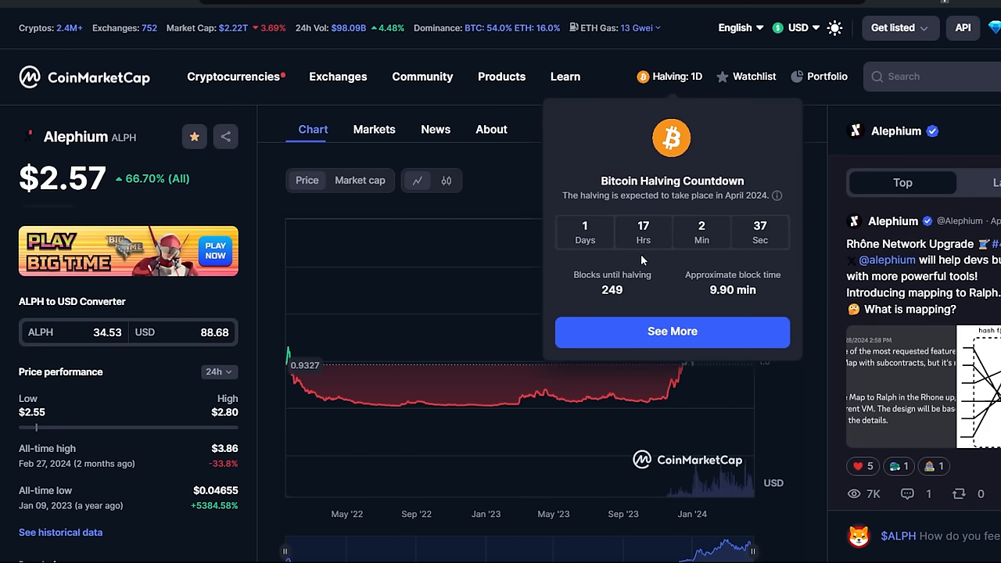